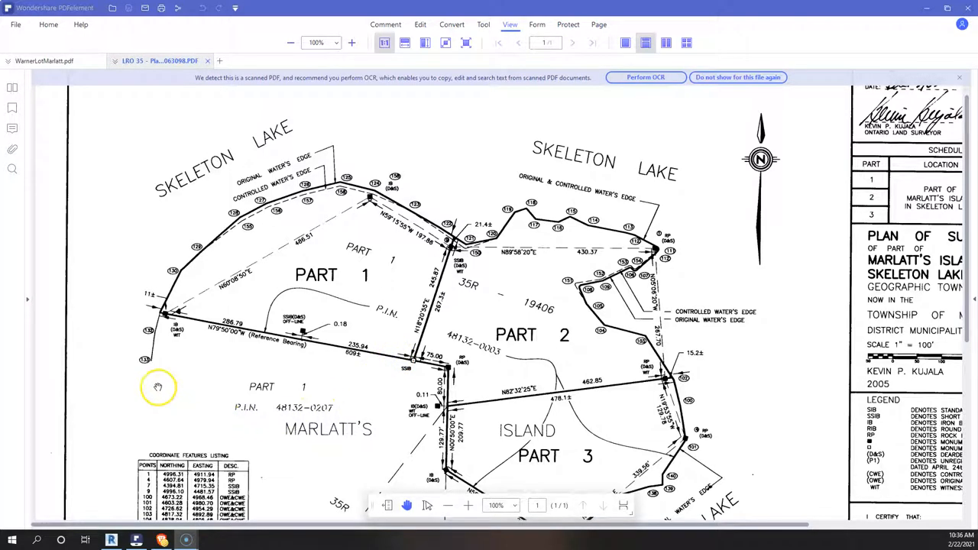
{"action": "mouse_move", "coordinate": [459, 229]}
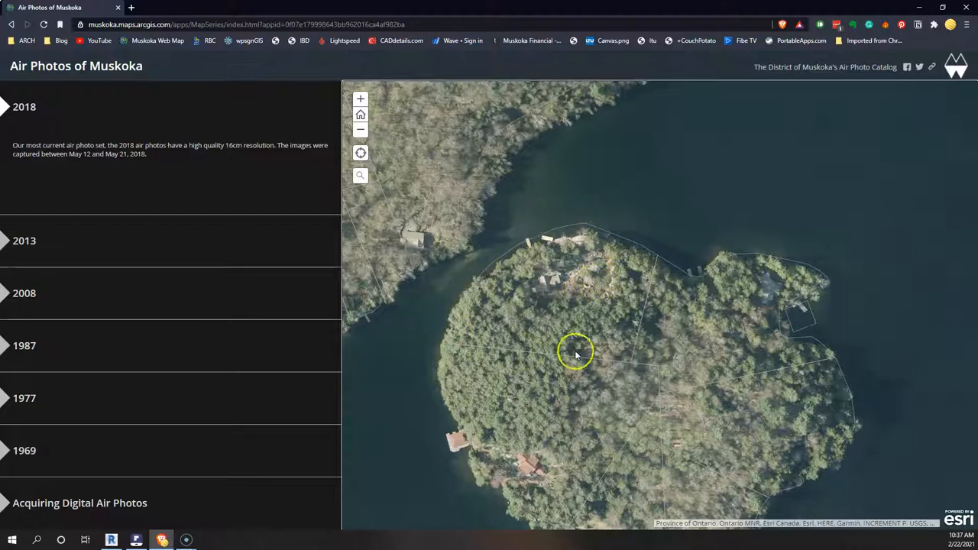
{"action": "mouse_move", "coordinate": [410, 346]}
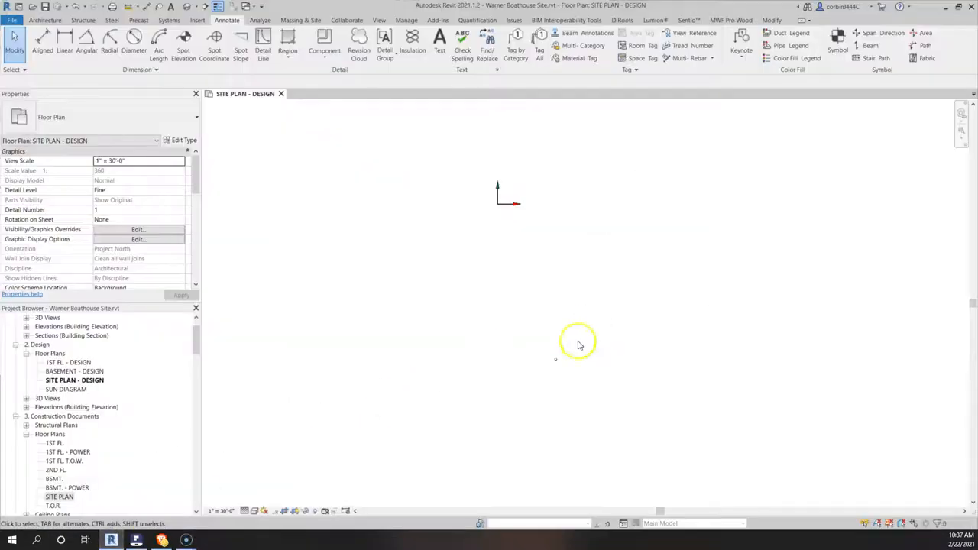
{"action": "mouse_move", "coordinate": [459, 80]}
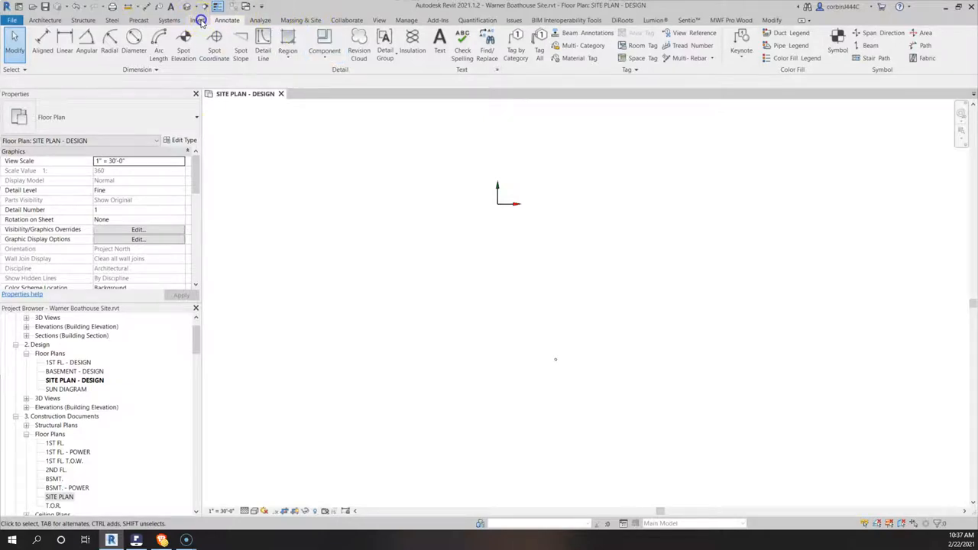
- Import the survey plan PDF from its folder at 300 DPI and place it in the site plan
{"action": "left_click", "coordinate": [197, 20]}
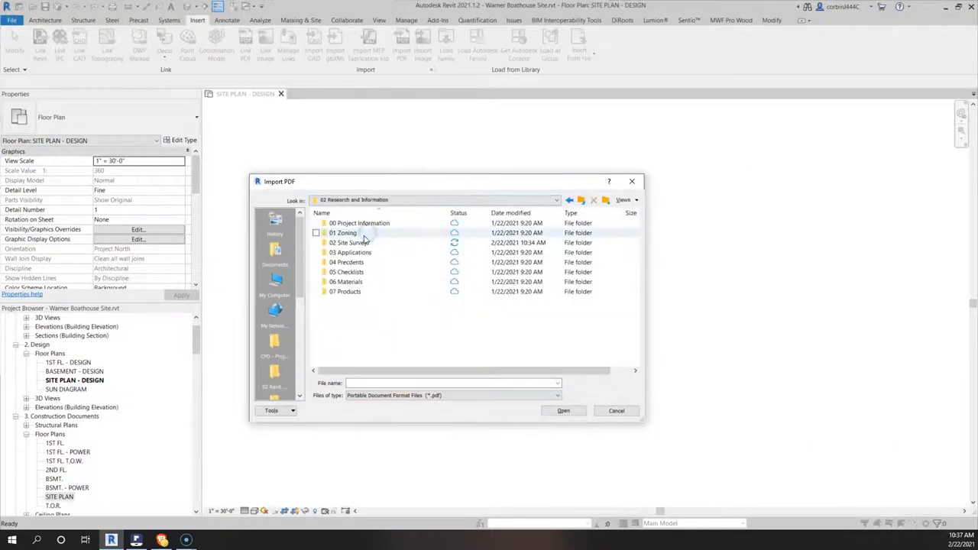
{"action": "double_click", "coordinate": [349, 242]}
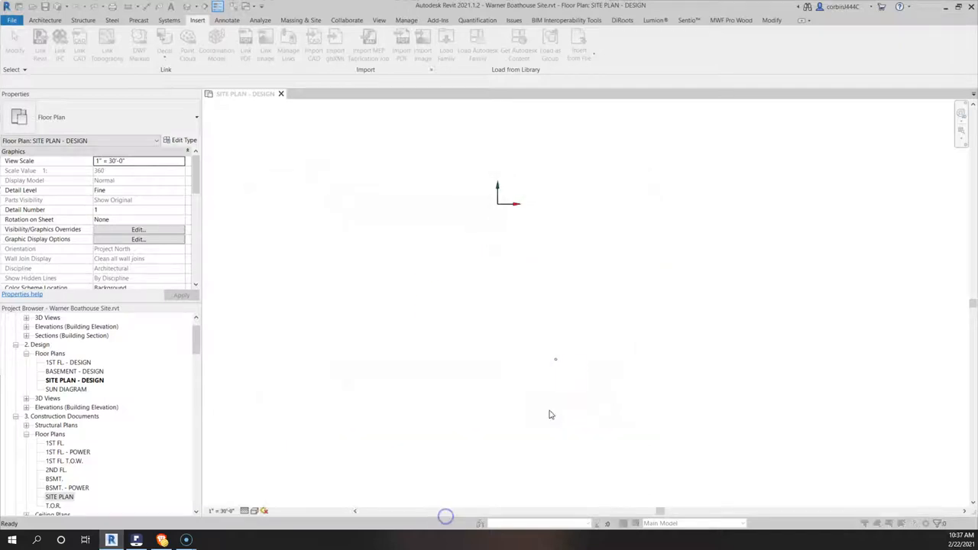
{"action": "left_click", "coordinate": [401, 46]}
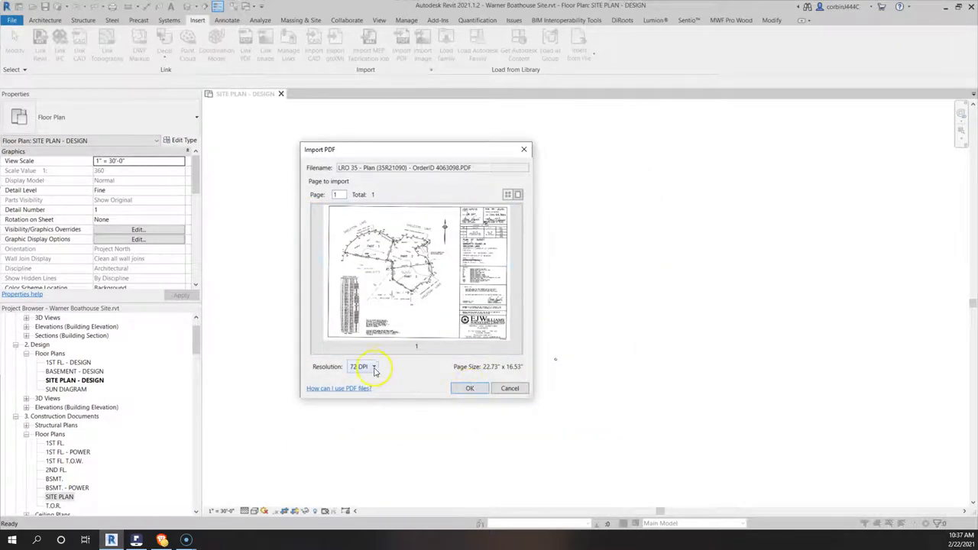
{"action": "left_click", "coordinate": [364, 367]}
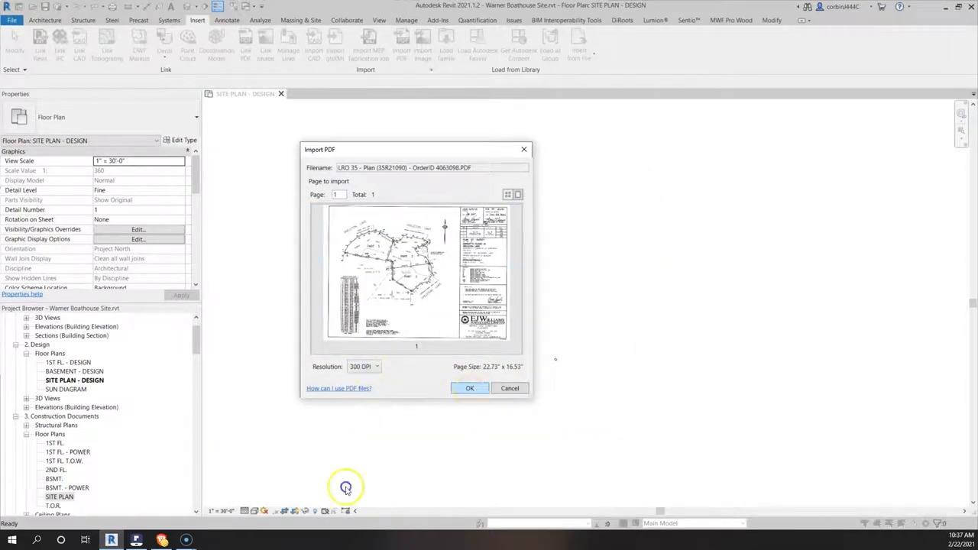
{"action": "left_click", "coordinate": [470, 389]}
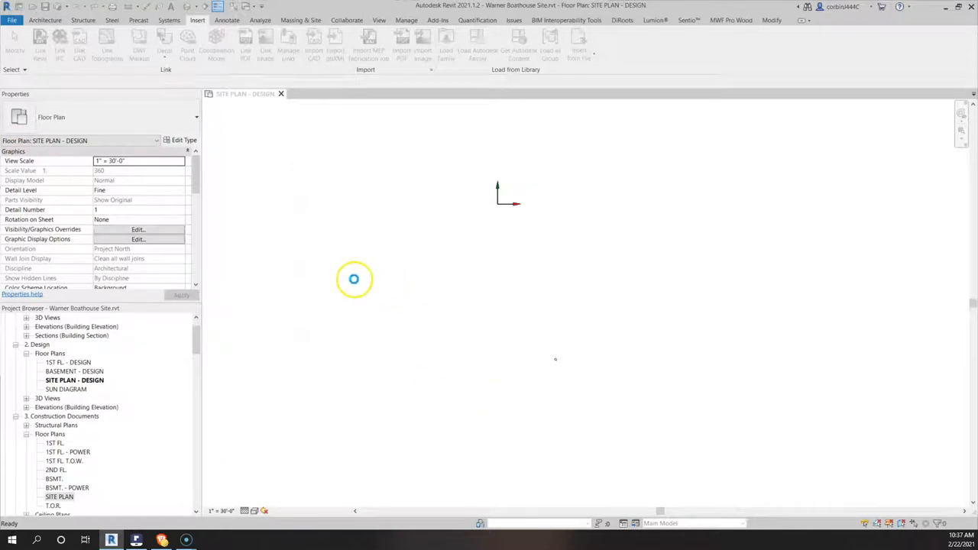
{"action": "left_click", "coordinate": [401, 43]}
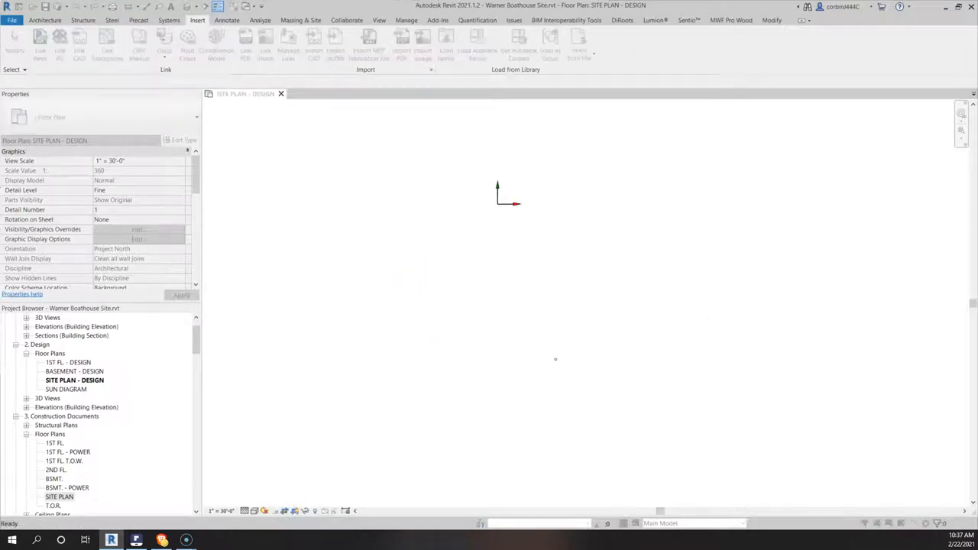
- Place the Skeleton Lake survey raster image as a background in the site plan view
{"action": "left_click", "coordinate": [400, 46]}
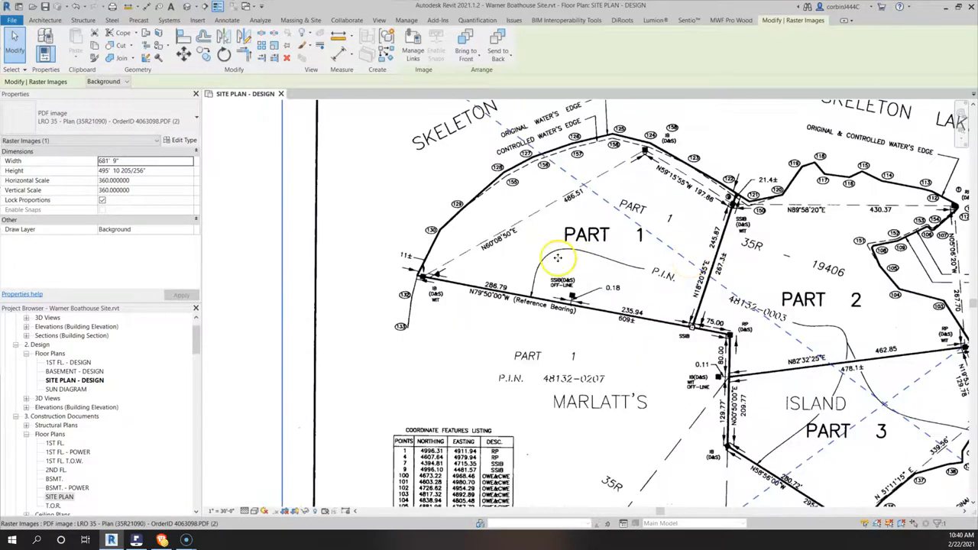
{"action": "mouse_move", "coordinate": [436, 272]}
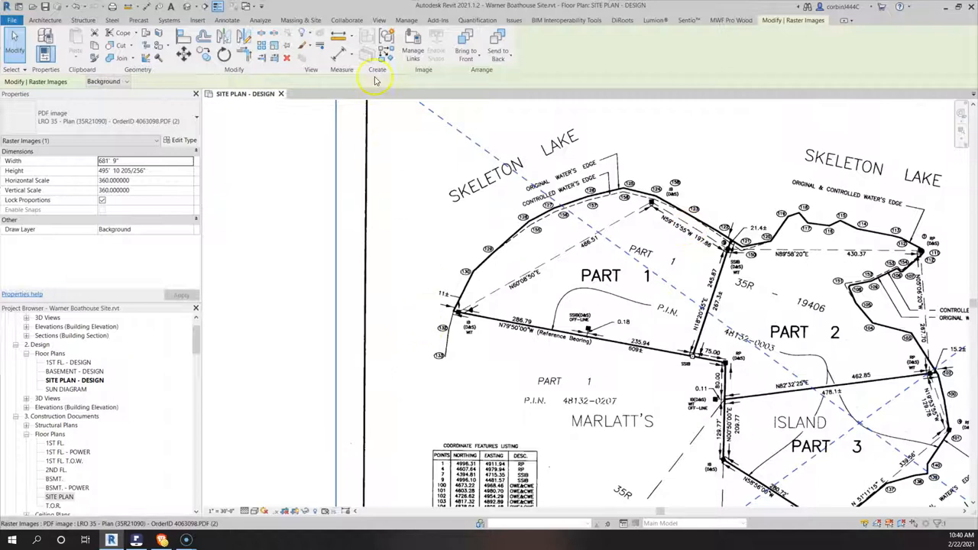
- Create a property line by distances and bearings, entering 197.8 ft for the first course
{"action": "left_click", "coordinate": [300, 19]}
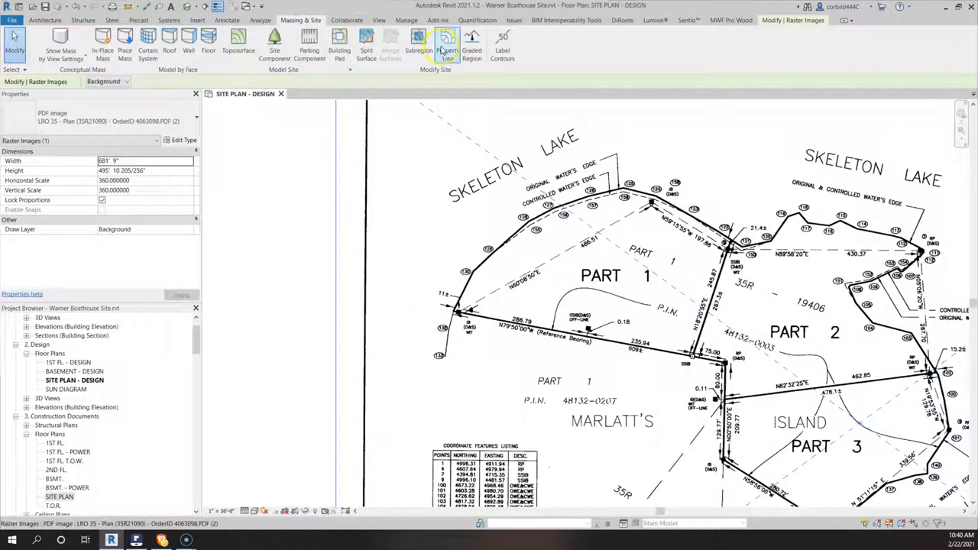
{"action": "left_click", "coordinate": [447, 46]}
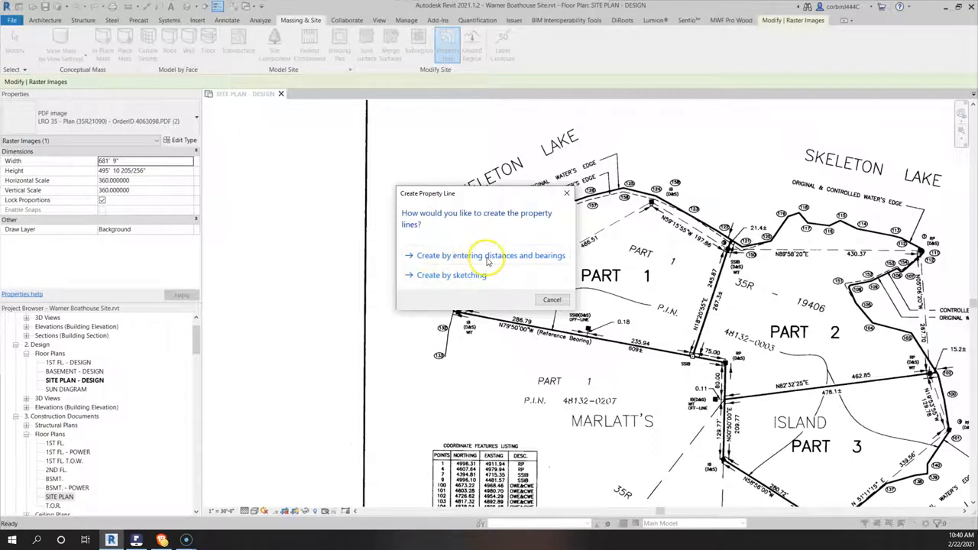
{"action": "left_click", "coordinate": [489, 256]}
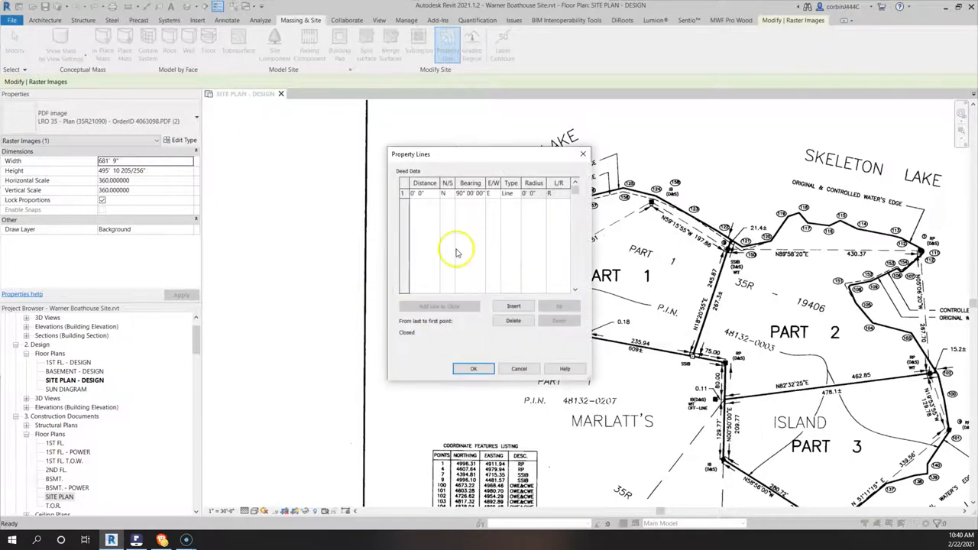
{"action": "mouse_move", "coordinate": [691, 245]}
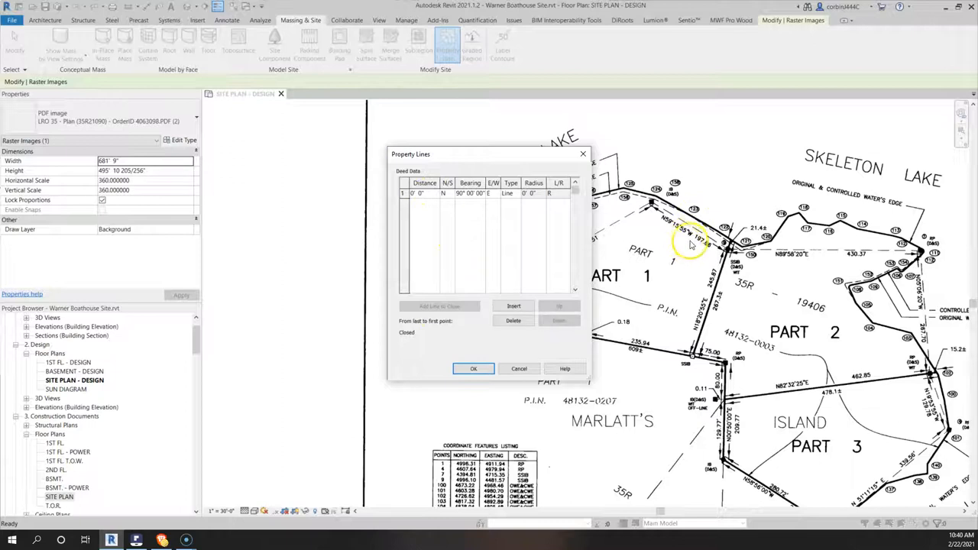
{"action": "mouse_move", "coordinate": [671, 226]}
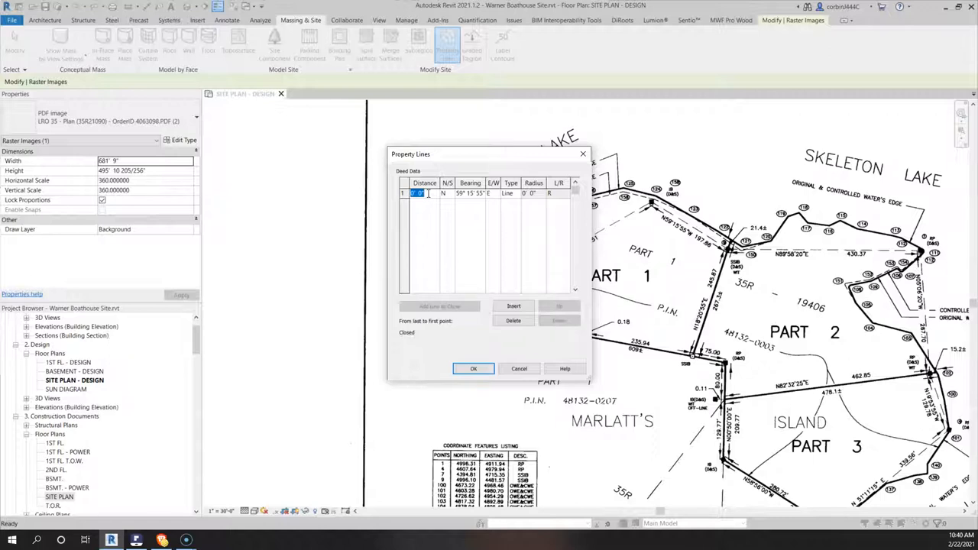
{"action": "type", "text": "197"}
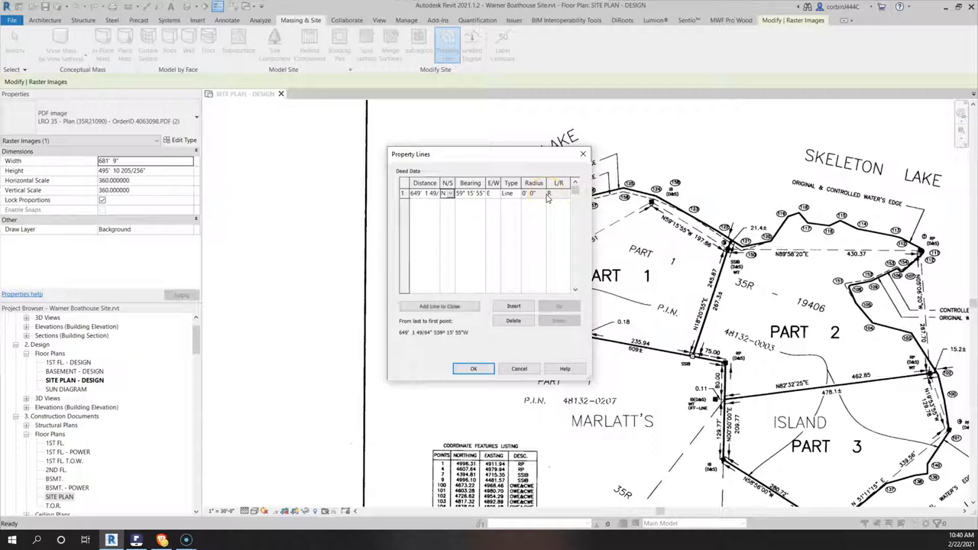
{"action": "left_click", "coordinate": [474, 368]}
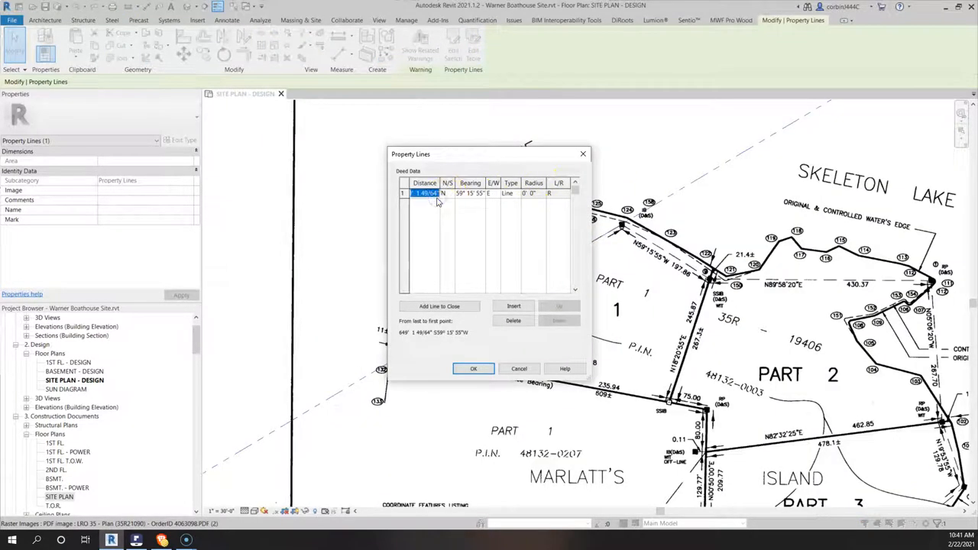
{"action": "type", "text": "197.8"}
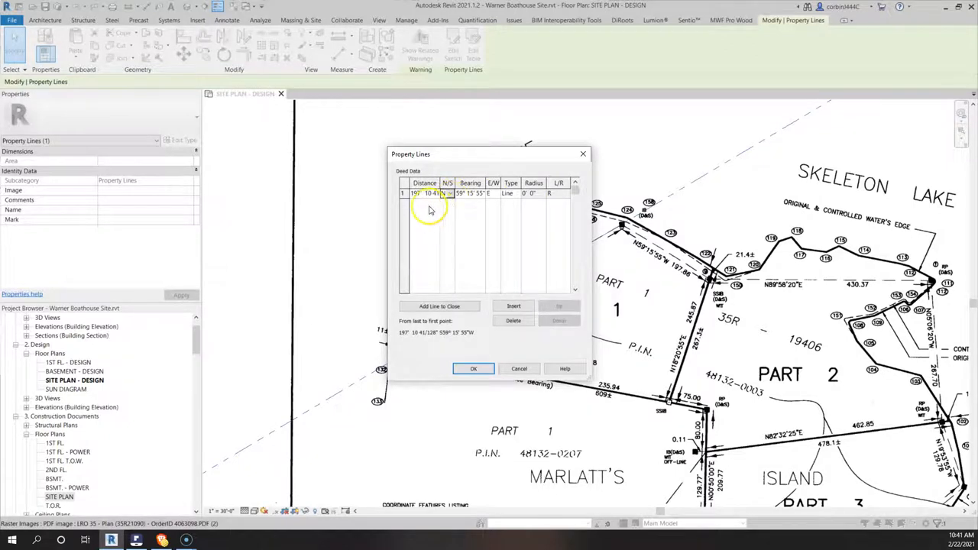
{"action": "mouse_move", "coordinate": [513, 170]}
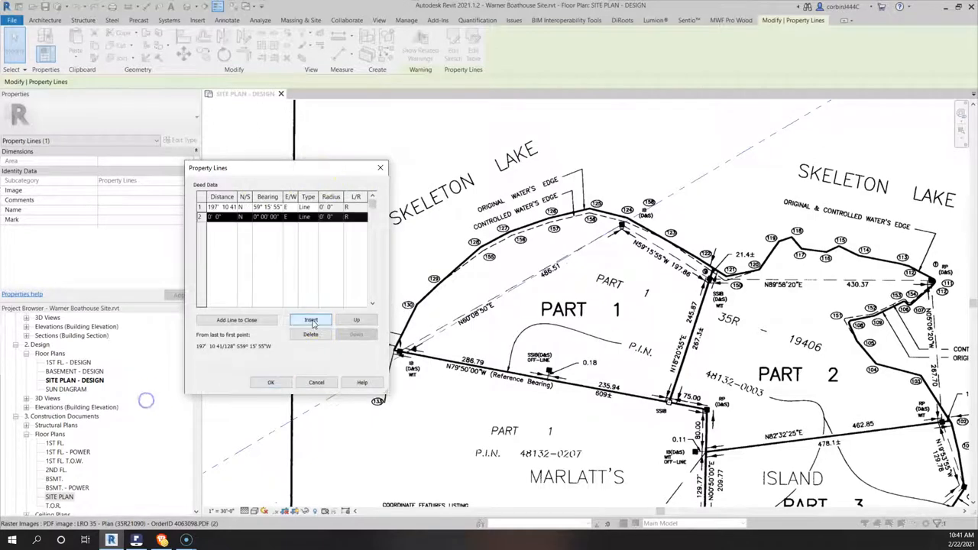
- Enter the second course distance of 486 ft and apply the property line segments
{"action": "left_click", "coordinate": [310, 320]}
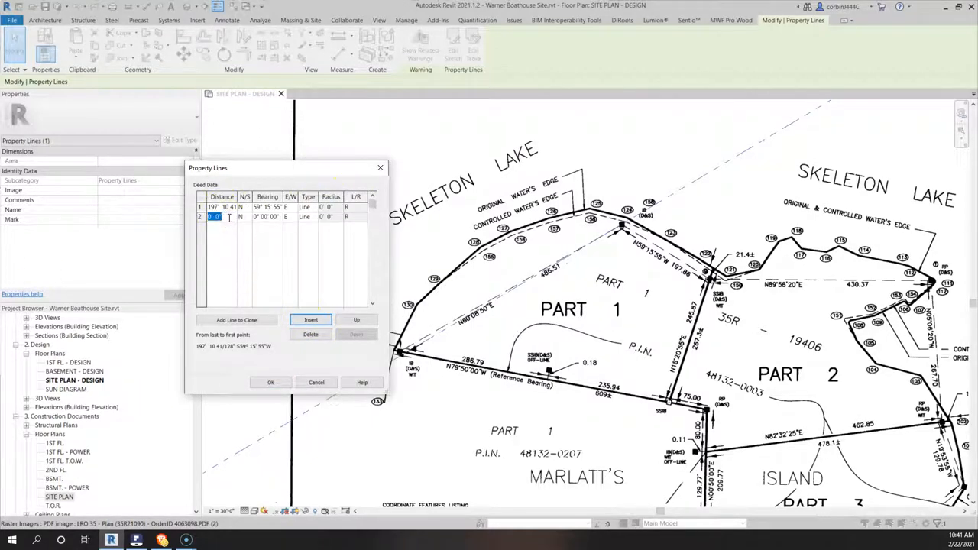
{"action": "type", "text": "4"}
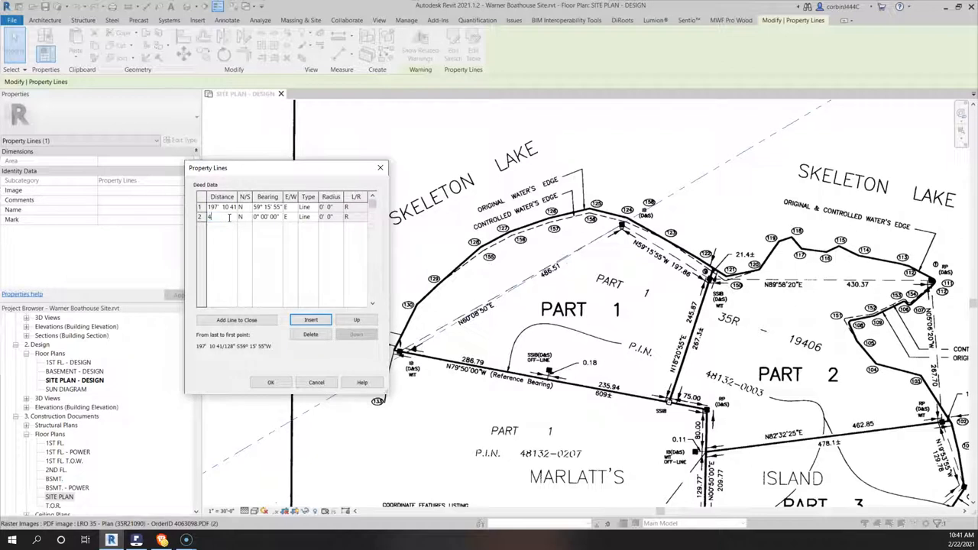
{"action": "type", "text": "486' 6 31/"}
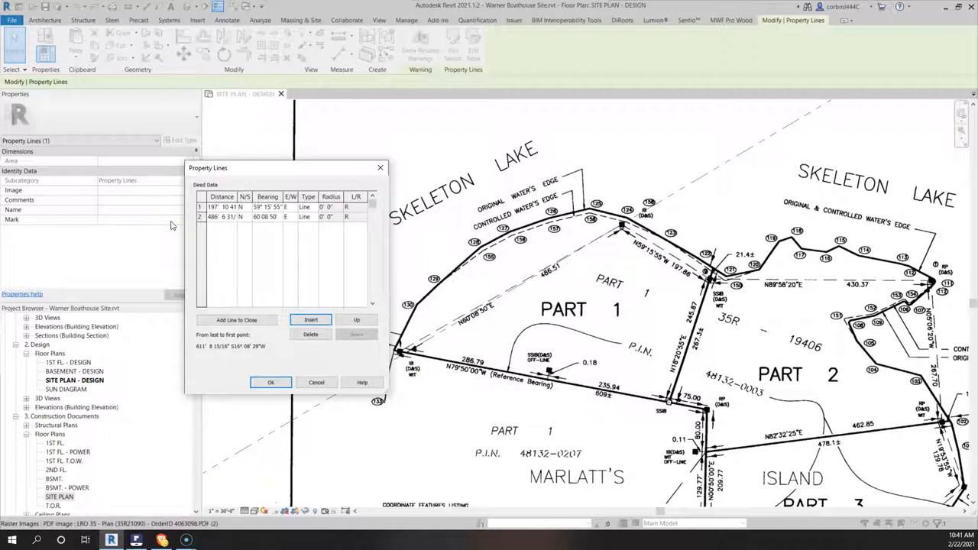
{"action": "left_click", "coordinate": [271, 382]}
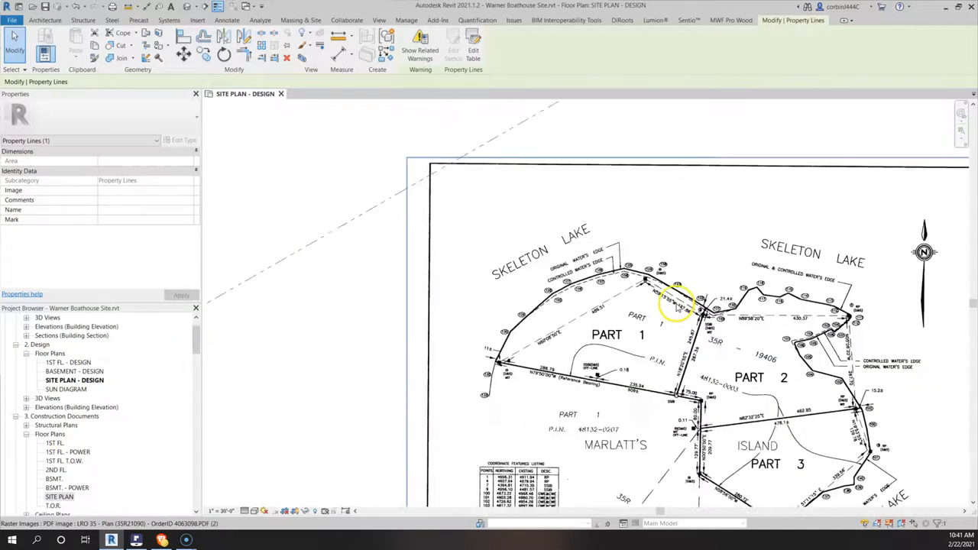
- Edit the deed data so the second course's bearing points west
{"action": "left_click", "coordinate": [474, 43]}
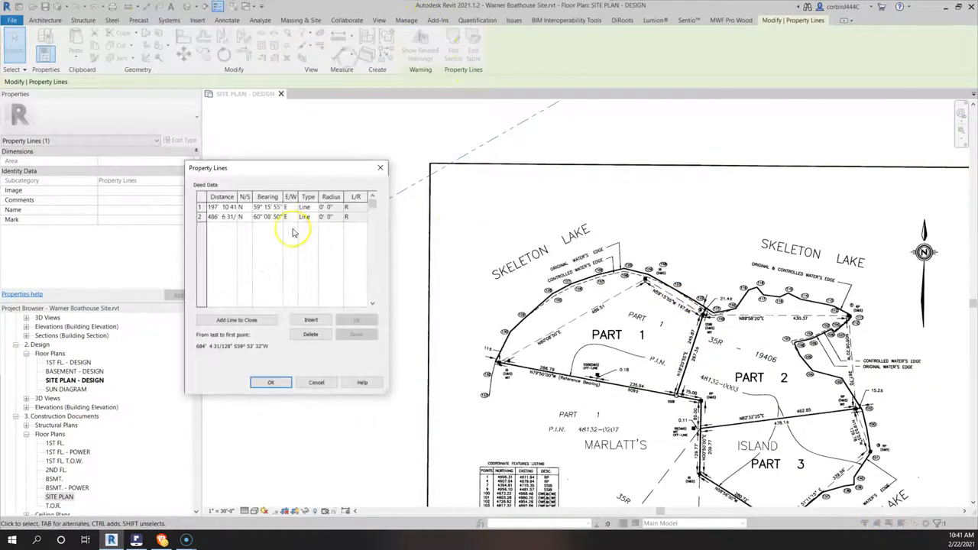
{"action": "left_click", "coordinate": [290, 207]}
{"action": "type", "text": "W"}
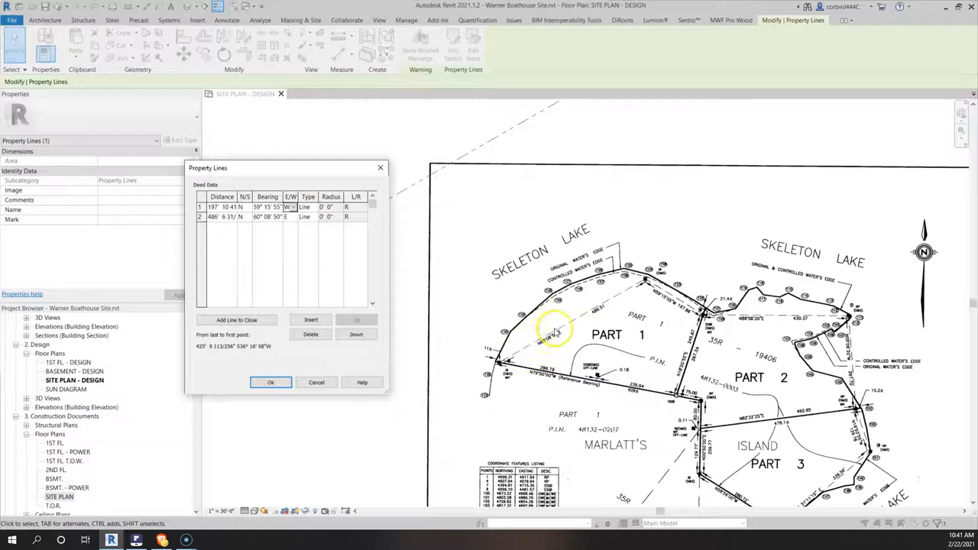
{"action": "mouse_move", "coordinate": [565, 343]}
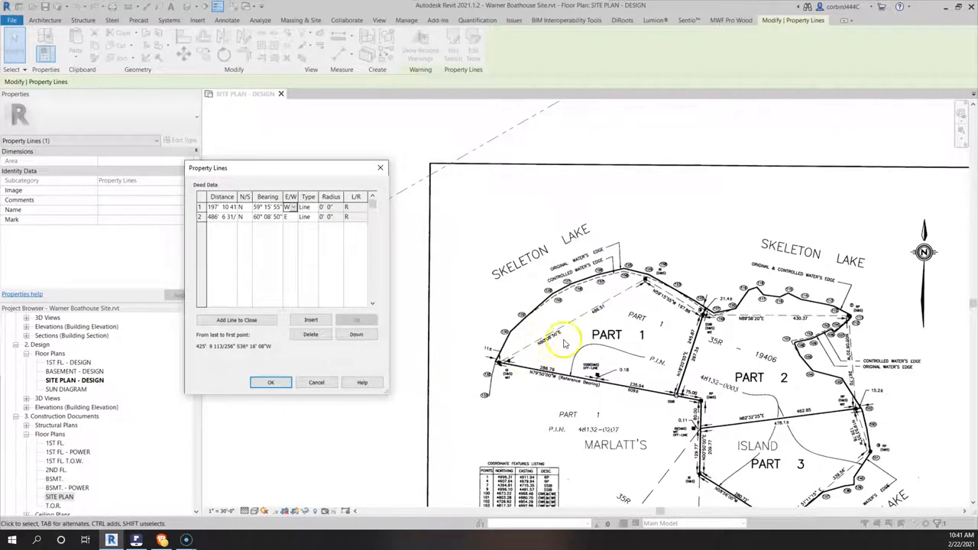
{"action": "mouse_move", "coordinate": [550, 355]}
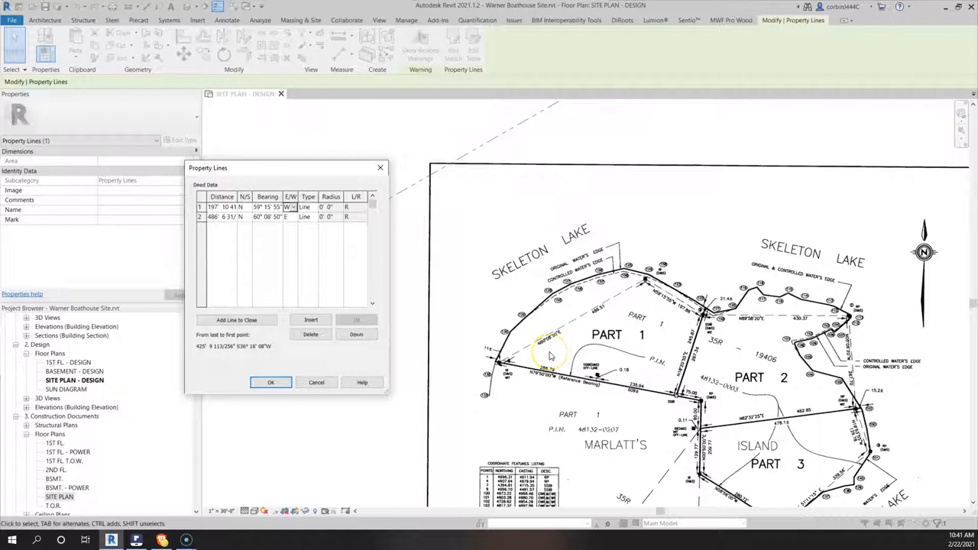
{"action": "mouse_move", "coordinate": [486, 319]}
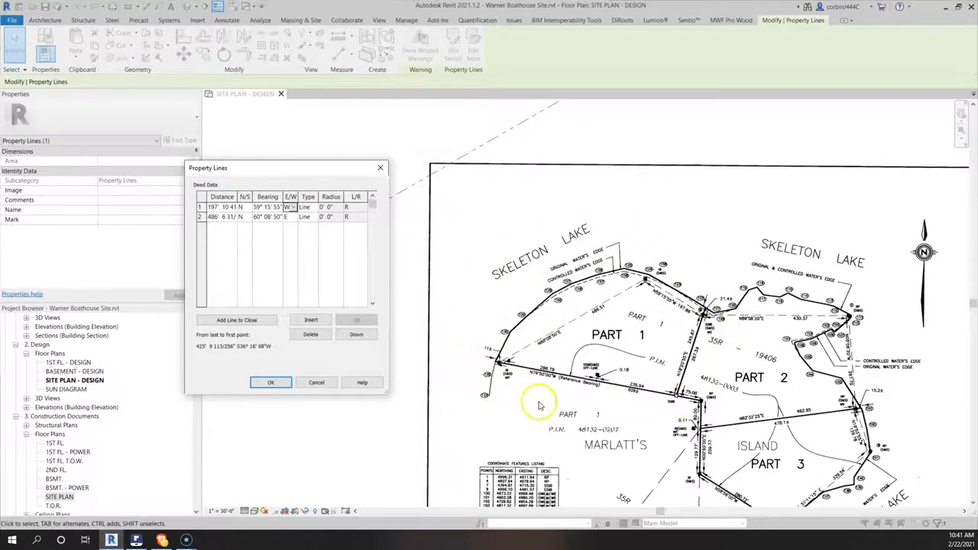
{"action": "mouse_move", "coordinate": [508, 358]}
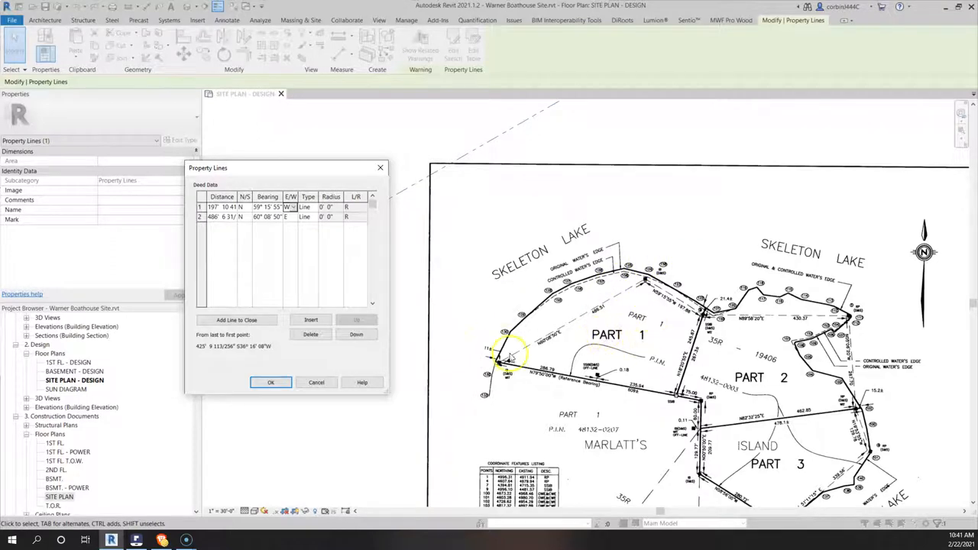
{"action": "mouse_move", "coordinate": [556, 362]}
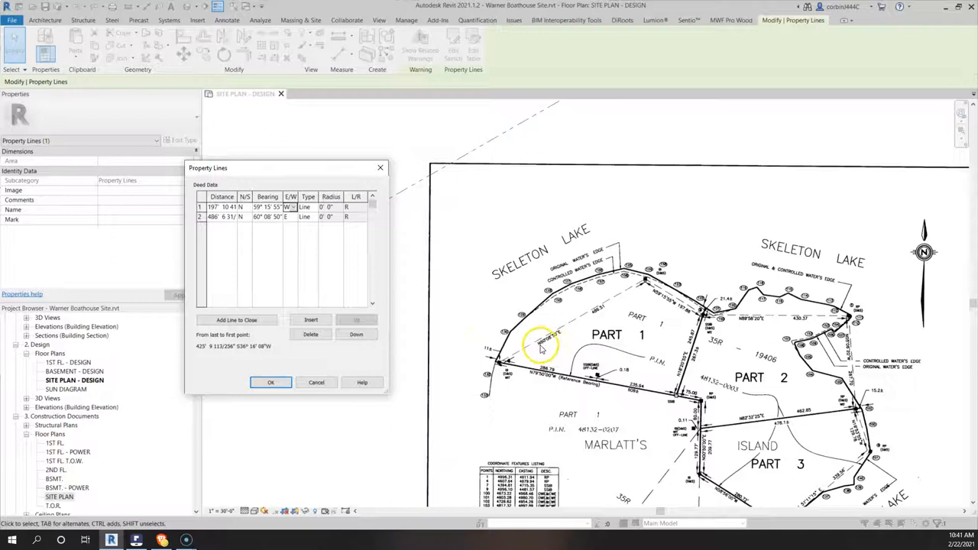
{"action": "mouse_move", "coordinate": [348, 263]}
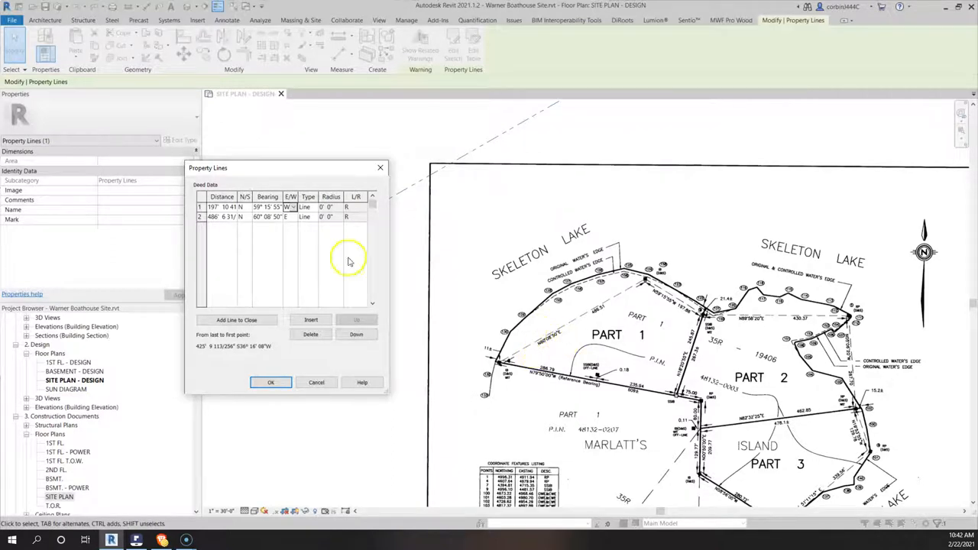
{"action": "left_click", "coordinate": [244, 217]}
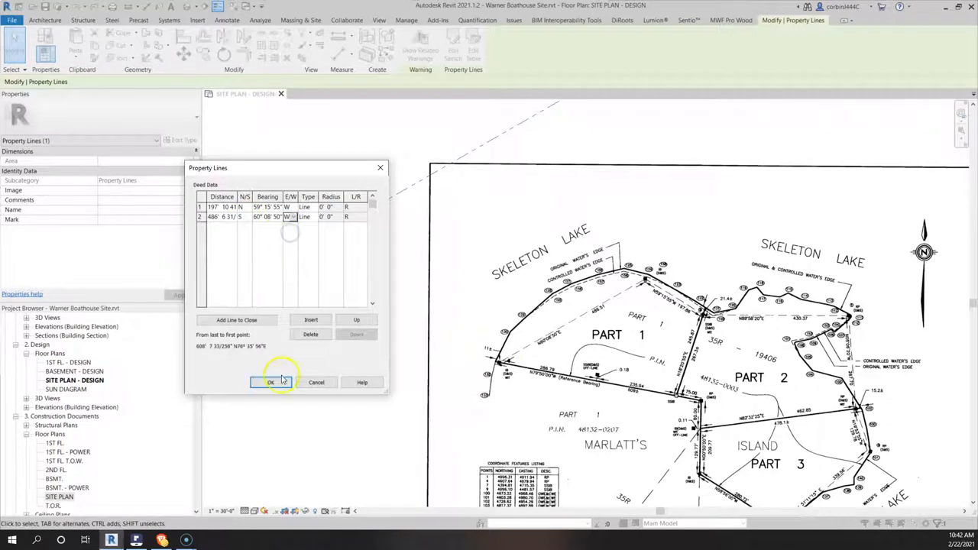
- Accept the deed data and drag the two-segment property line into place beside the survey
{"action": "left_click", "coordinate": [269, 382]}
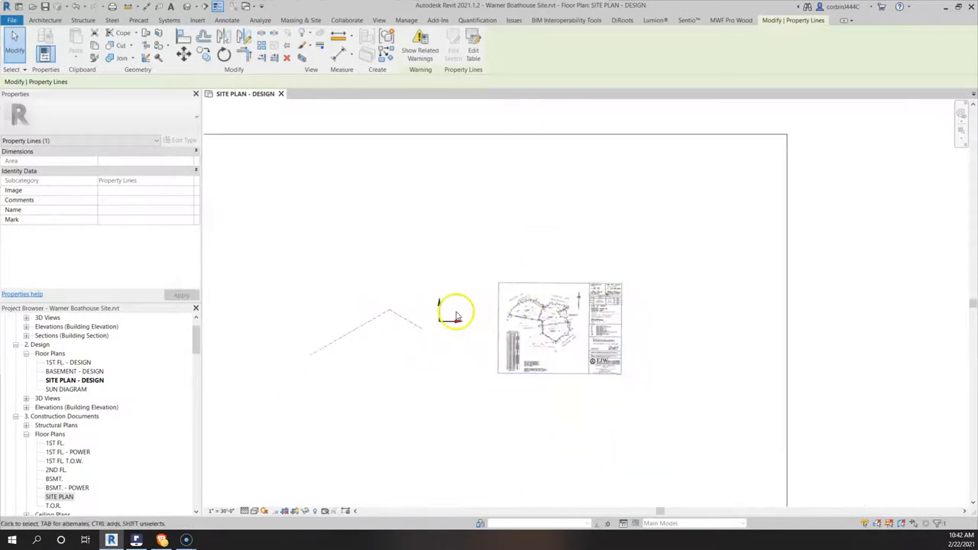
{"action": "left_click_drag", "start_coordinate": [558, 328], "coordinate": [621, 302]}
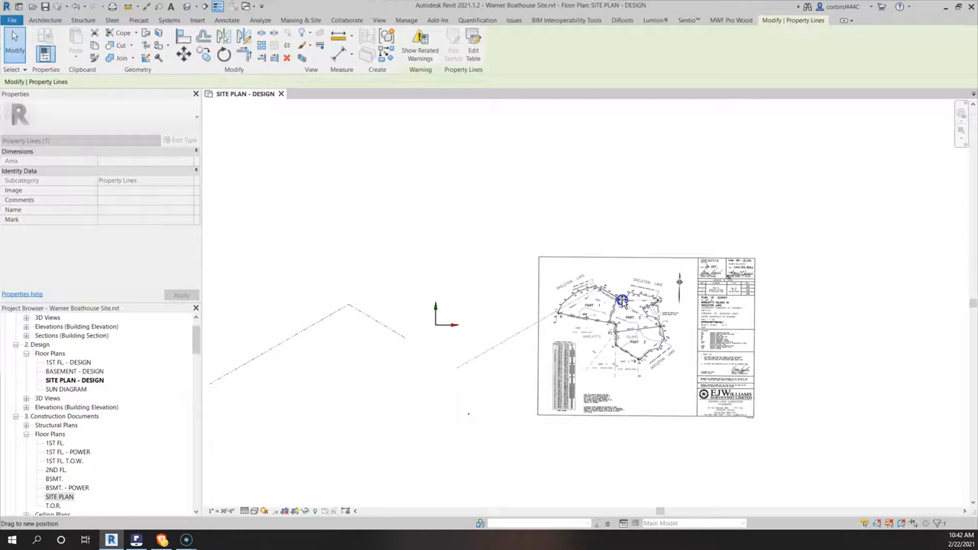
{"action": "left_click_drag", "start_coordinate": [621, 300], "coordinate": [527, 306]}
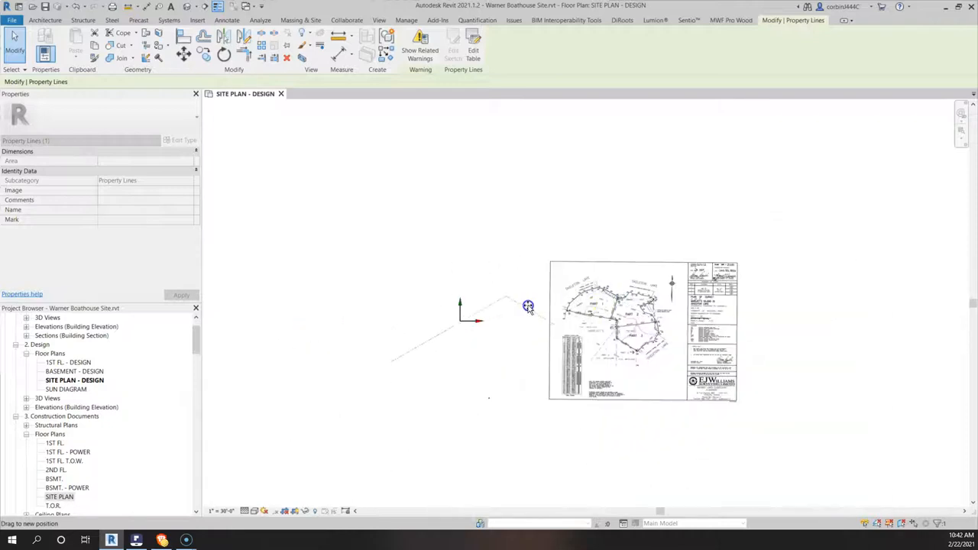
{"action": "left_click_drag", "start_coordinate": [529, 306], "coordinate": [501, 294]}
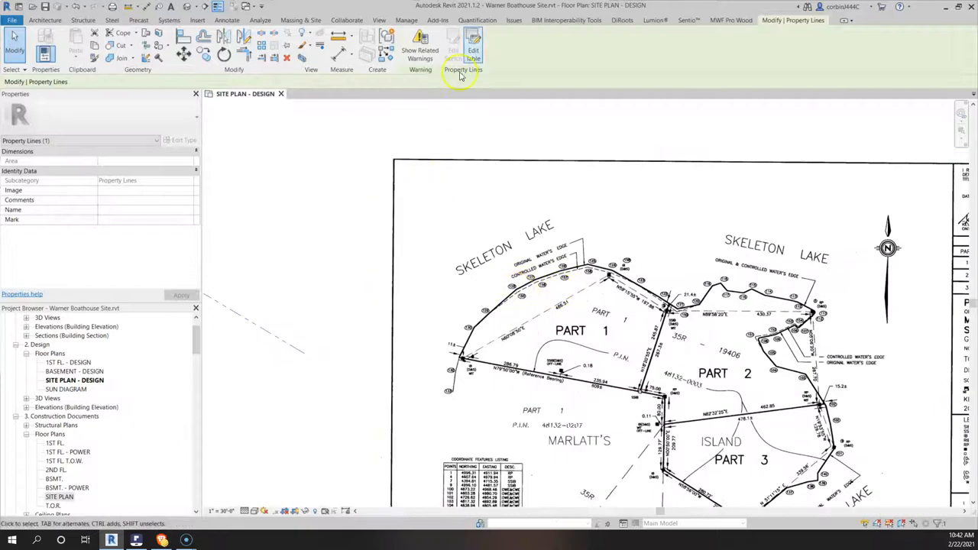
- Add third and fourth courses of 28 ft and 235.94 ft with their bearings
{"action": "left_click", "coordinate": [474, 46]}
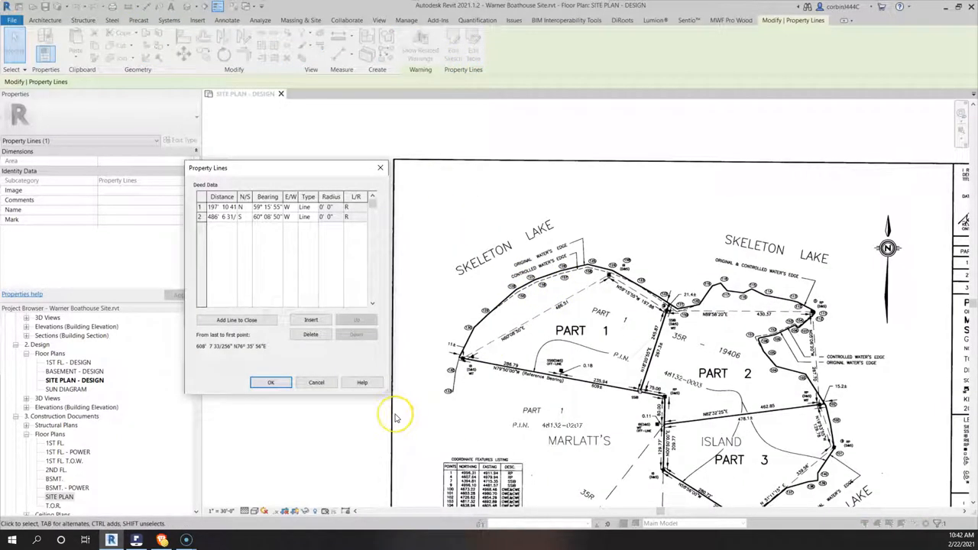
{"action": "mouse_move", "coordinate": [394, 419]}
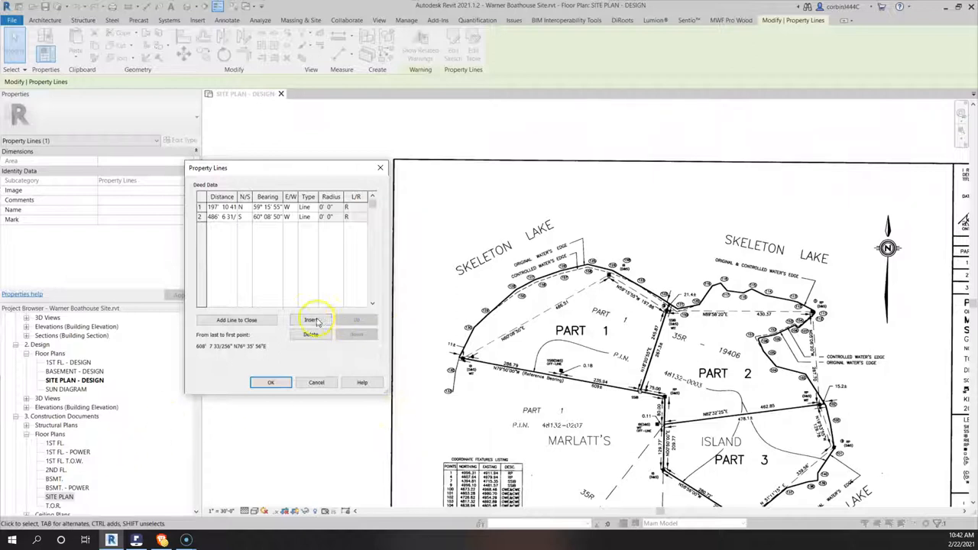
{"action": "left_click", "coordinate": [310, 319]}
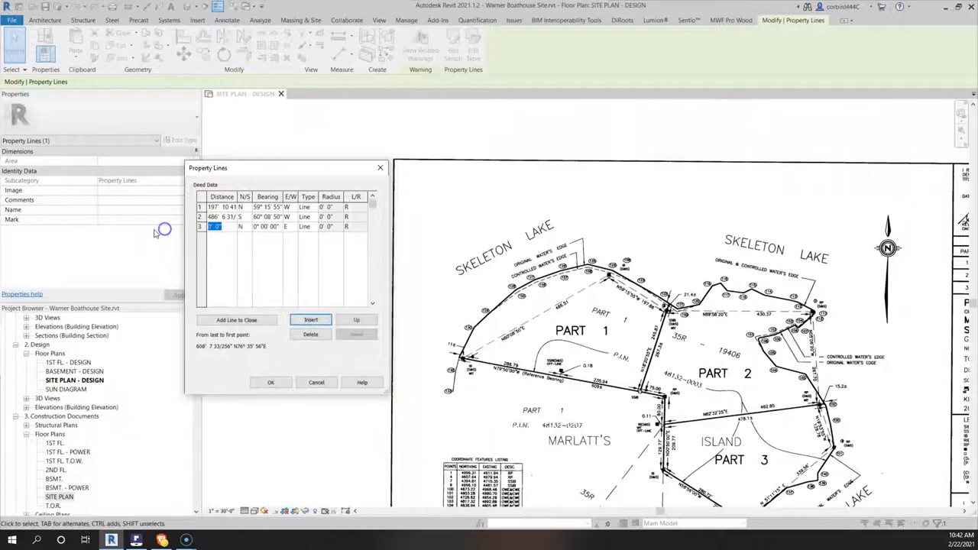
{"action": "type", "text": "286' 9 123"}
{"action": "left_click", "coordinate": [266, 226]}
{"action": "type", "text": "79 50 00"}
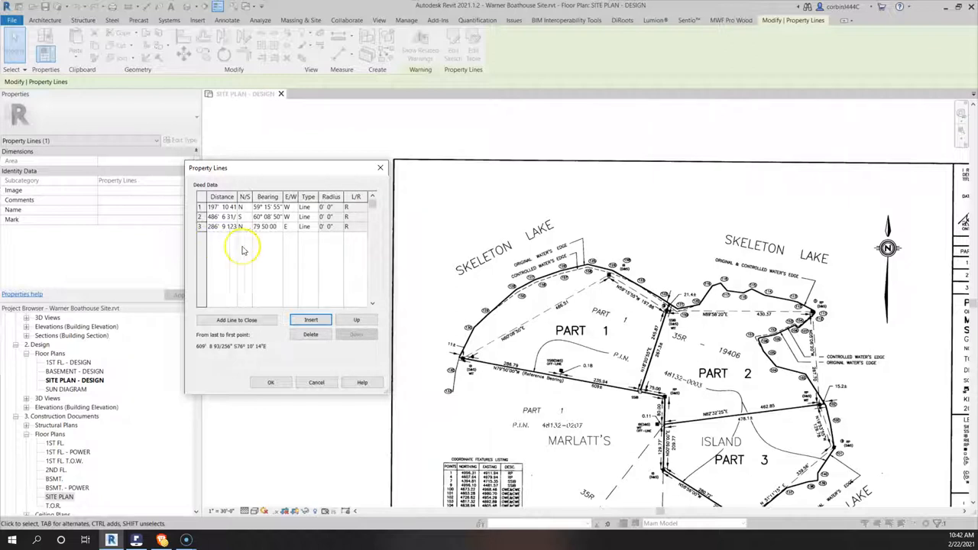
{"action": "left_click", "coordinate": [290, 226]}
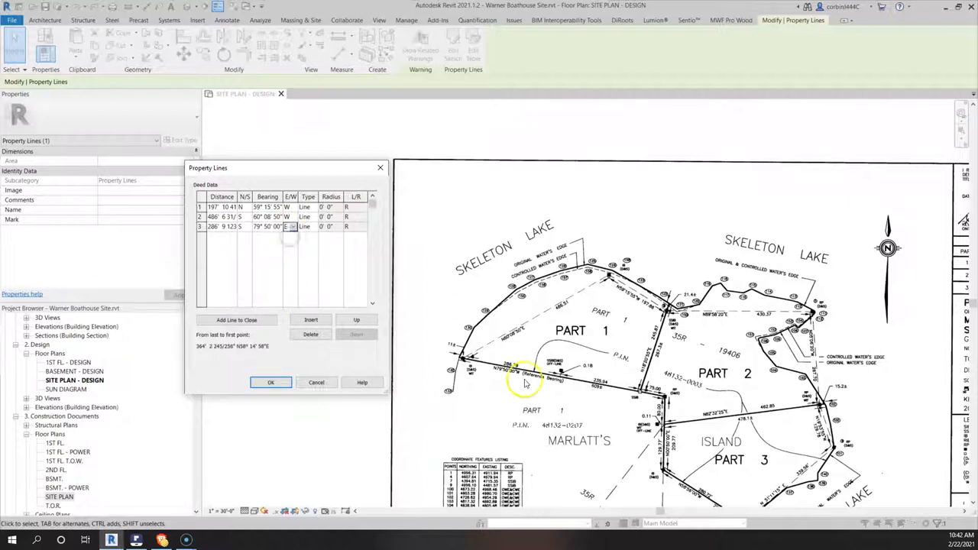
{"action": "mouse_move", "coordinate": [413, 413]}
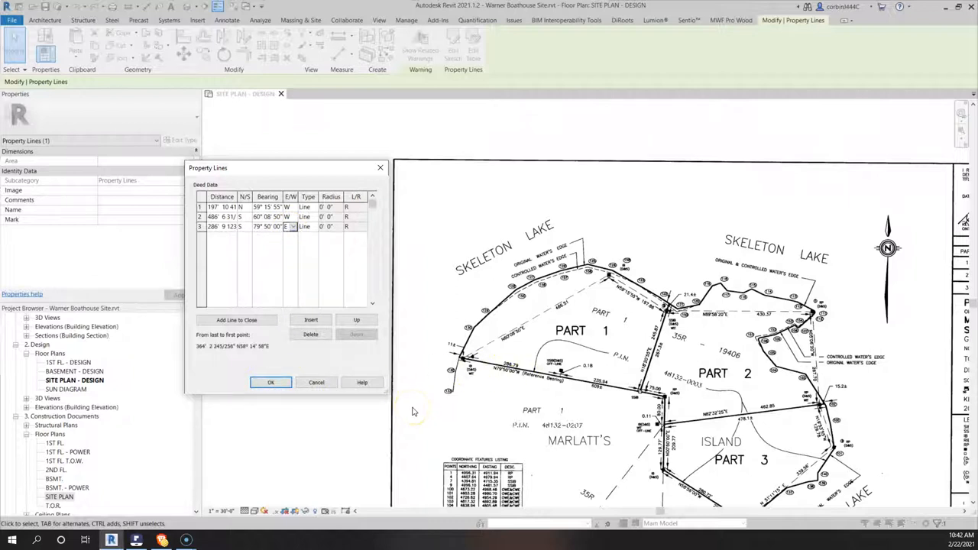
{"action": "left_click", "coordinate": [310, 320]}
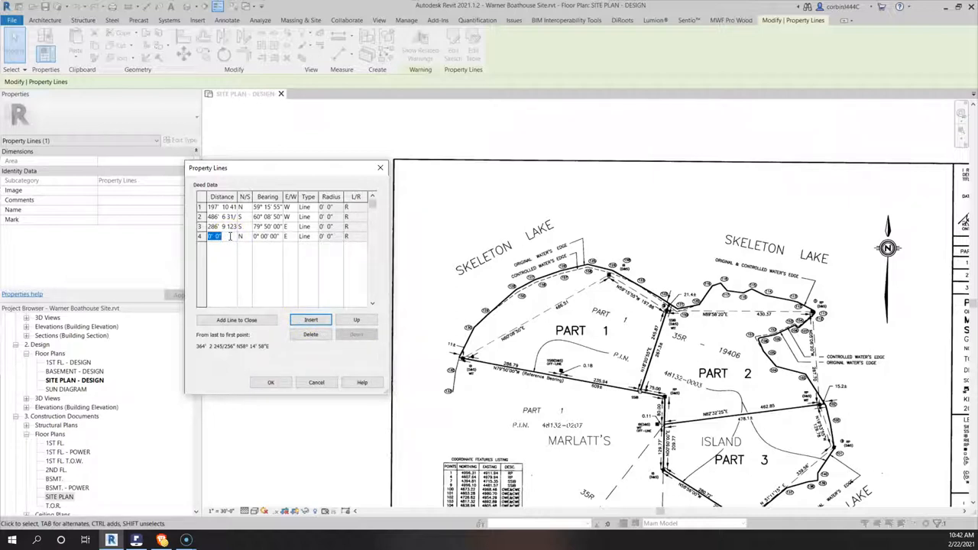
{"action": "type", "text": "235.94"}
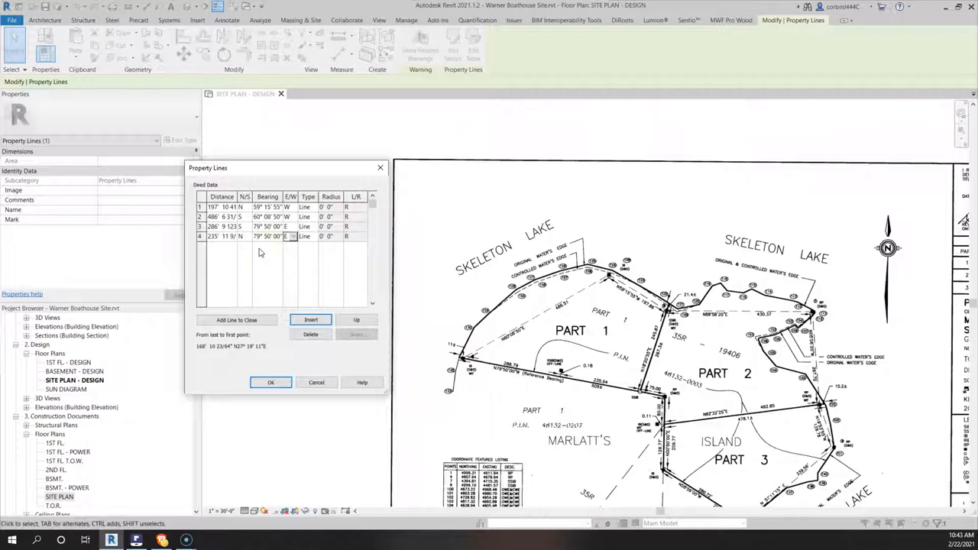
{"action": "mouse_move", "coordinate": [257, 290]}
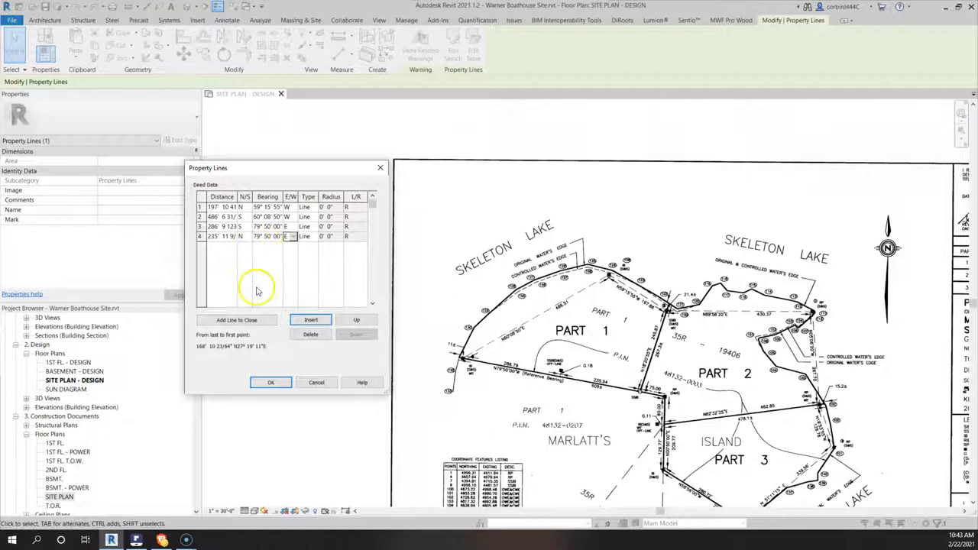
- Add a fifth course of 218 ft and correct the fourth course's north-south direction
{"action": "left_click", "coordinate": [310, 320]}
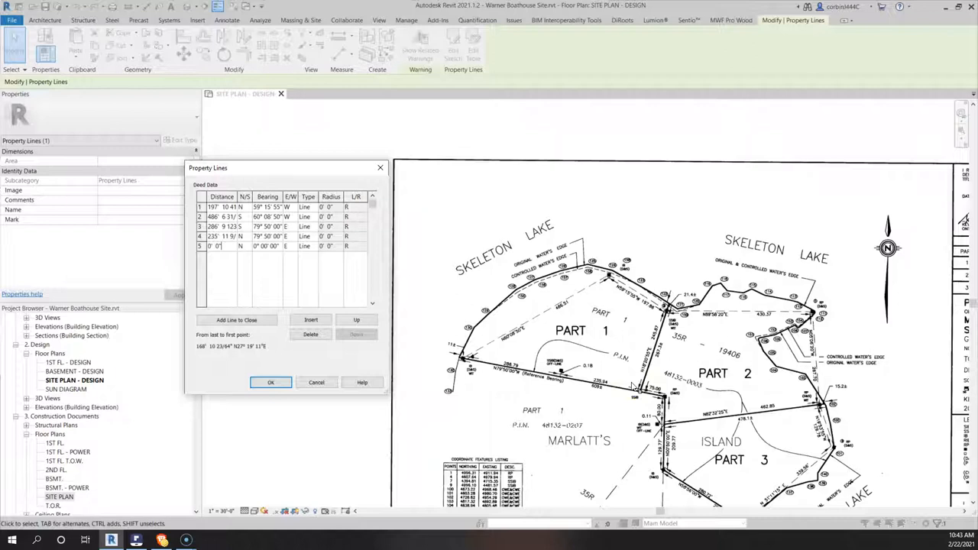
{"action": "type", "text": "245"}
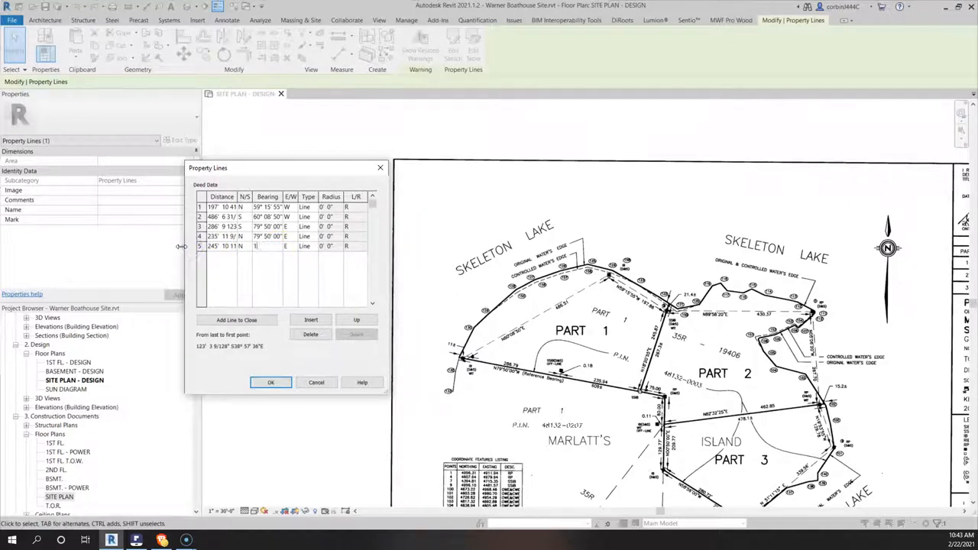
{"action": "type", "text": "18° 20' 55\""}
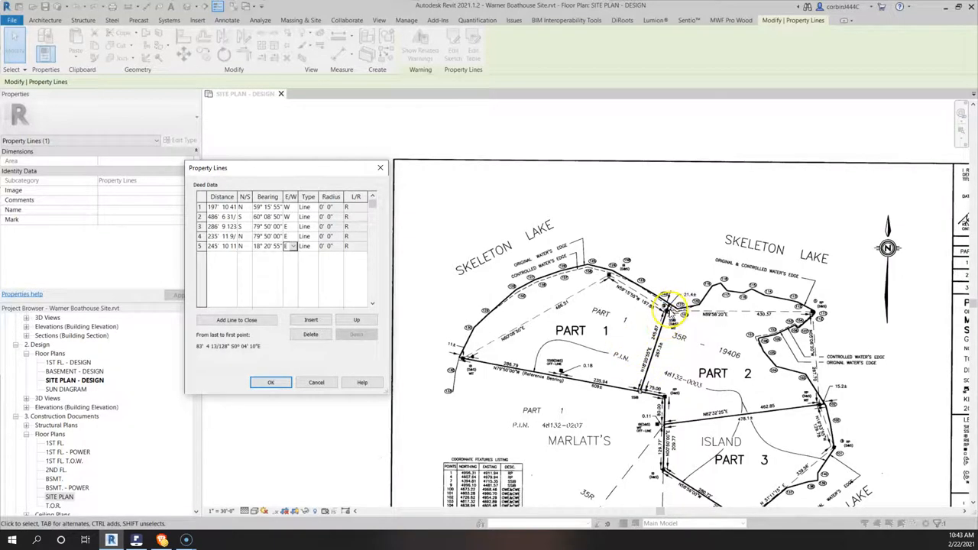
{"action": "mouse_move", "coordinate": [649, 360]}
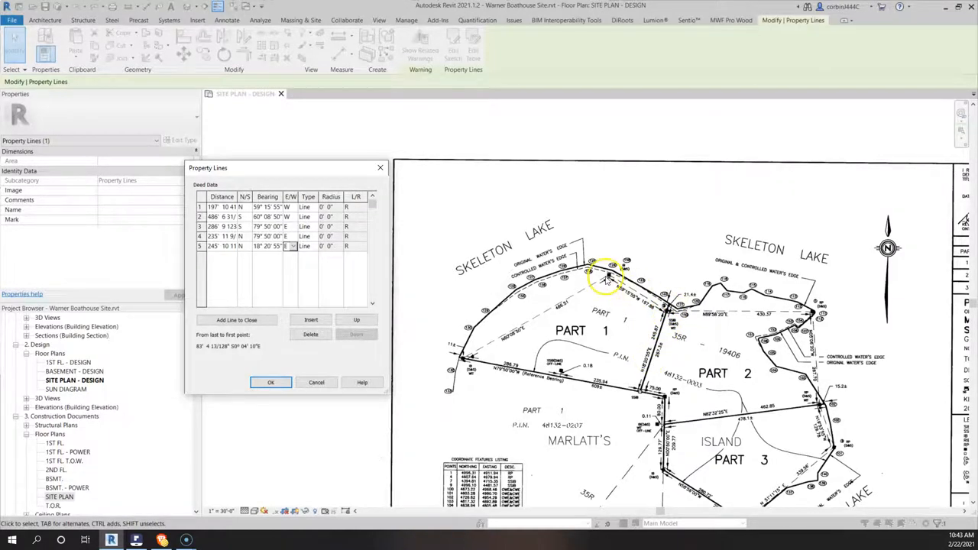
{"action": "mouse_move", "coordinate": [600, 369]}
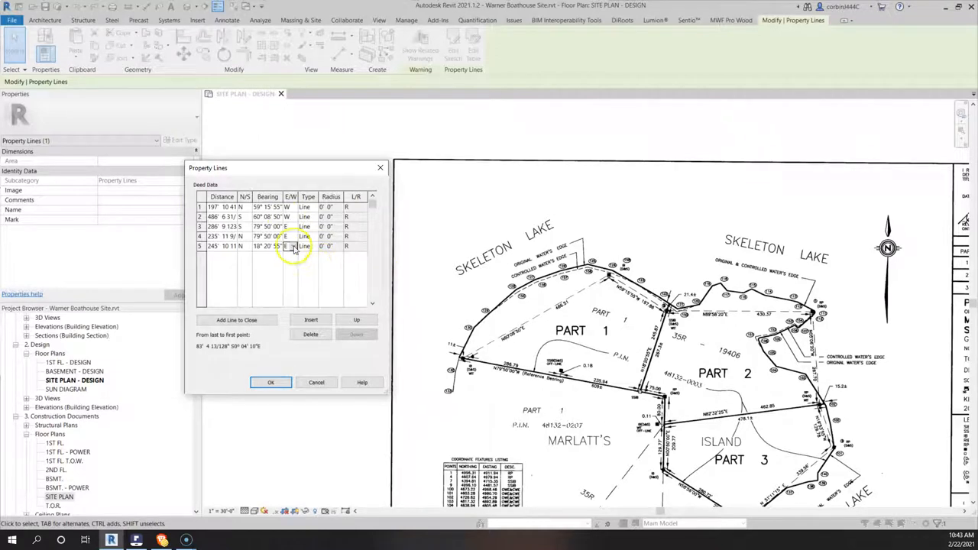
{"action": "left_click", "coordinate": [244, 235]}
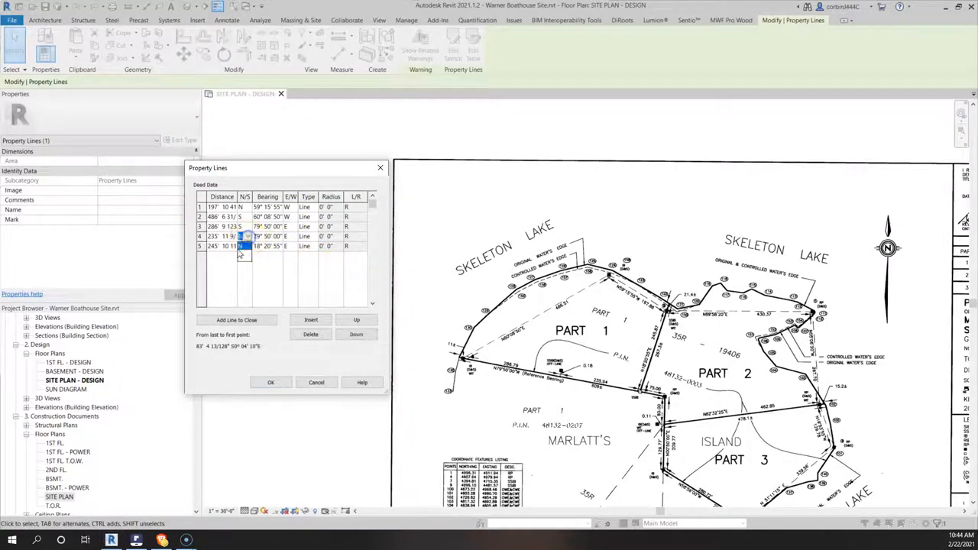
{"action": "left_click", "coordinate": [272, 383]}
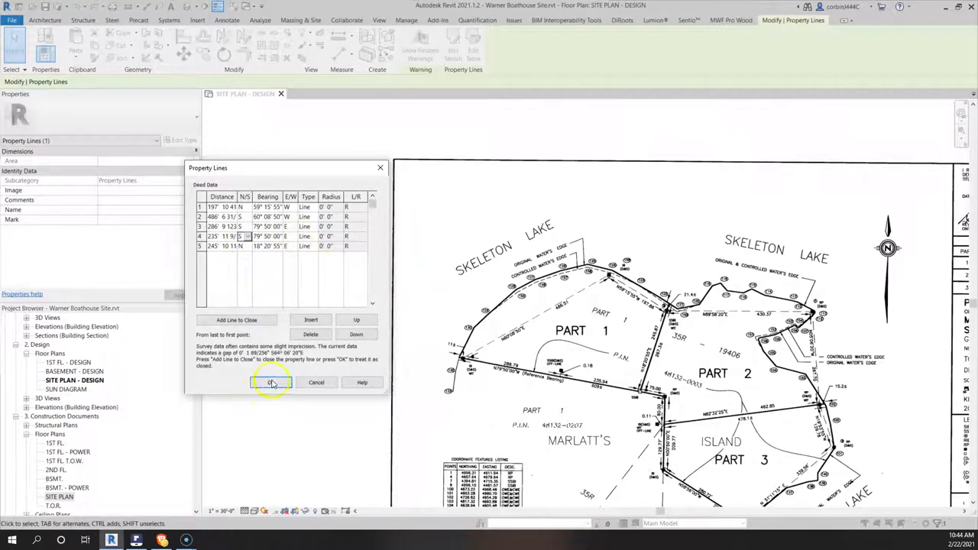
- Accept the five-course deed data and move the survey image near the property outline
{"action": "left_click", "coordinate": [272, 382]}
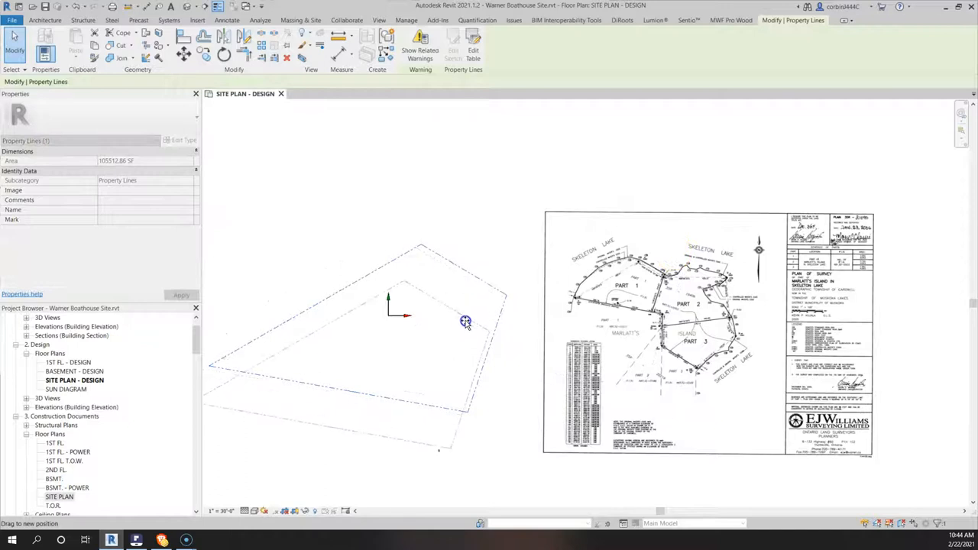
{"action": "left_click", "coordinate": [707, 333]}
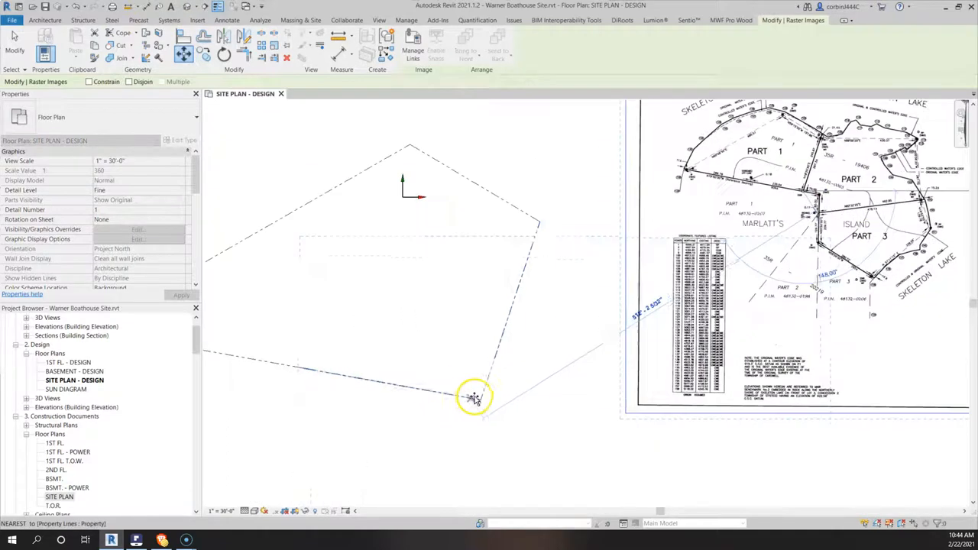
{"action": "left_click", "coordinate": [474, 397]}
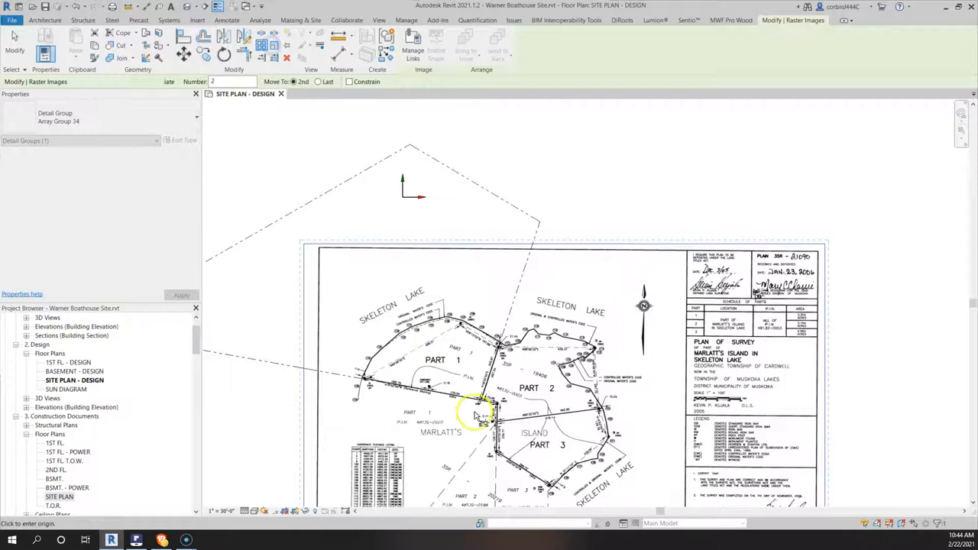
- Scale the survey image graphically so its lot corners snap onto the property line corners
{"action": "left_click", "coordinate": [505, 334]}
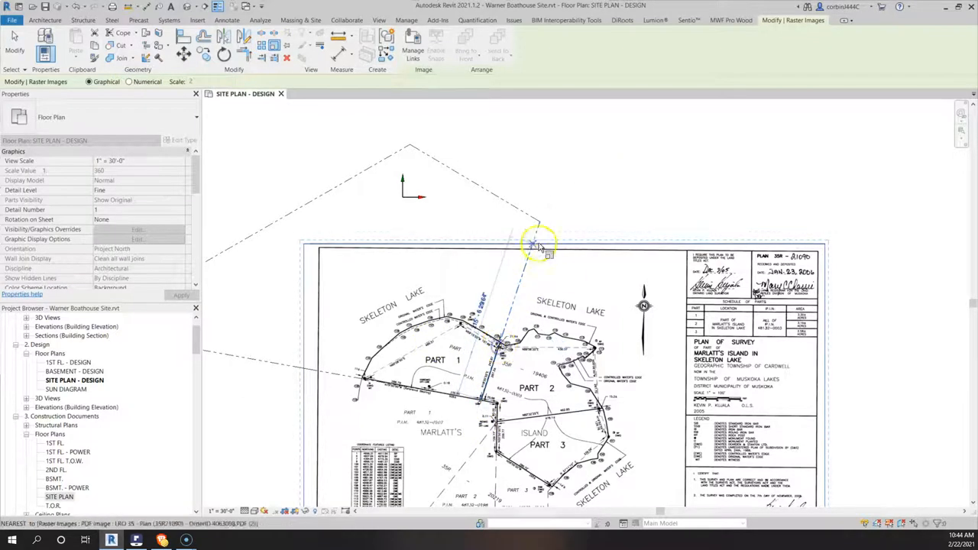
{"action": "left_click", "coordinate": [538, 245]}
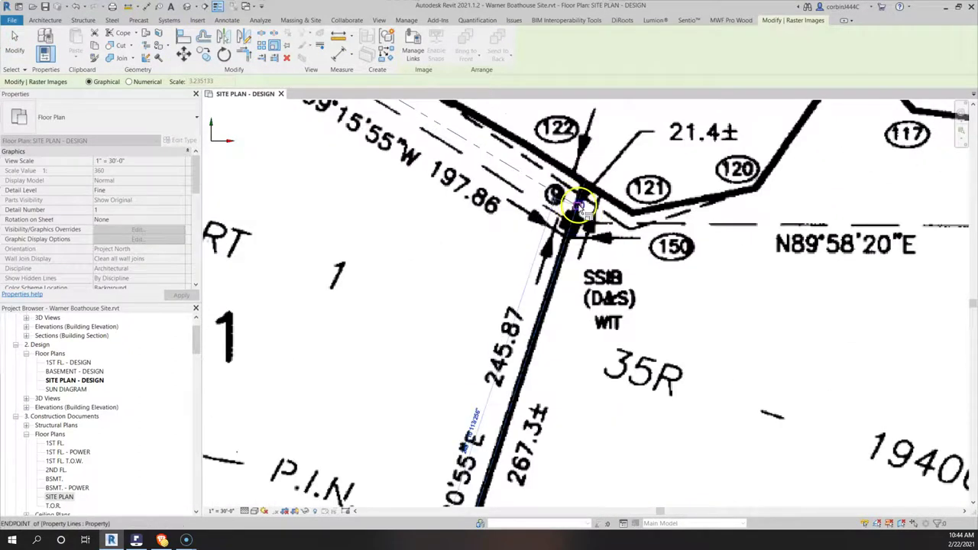
{"action": "left_click", "coordinate": [578, 207]}
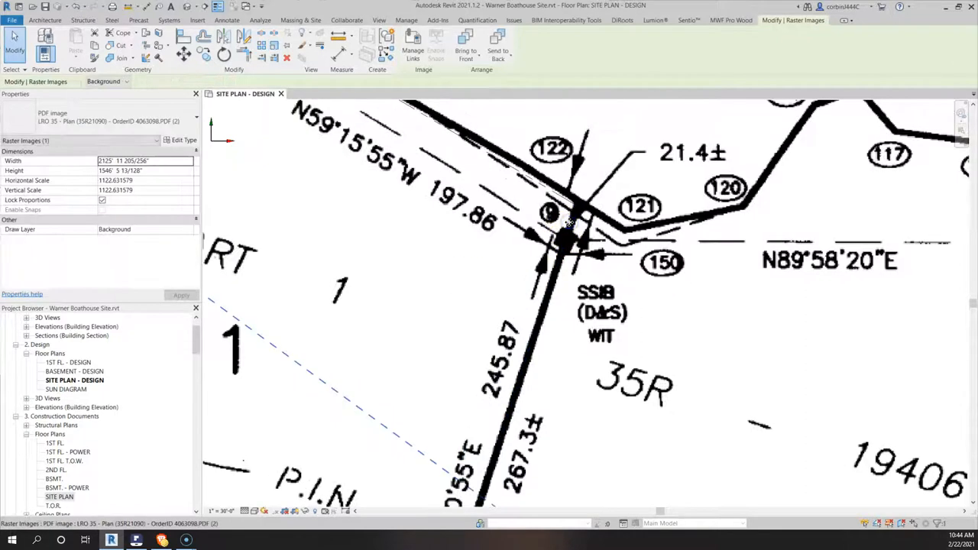
{"action": "left_click", "coordinate": [449, 135]}
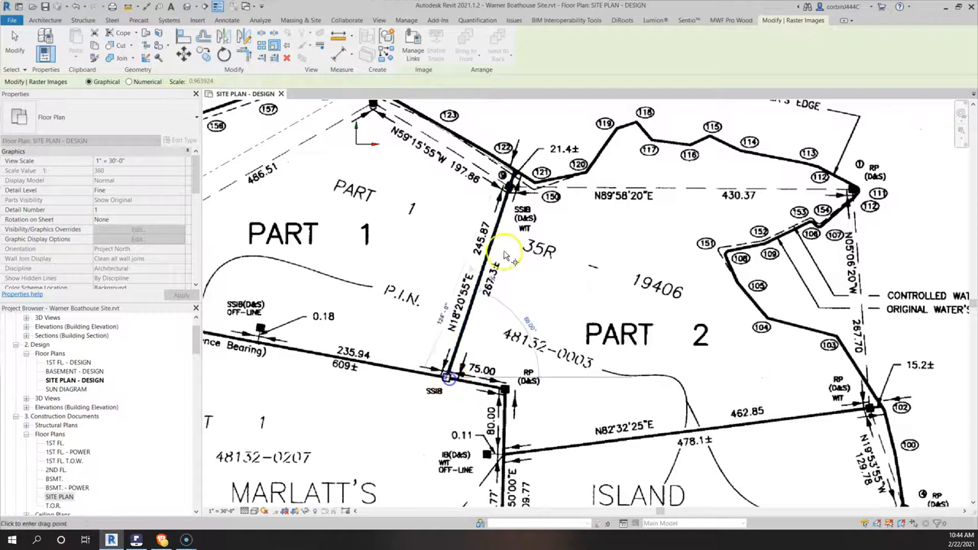
{"action": "scroll", "scroll_direction": "up", "scroll_amount": 3}
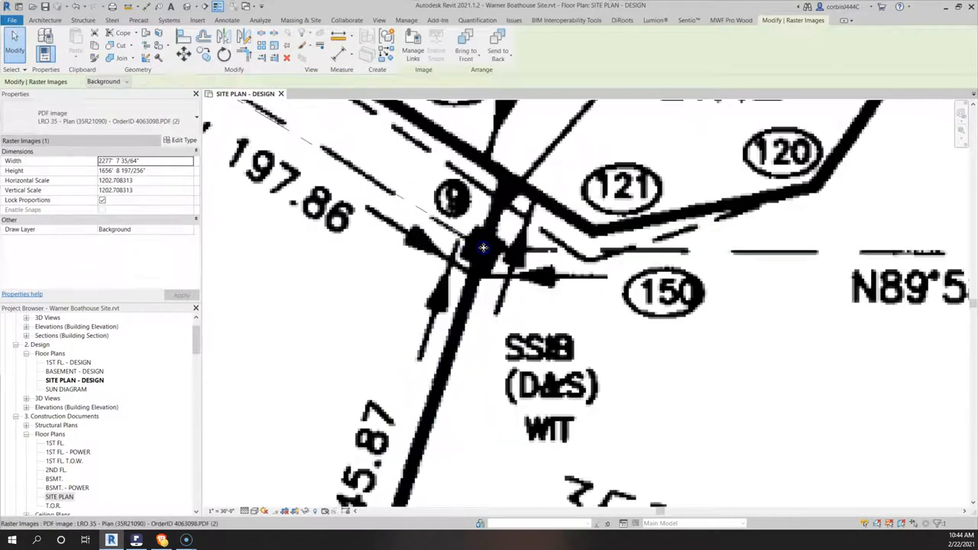
{"action": "scroll", "scroll_direction": "down", "scroll_amount": 3}
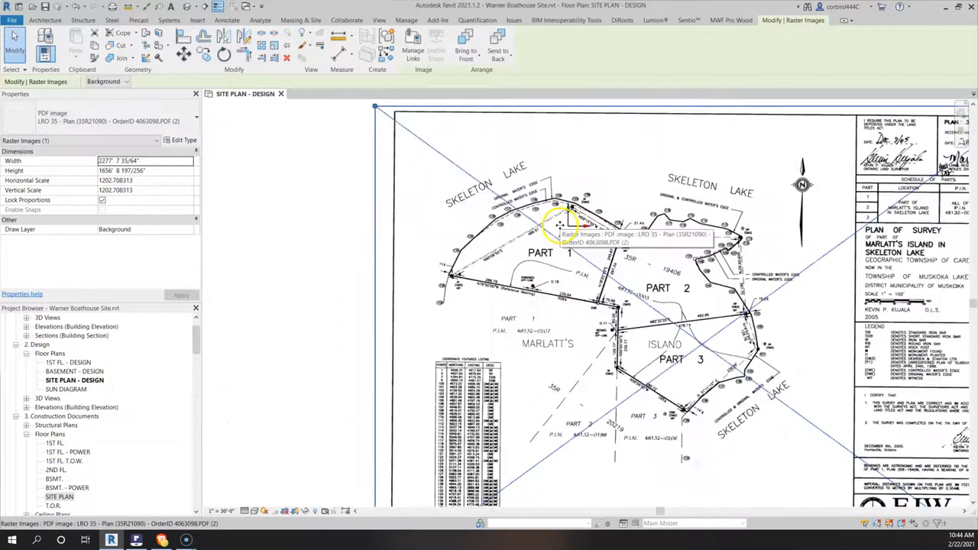
{"action": "scroll", "scroll_direction": "up", "scroll_amount": 3}
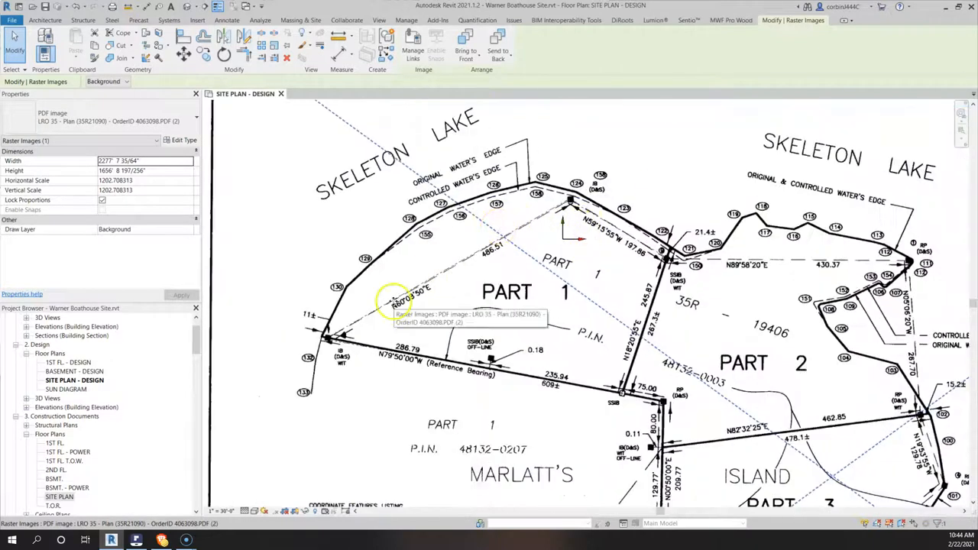
{"action": "mouse_move", "coordinate": [370, 183]}
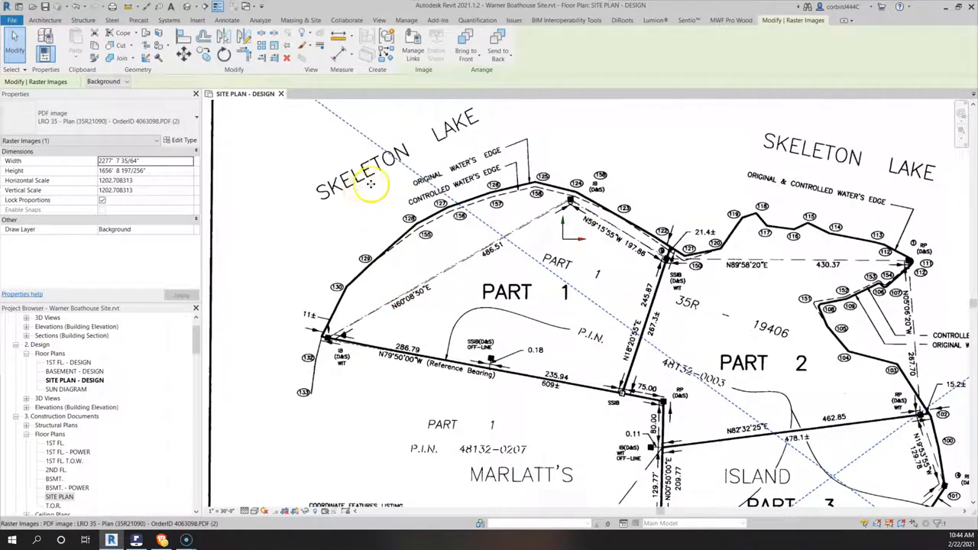
{"action": "mouse_move", "coordinate": [364, 375]}
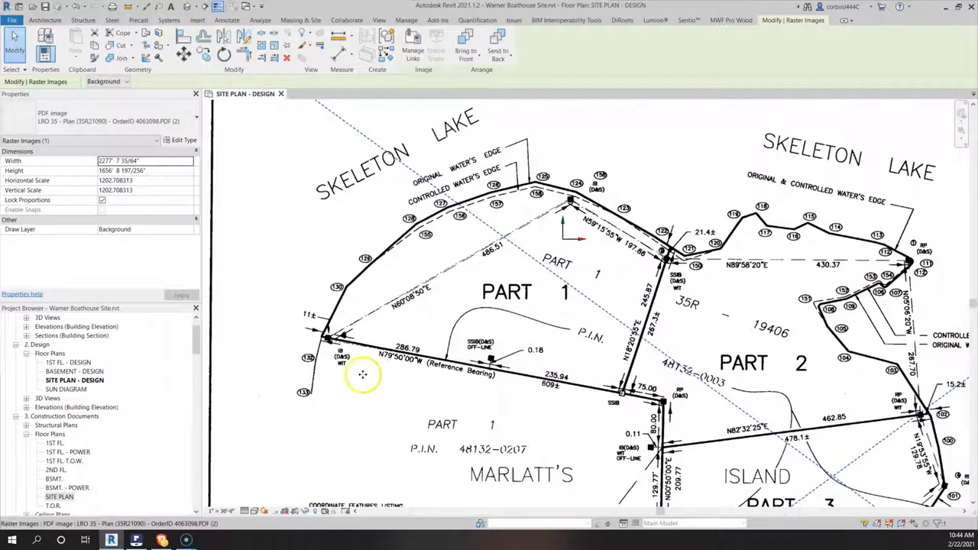
{"action": "mouse_move", "coordinate": [656, 223]}
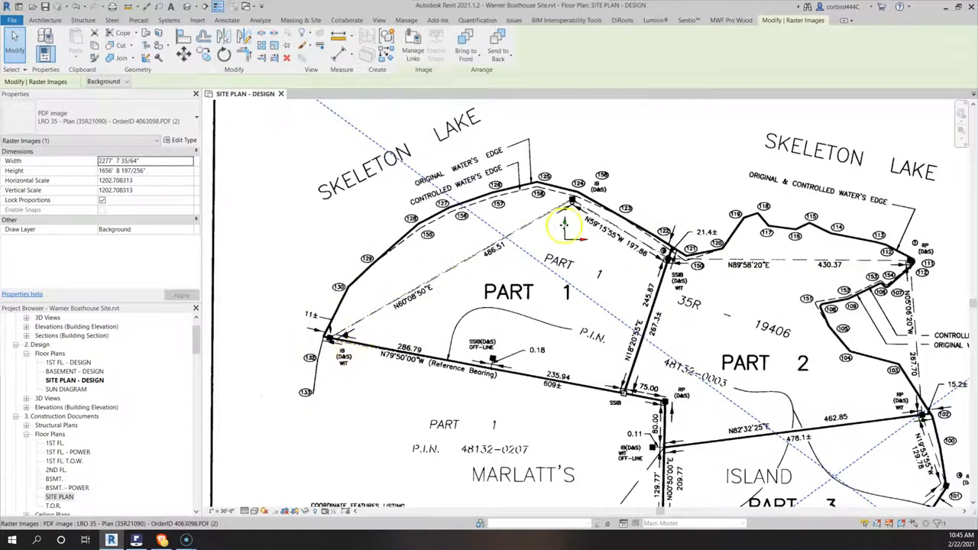
{"action": "scroll", "scroll_direction": "up", "scroll_amount": 3}
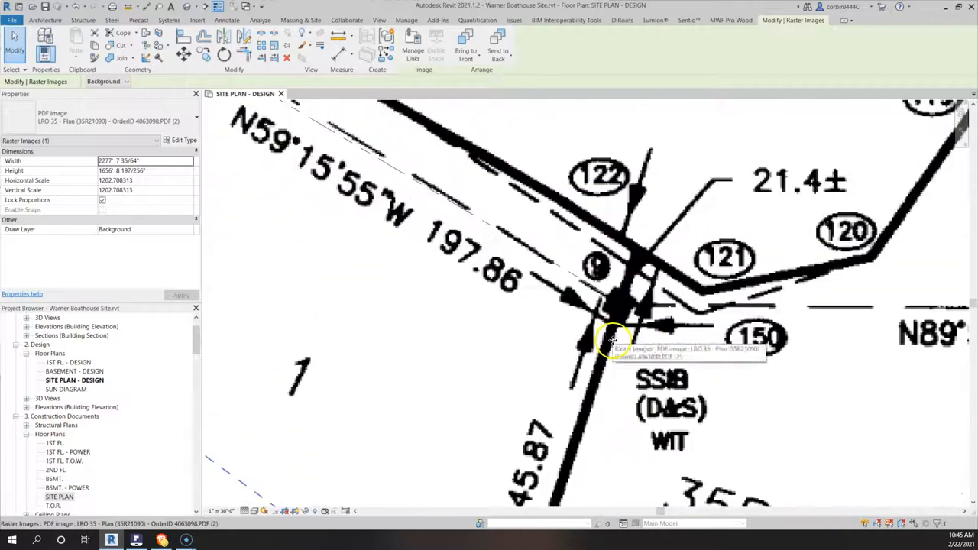
{"action": "mouse_move", "coordinate": [650, 292]}
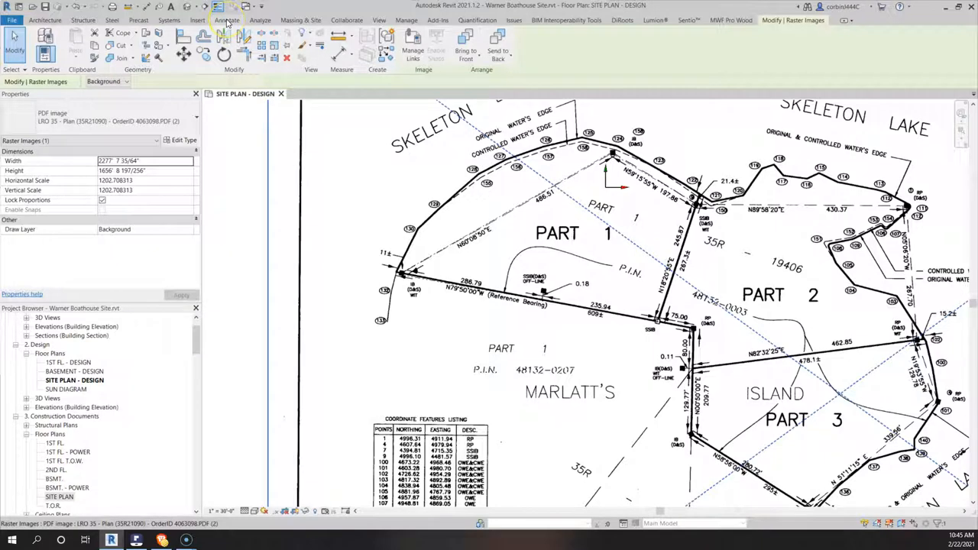
- Start a filled region with 06 Extra Wide boundary lines and the Site - Blue - Water type
{"action": "left_click", "coordinate": [226, 20]}
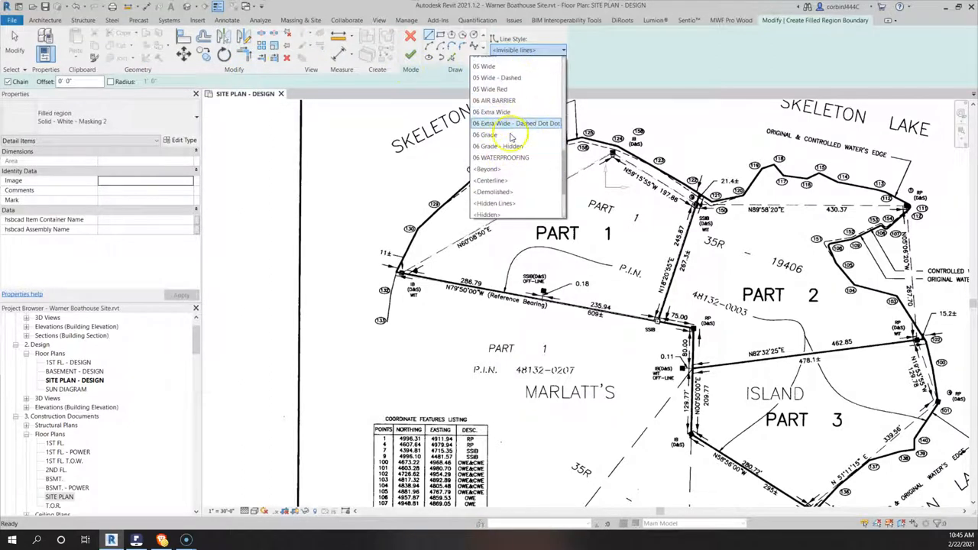
{"action": "scroll", "scroll_direction": "up", "scroll_amount": 3}
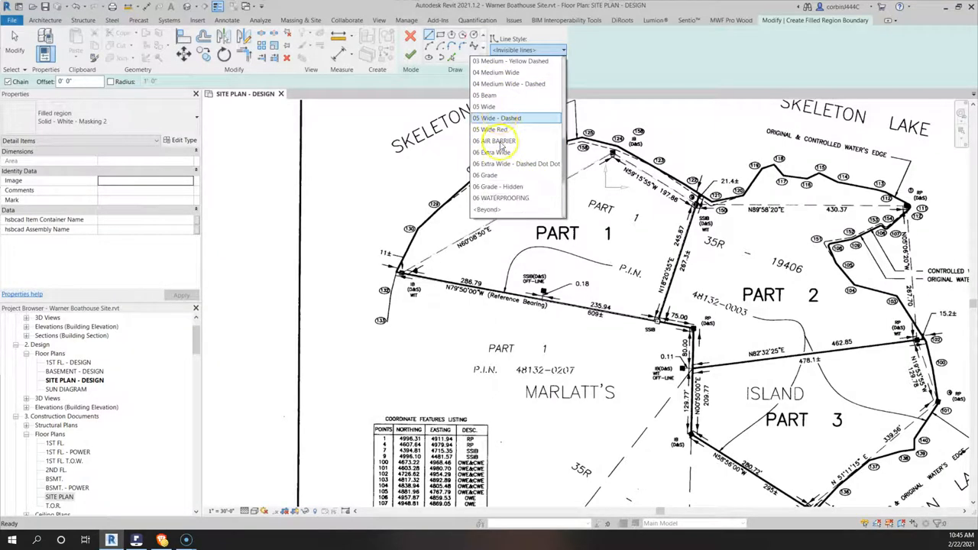
{"action": "mouse_move", "coordinate": [502, 174]}
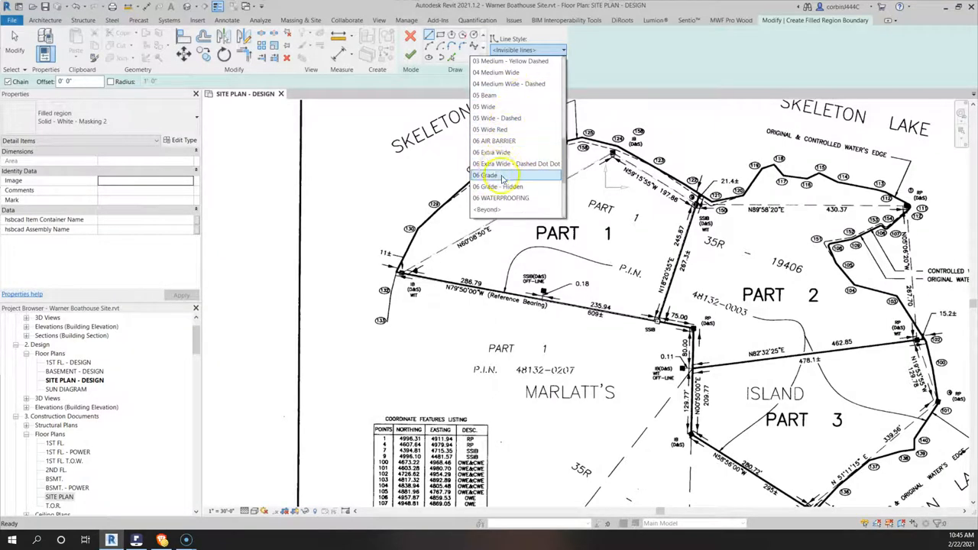
{"action": "left_click", "coordinate": [496, 164]}
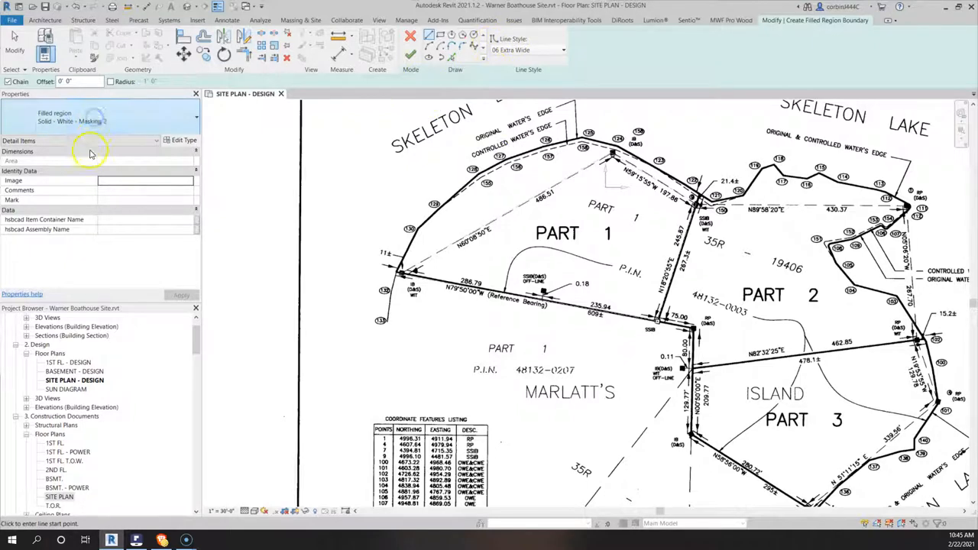
{"action": "left_click", "coordinate": [196, 116]}
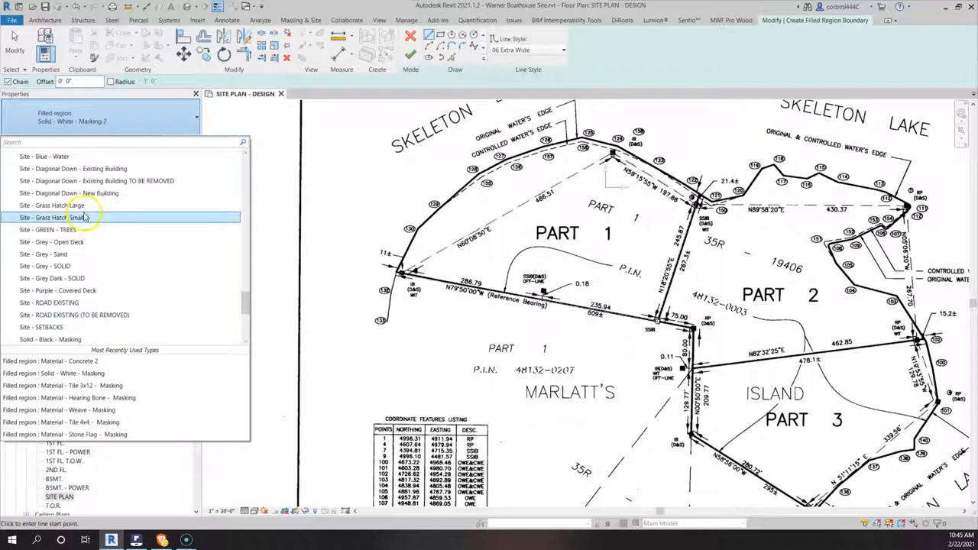
{"action": "left_click", "coordinate": [53, 217]}
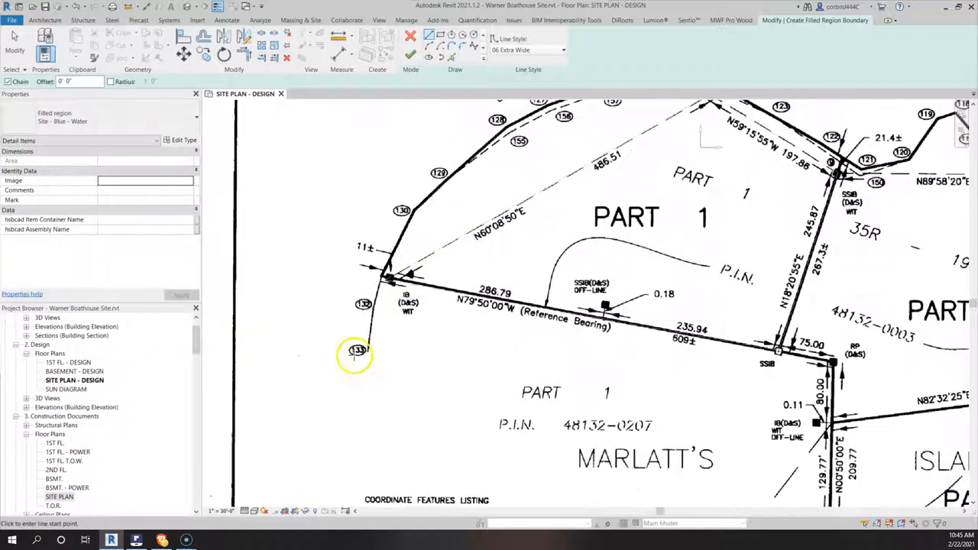
- Sketch the water region boundary points along the Skeleton Lake shoreline
{"action": "scroll", "scroll_direction": "up", "scroll_amount": 3}
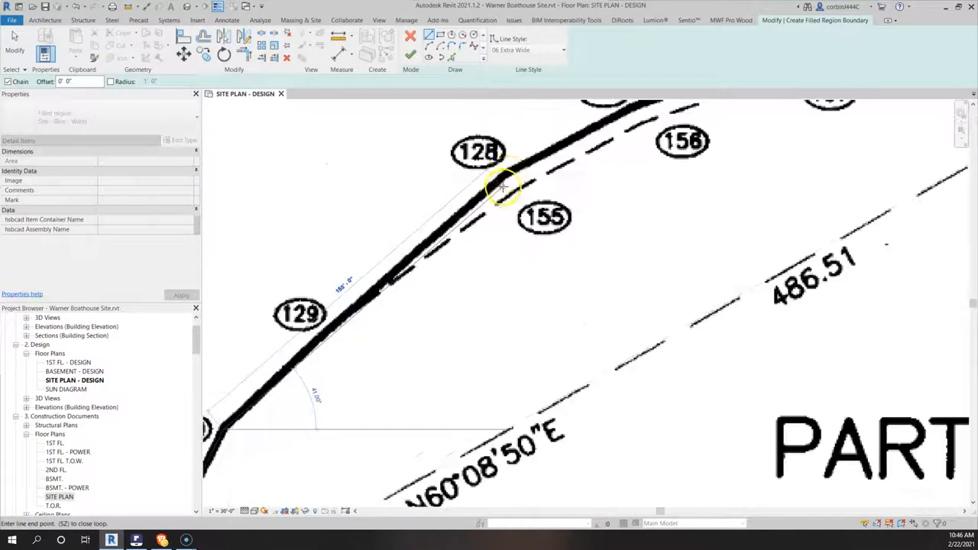
{"action": "left_click", "coordinate": [337, 317]}
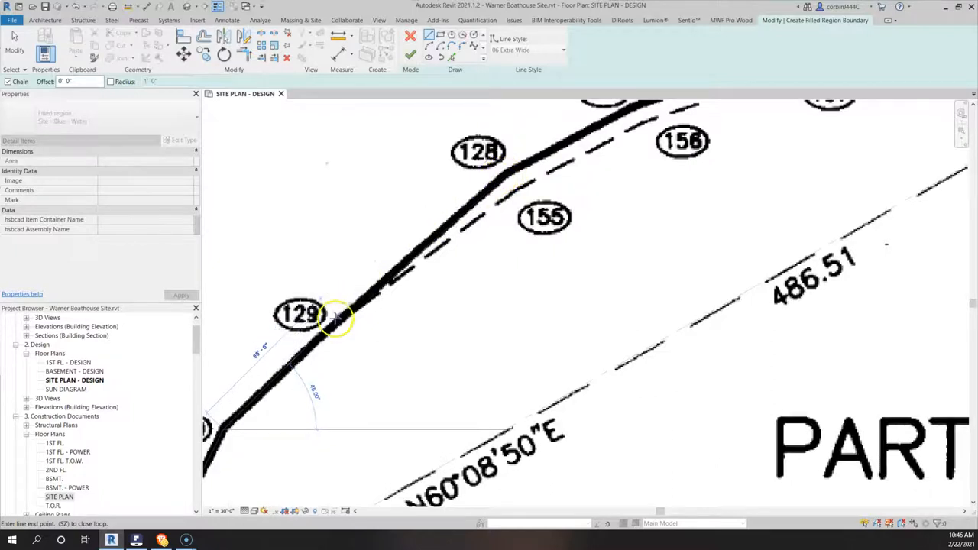
{"action": "left_click", "coordinate": [508, 171]}
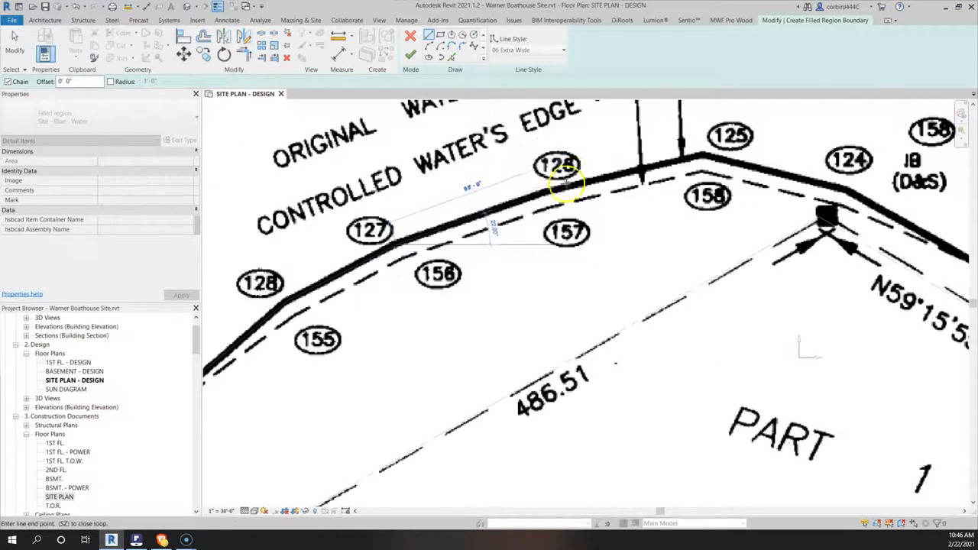
{"action": "left_click", "coordinate": [703, 156]}
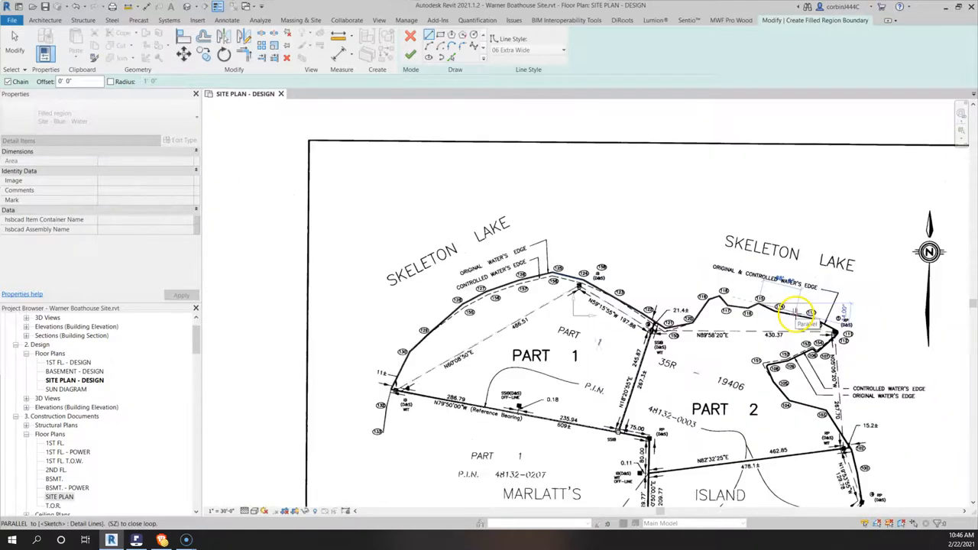
{"action": "left_click", "coordinate": [757, 122]}
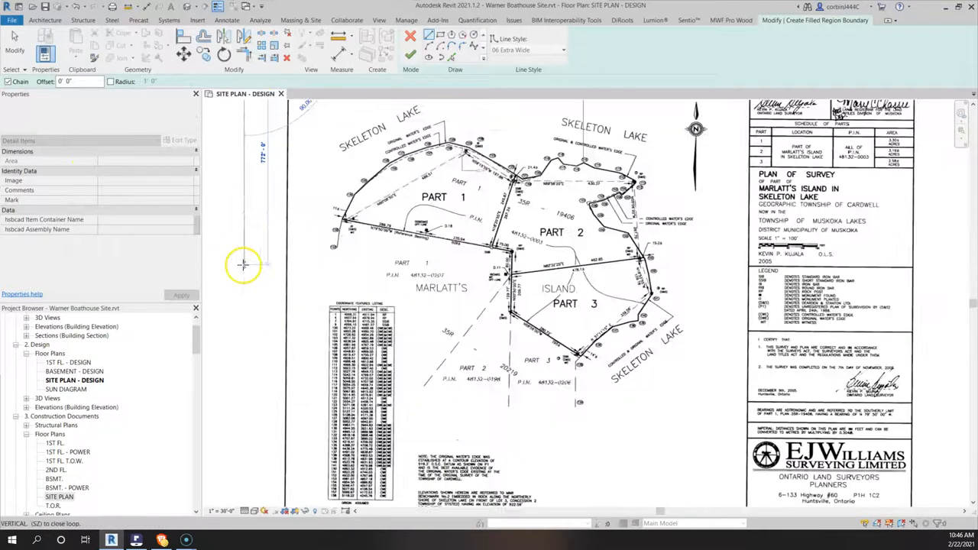
{"action": "scroll", "scroll_direction": "up", "scroll_amount": 3}
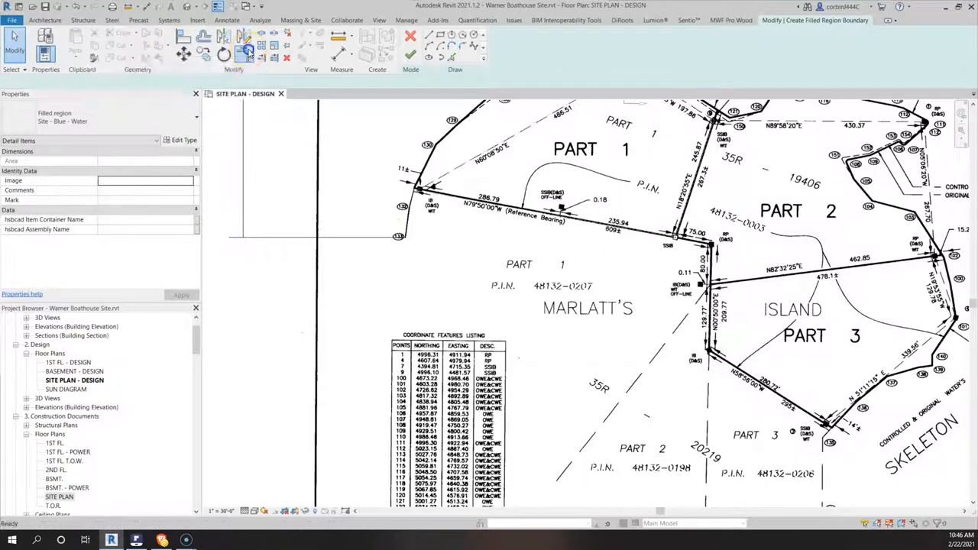
{"action": "left_click", "coordinate": [248, 51]}
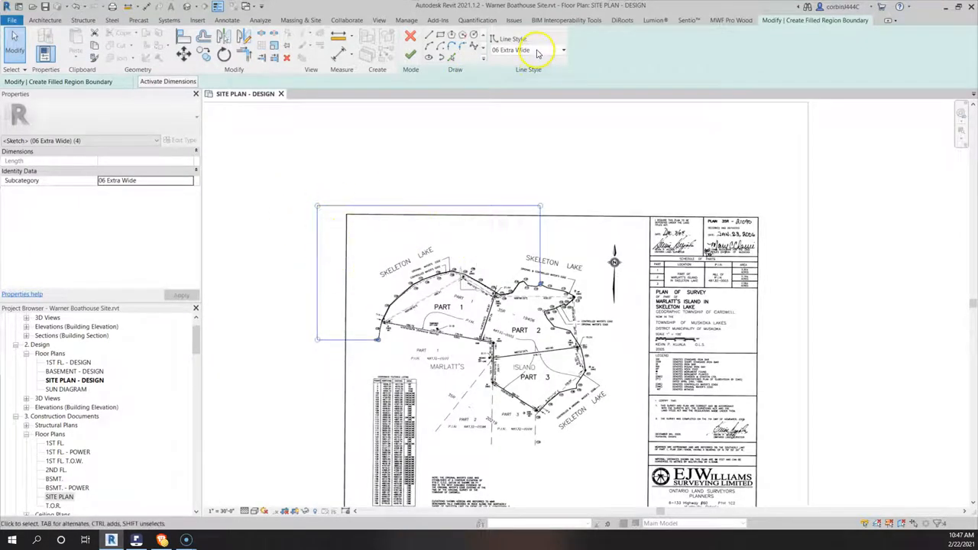
- Set the region edges to <Invisible lines>, finish the region and isolate it with the boundary
{"action": "left_click", "coordinate": [562, 49]}
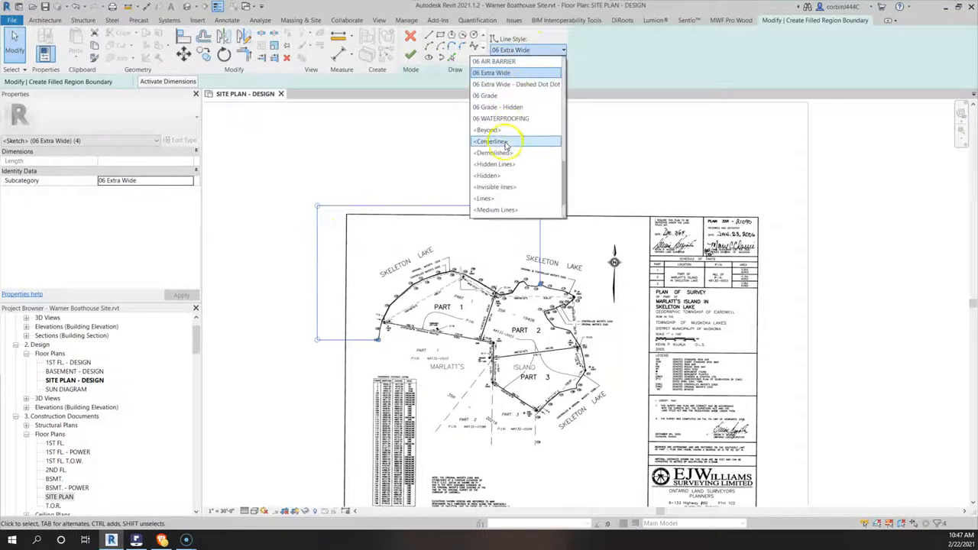
{"action": "left_click", "coordinate": [496, 187]}
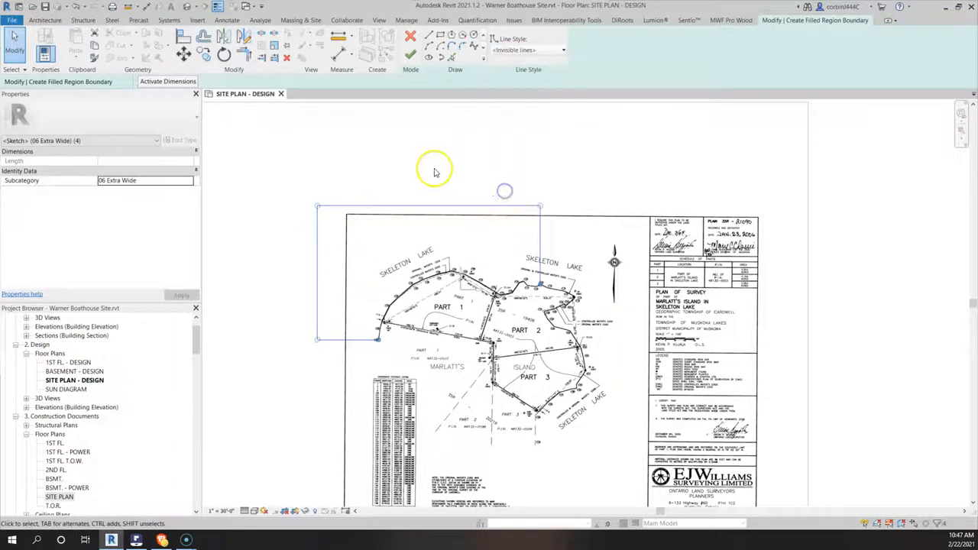
{"action": "left_click", "coordinate": [410, 55]}
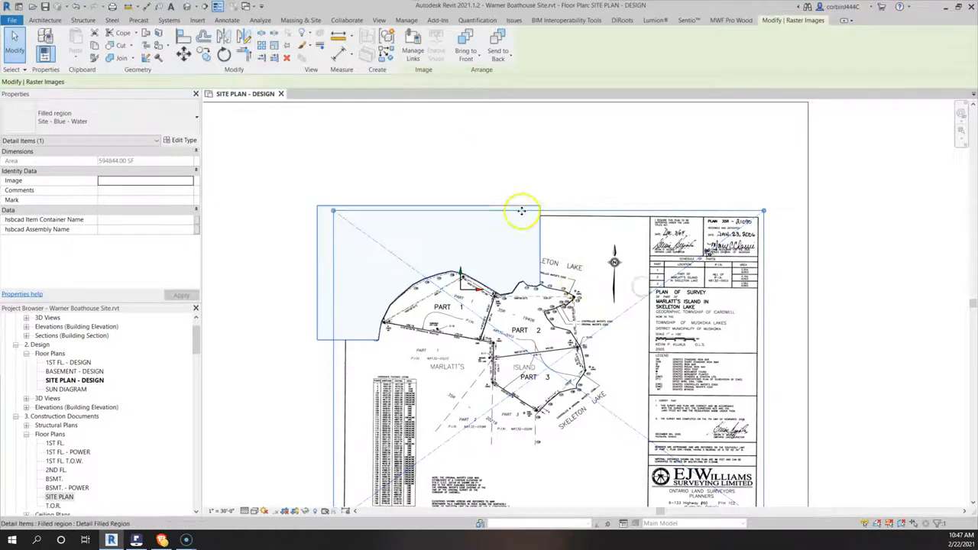
{"action": "left_click", "coordinate": [541, 223]}
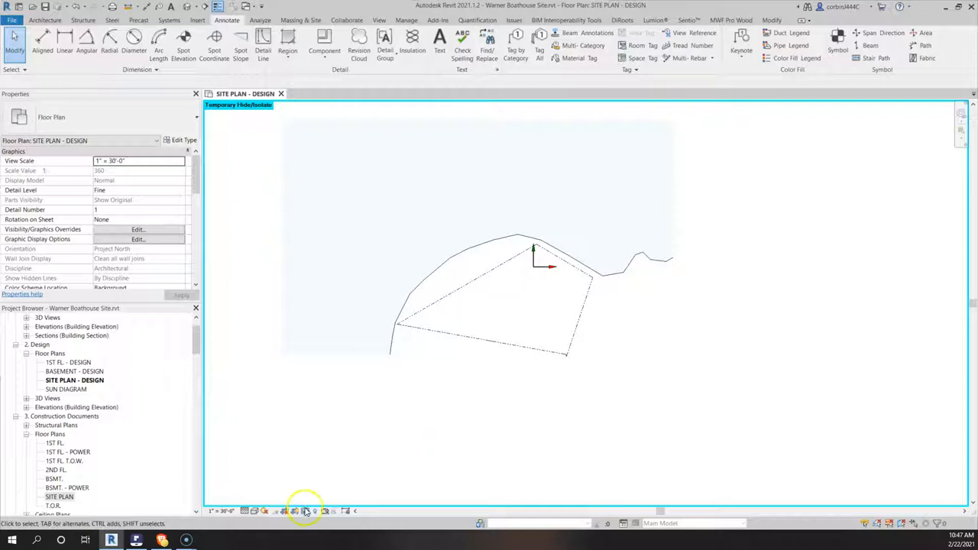
{"action": "left_click", "coordinate": [293, 511]}
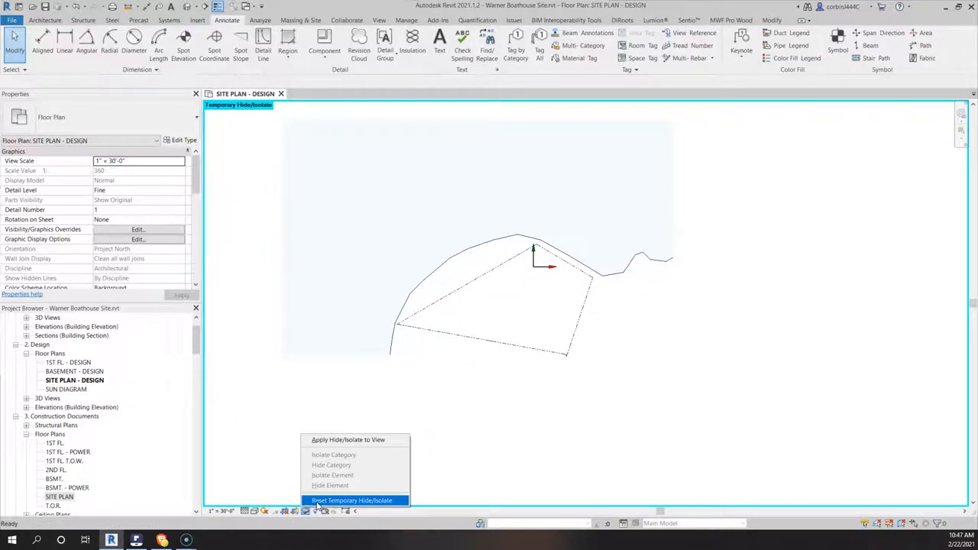
{"action": "left_click", "coordinate": [351, 502]}
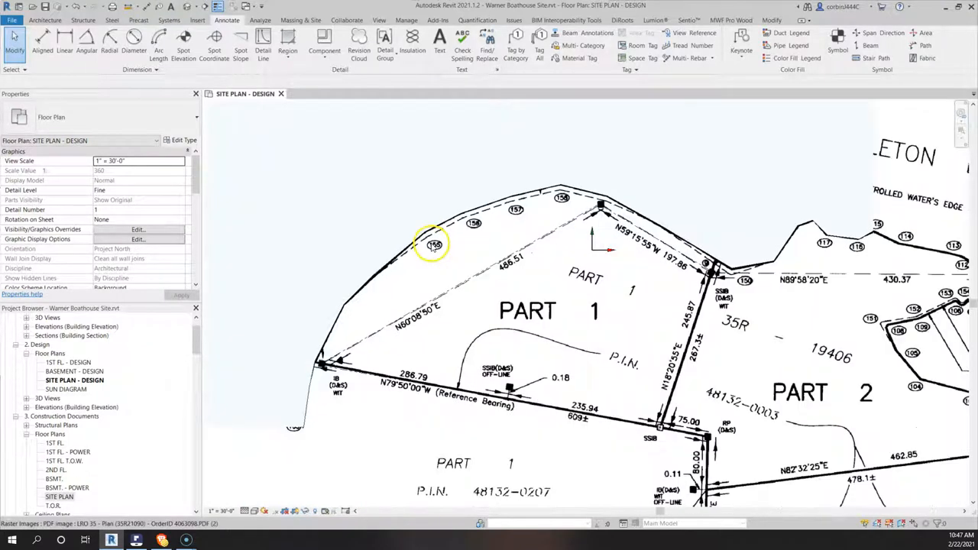
{"action": "scroll", "scroll_direction": "down", "scroll_amount": 3}
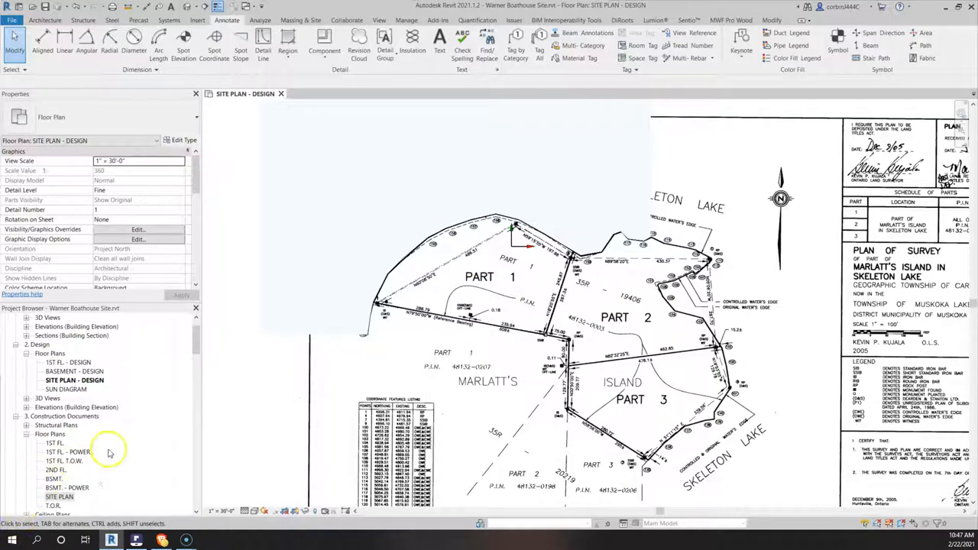
{"action": "scroll", "scroll_direction": "up", "scroll_amount": 3}
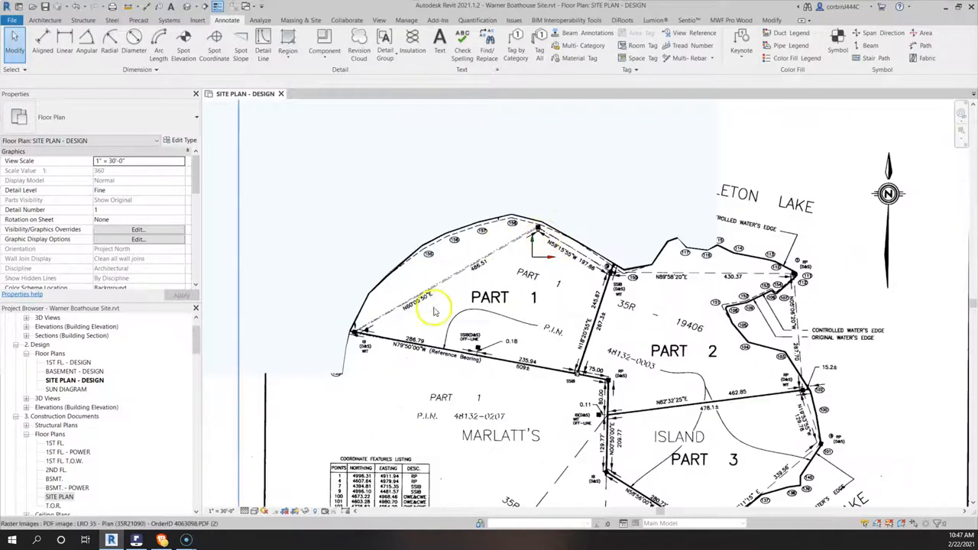
{"action": "scroll", "scroll_direction": "up", "scroll_amount": 3}
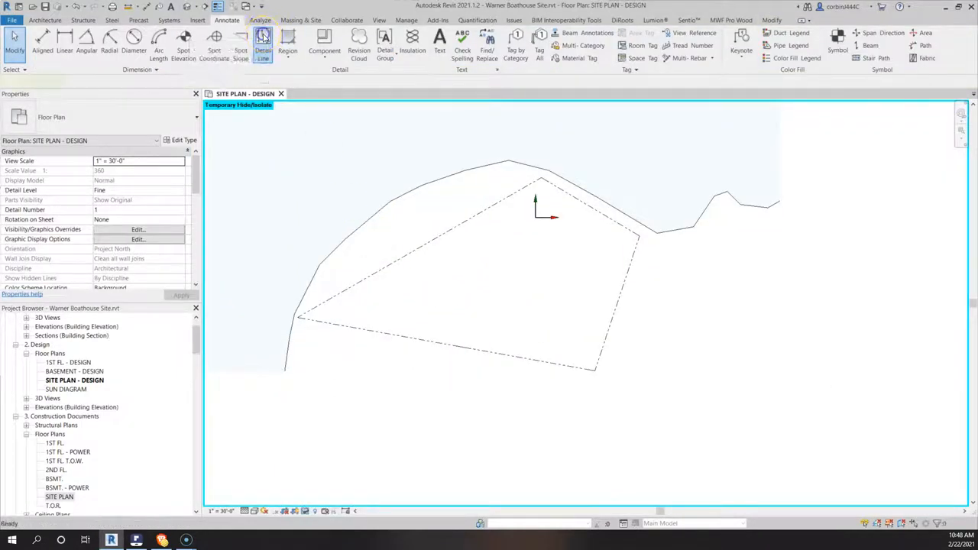
- Draw 05 Wide detail lines snapping to the Part 1 boundary corners
{"action": "left_click", "coordinate": [263, 46]}
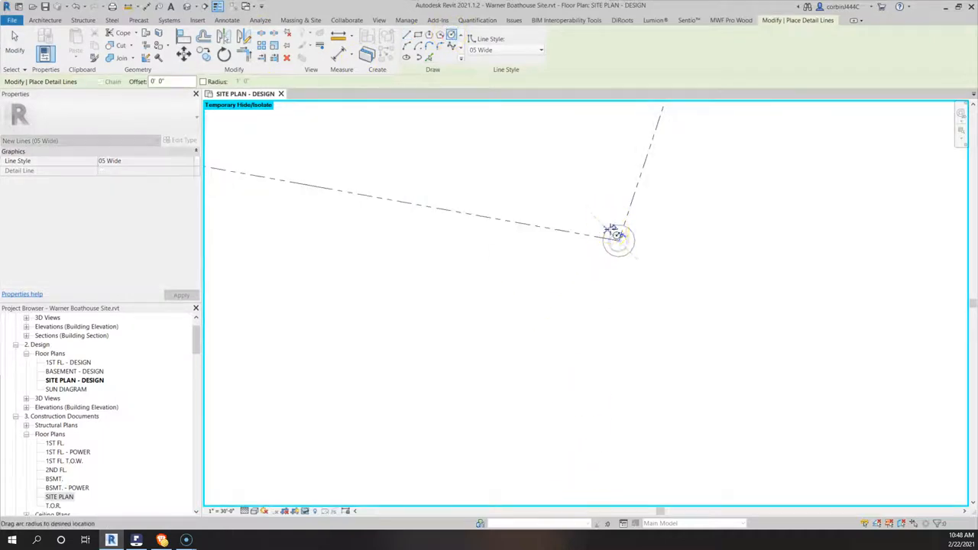
{"action": "mouse_move", "coordinate": [614, 236]}
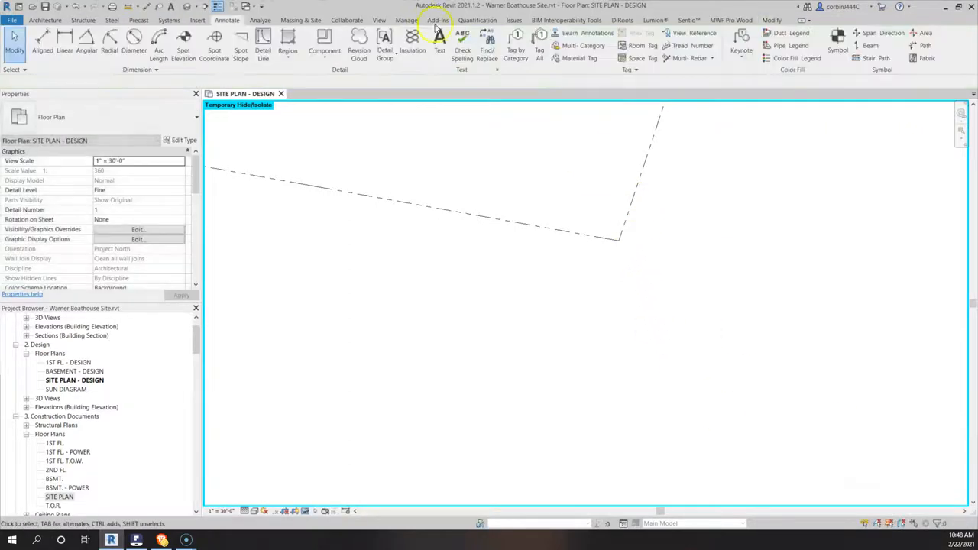
{"action": "left_click", "coordinate": [263, 45]}
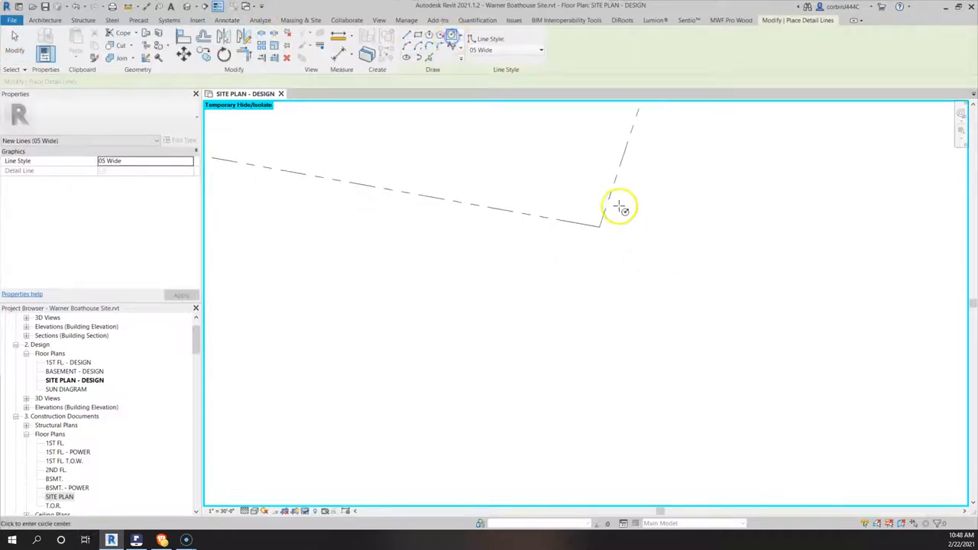
{"action": "left_click", "coordinate": [619, 207]}
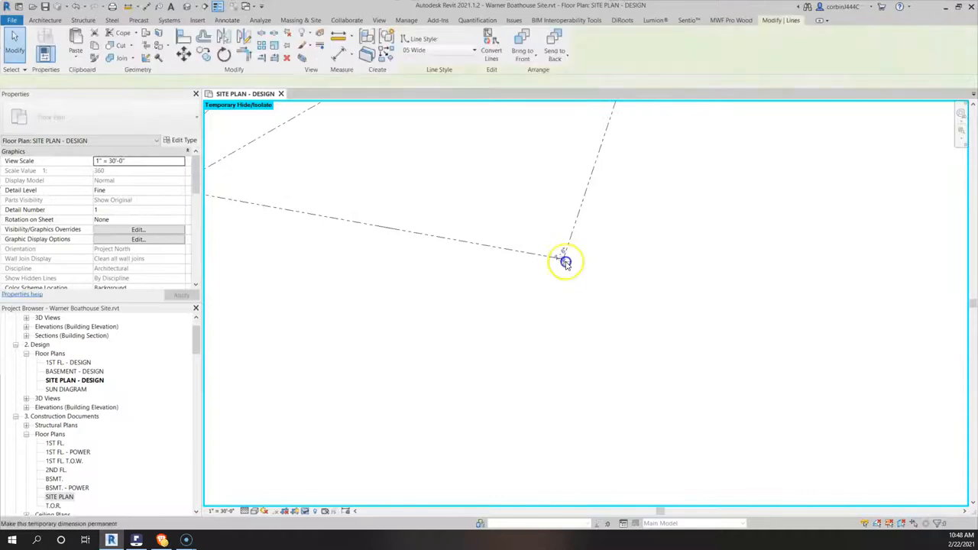
{"action": "left_click", "coordinate": [685, 339]}
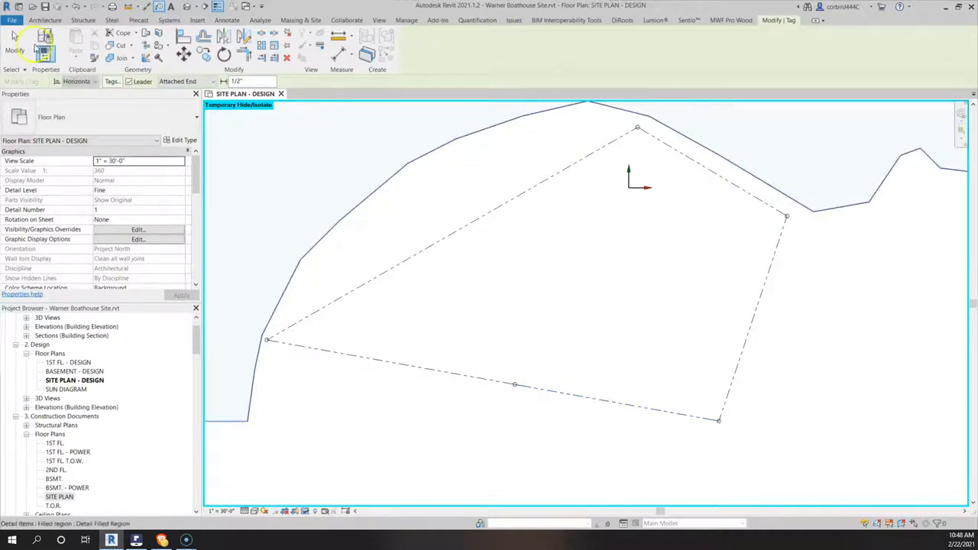
- Tag the Part 1 boundary detail lines so labels run along each side
{"action": "left_click", "coordinate": [621, 403]}
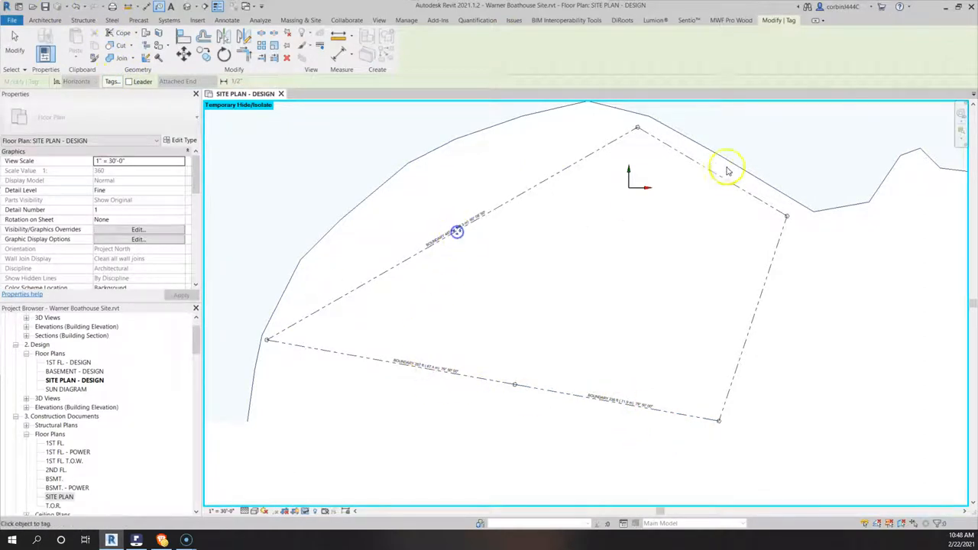
{"action": "left_click_drag", "start_coordinate": [726, 169], "coordinate": [757, 309]}
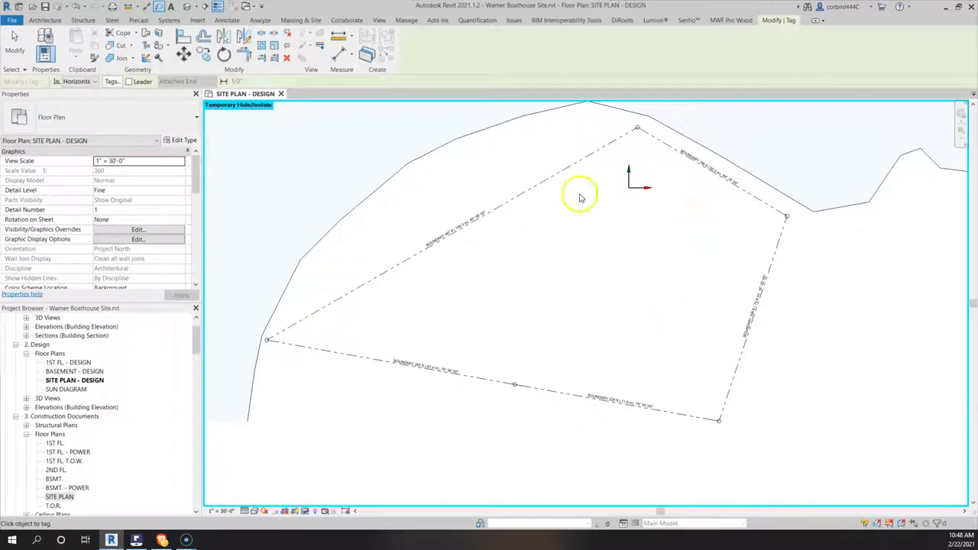
{"action": "mouse_move", "coordinate": [569, 329]}
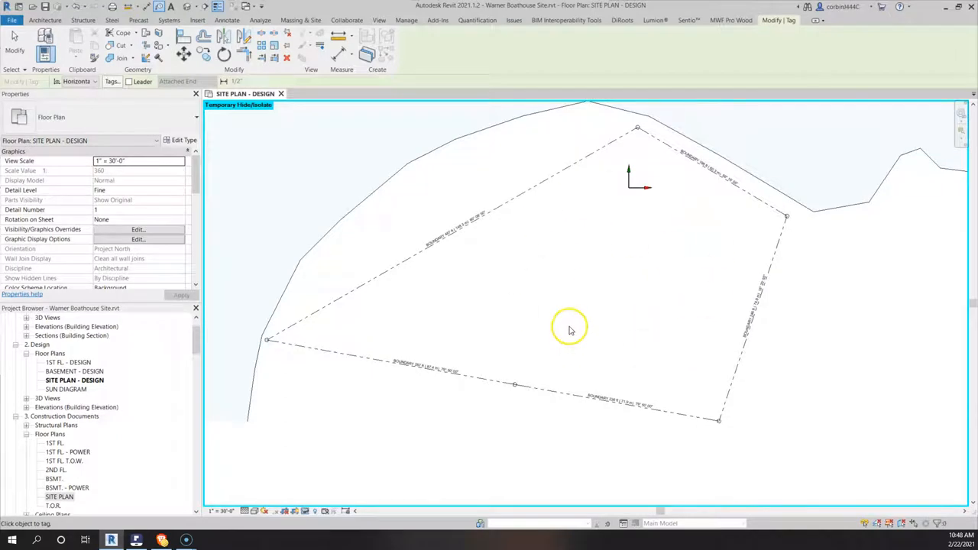
{"action": "mouse_move", "coordinate": [575, 232]}
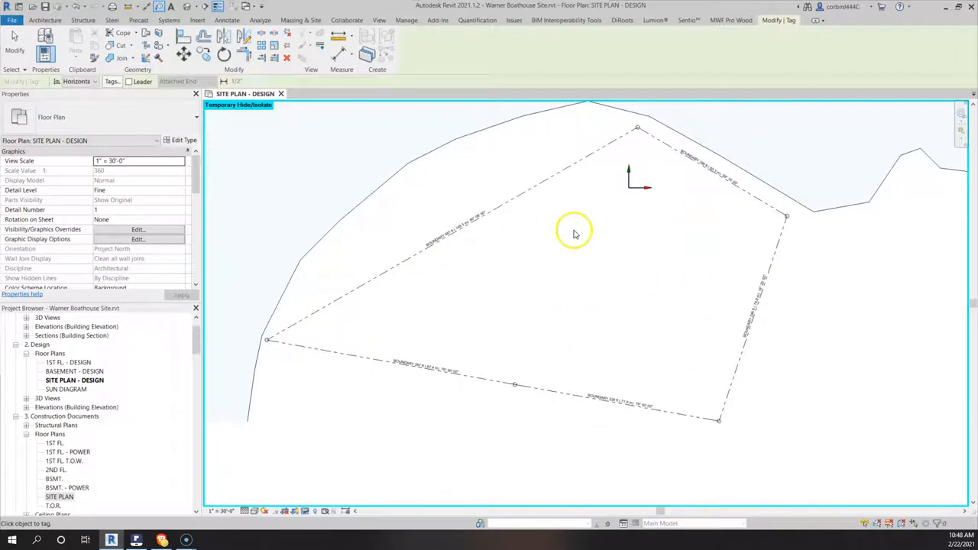
{"action": "mouse_move", "coordinate": [532, 238]}
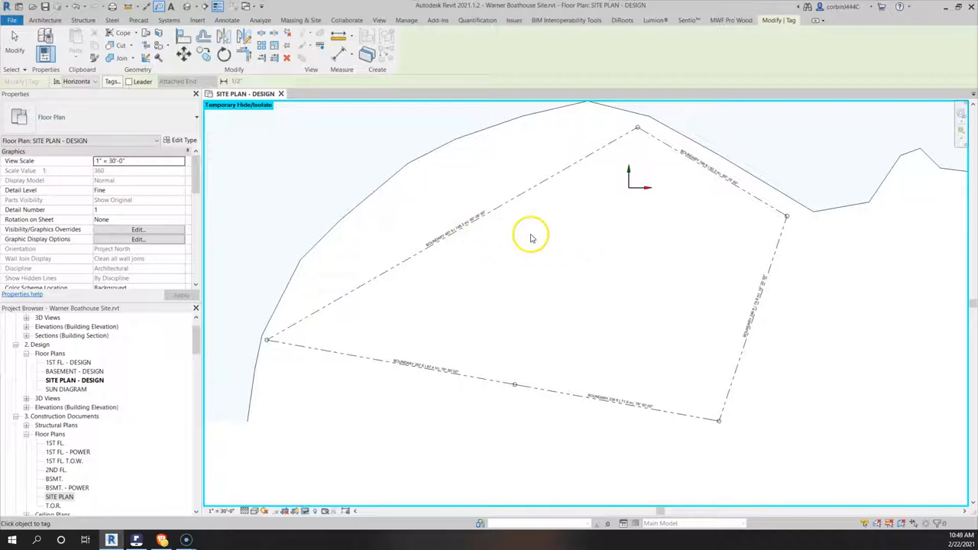
{"action": "mouse_move", "coordinate": [451, 247]}
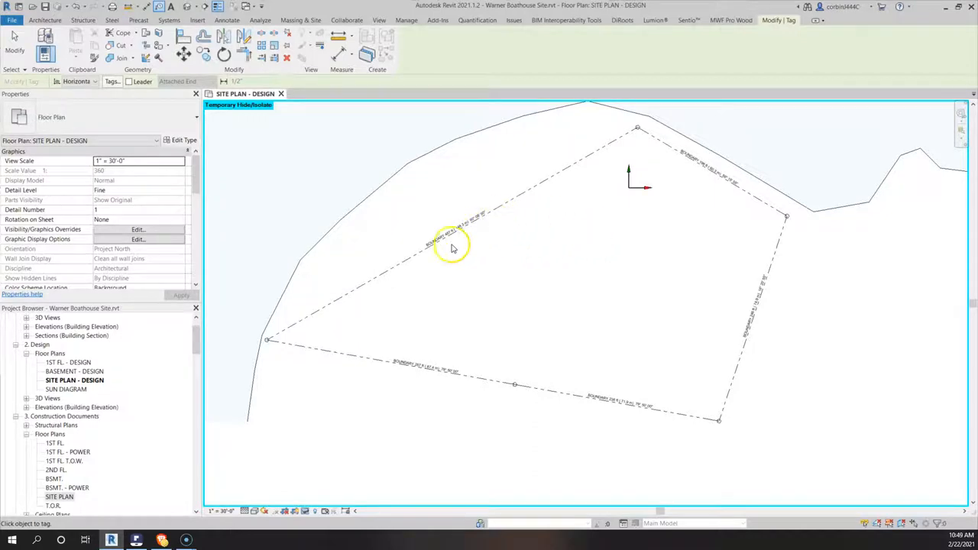
{"action": "mouse_move", "coordinate": [390, 250]}
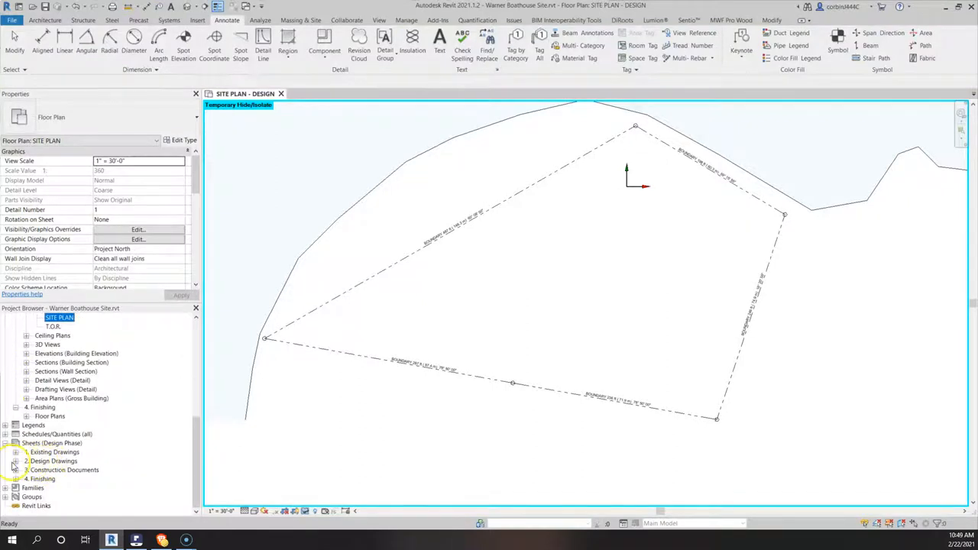
- Open the D0 - SITE PLAN sheet and review its zoning requirements notes
{"action": "left_click", "coordinate": [15, 462]}
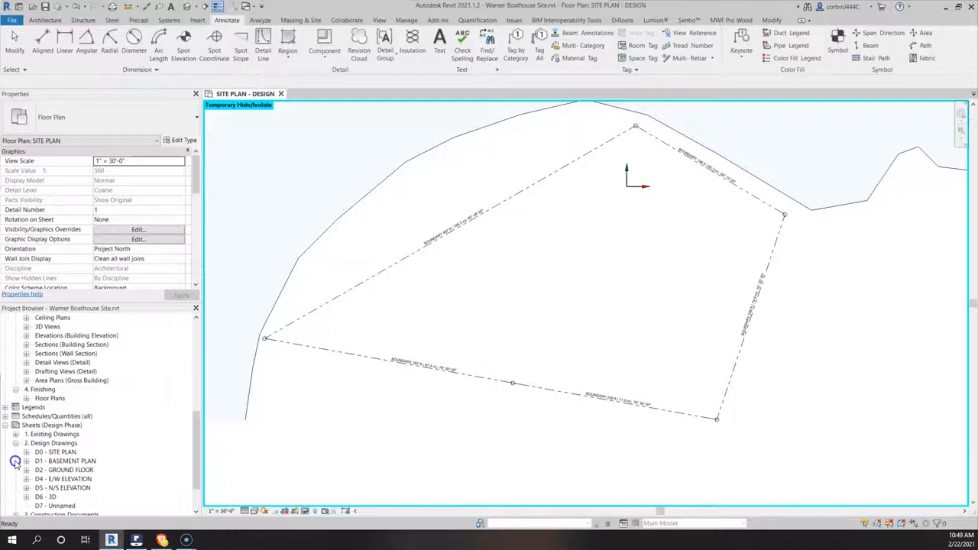
{"action": "left_click", "coordinate": [55, 453]}
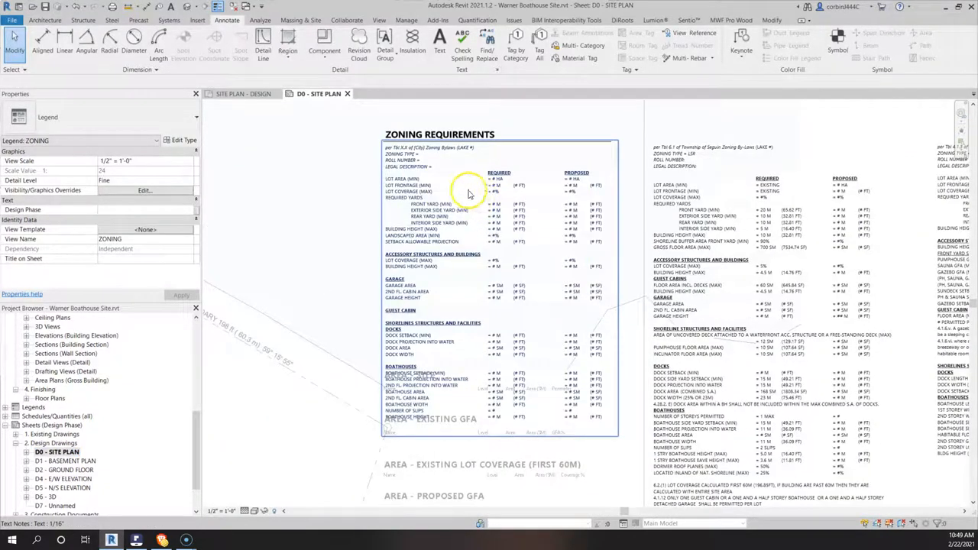
{"action": "scroll", "scroll_direction": "down", "scroll_amount": 3}
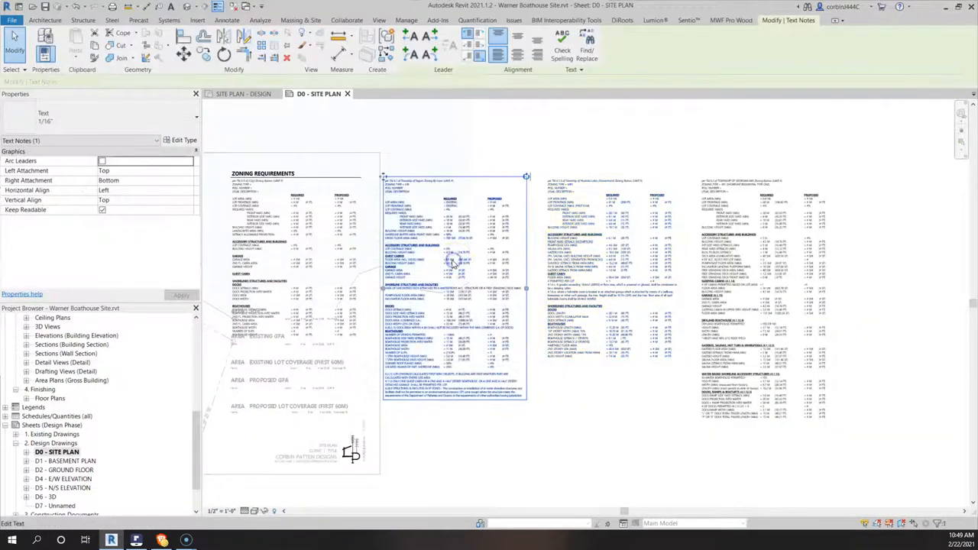
{"action": "left_click", "coordinate": [399, 257]}
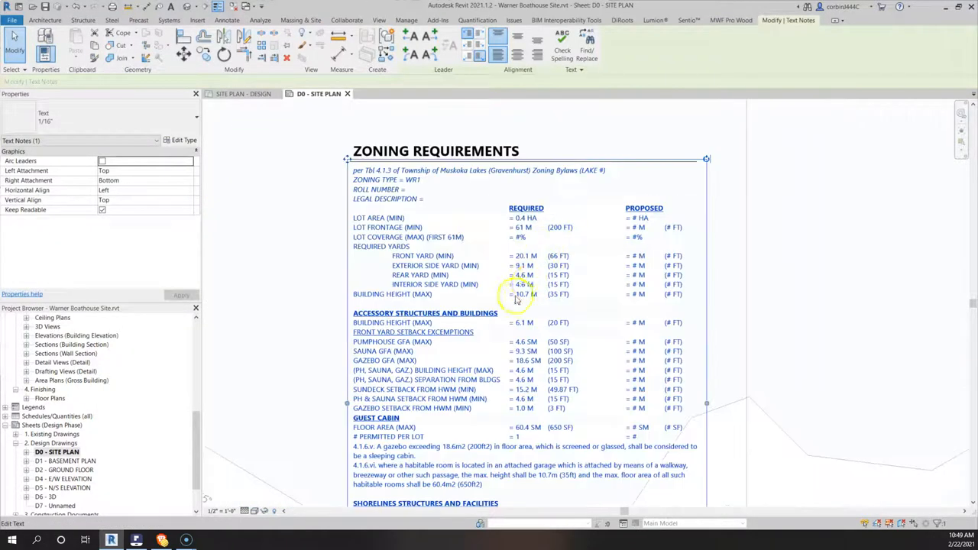
- Return to the SITE PLAN - DESIGN view with the tagged Part 1 outline
{"action": "scroll", "scroll_direction": "up", "scroll_amount": 3}
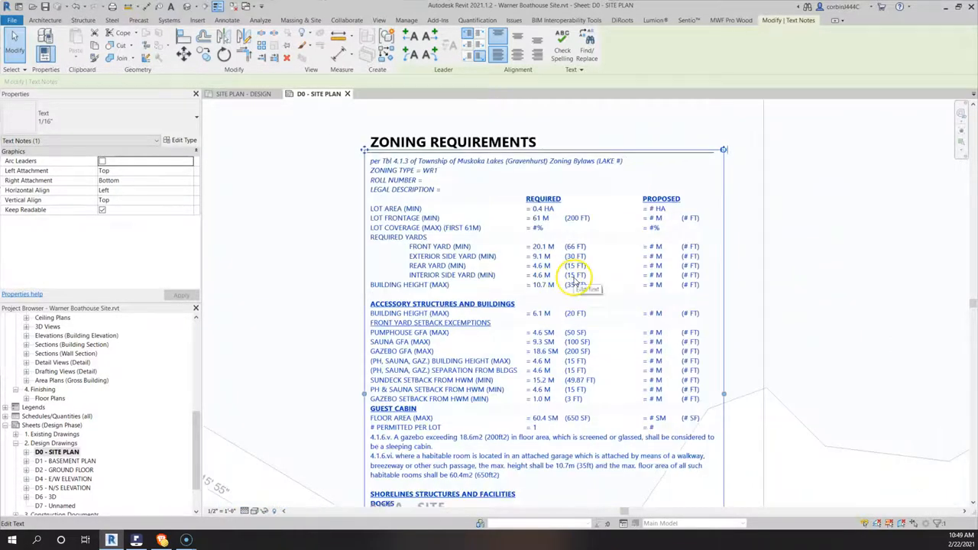
{"action": "scroll", "scroll_direction": "down", "scroll_amount": 3}
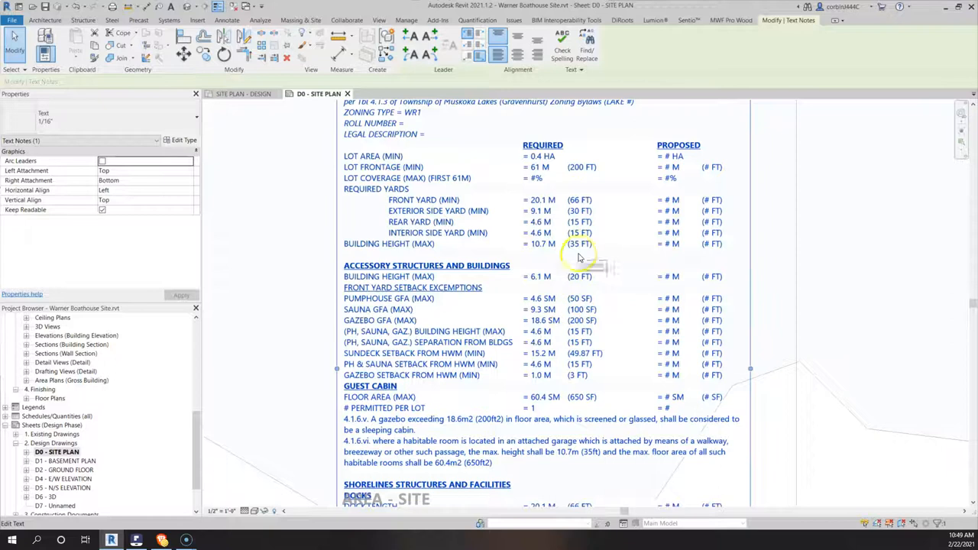
{"action": "left_click", "coordinate": [243, 93]}
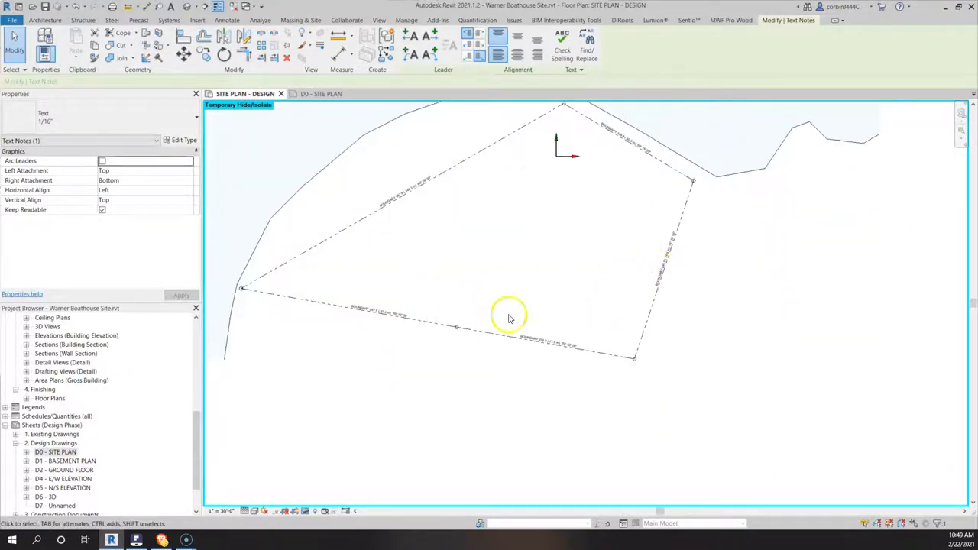
{"action": "mouse_move", "coordinate": [666, 201]}
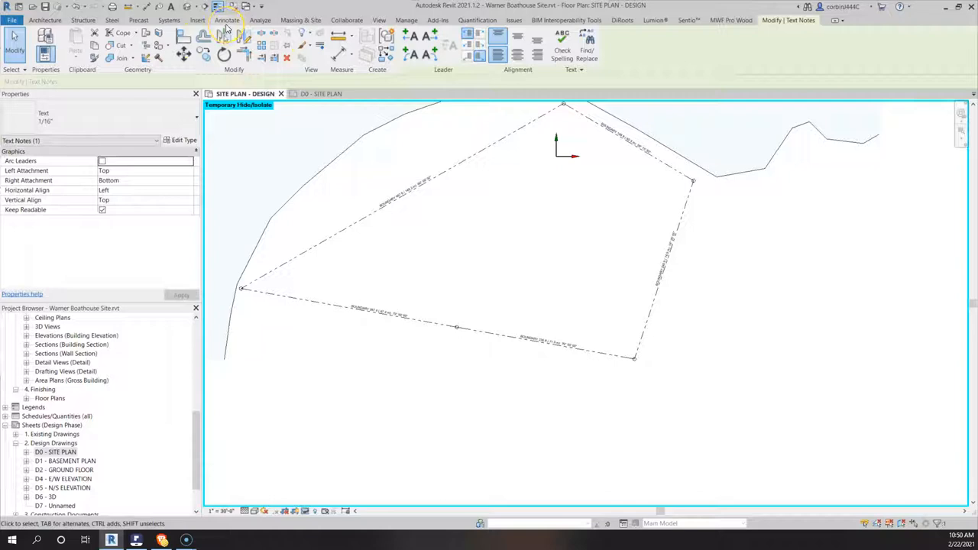
- Start Detail Line with 01 Zoning style, Pick Lines and a 15' 0" offset
{"action": "left_click", "coordinate": [226, 20]}
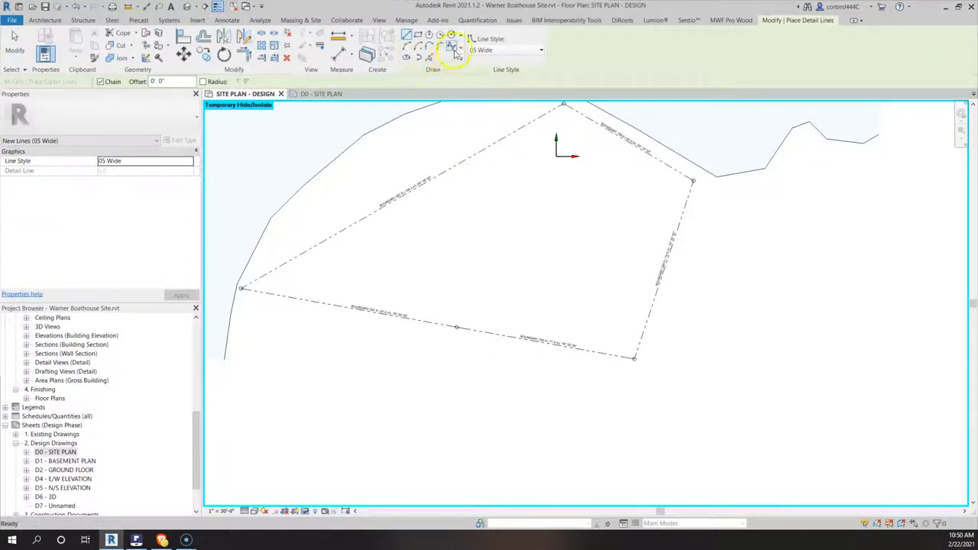
{"action": "left_click", "coordinate": [541, 49]}
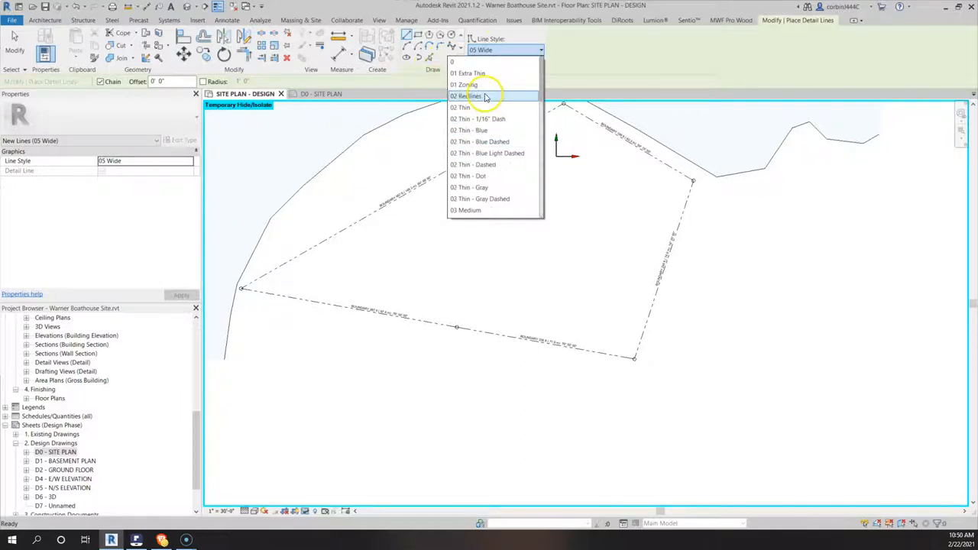
{"action": "left_click", "coordinate": [464, 85]}
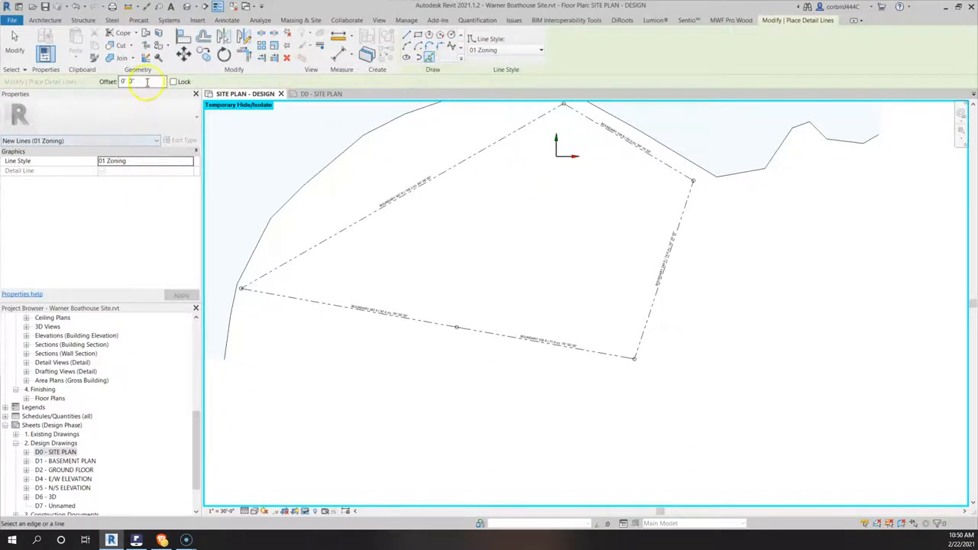
{"action": "type", "text": "15' 0\""}
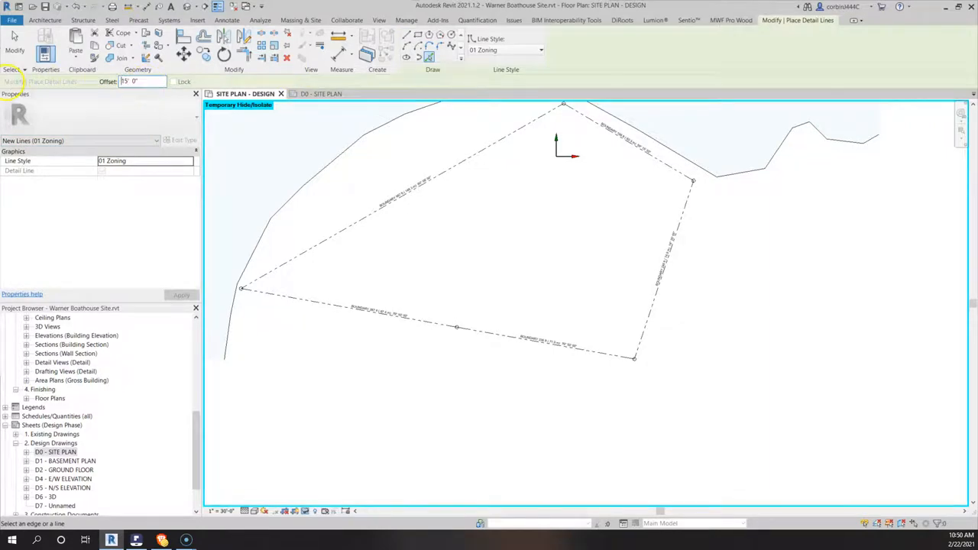
{"action": "left_click", "coordinate": [385, 314]}
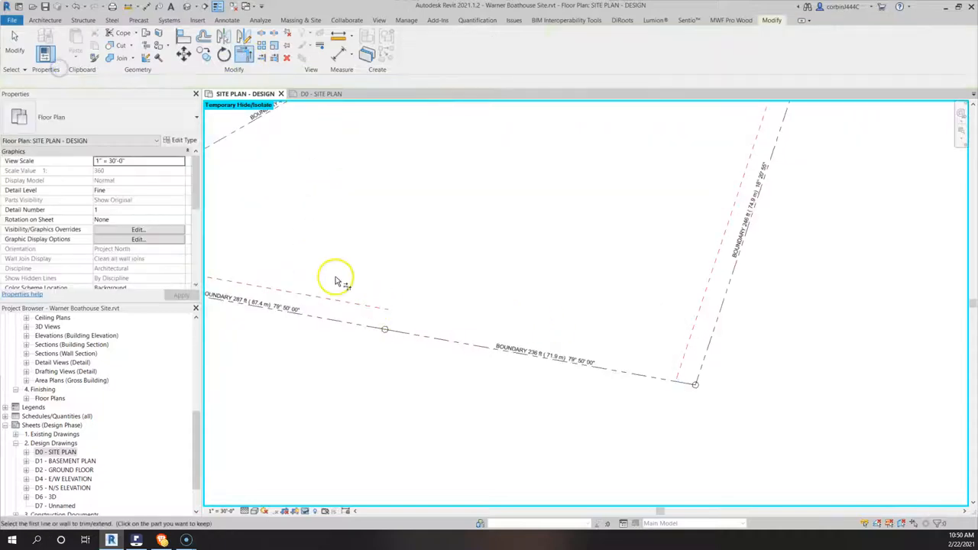
- Pick the lower and another boundary line to place 15 ft zoning offset lines
{"action": "left_click", "coordinate": [726, 324]}
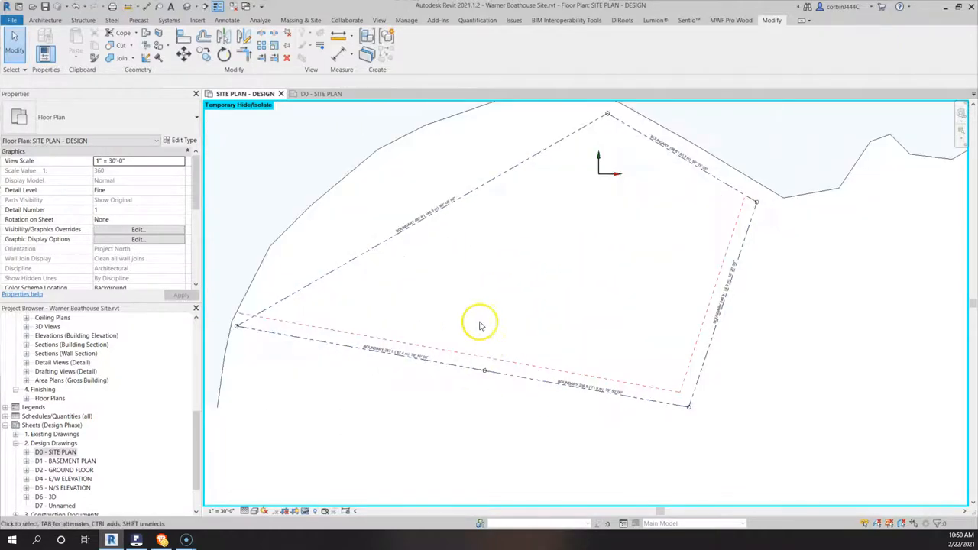
{"action": "left_click", "coordinate": [324, 93]}
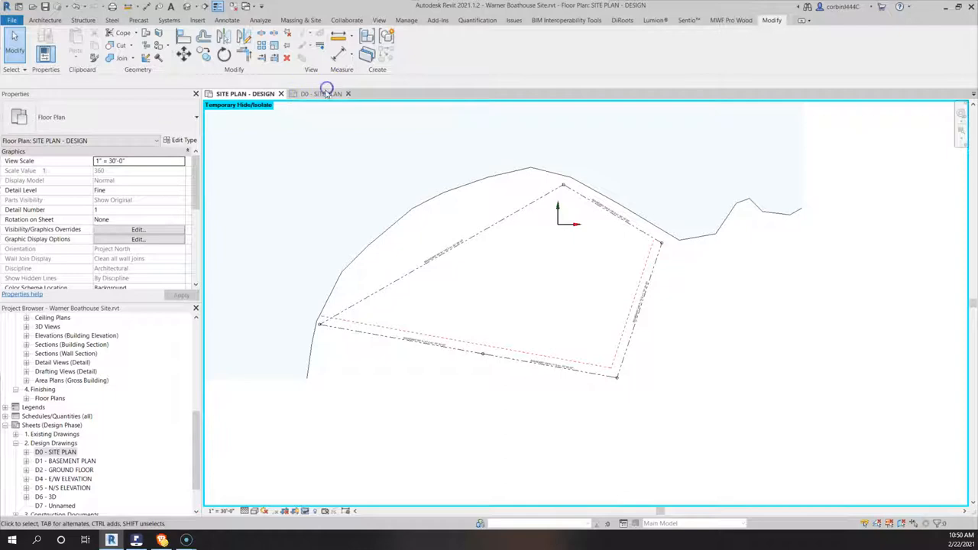
- Open the D0 - SITE PLAN sheet and zoom into the Zoning Requirements table
{"action": "left_click", "coordinate": [318, 93]}
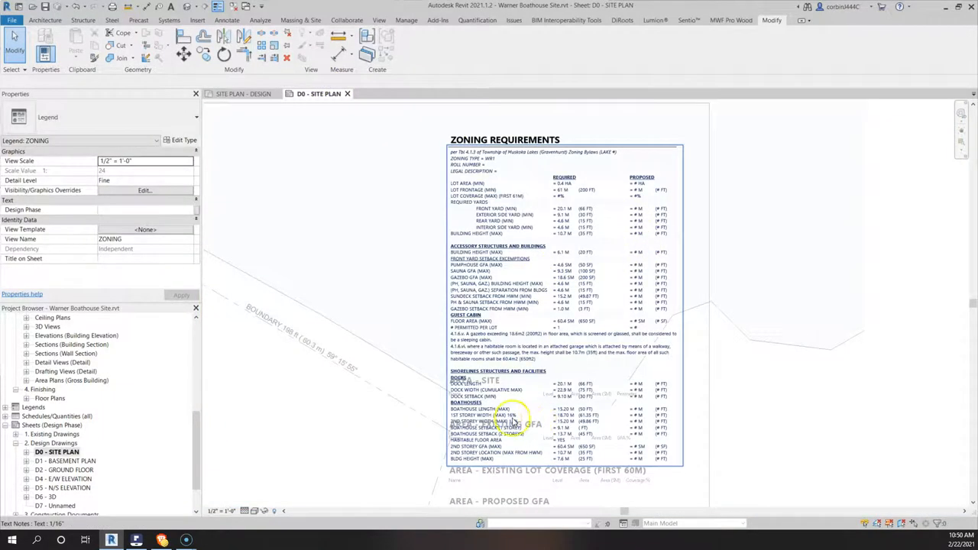
{"action": "scroll", "scroll_direction": "up", "scroll_amount": 3}
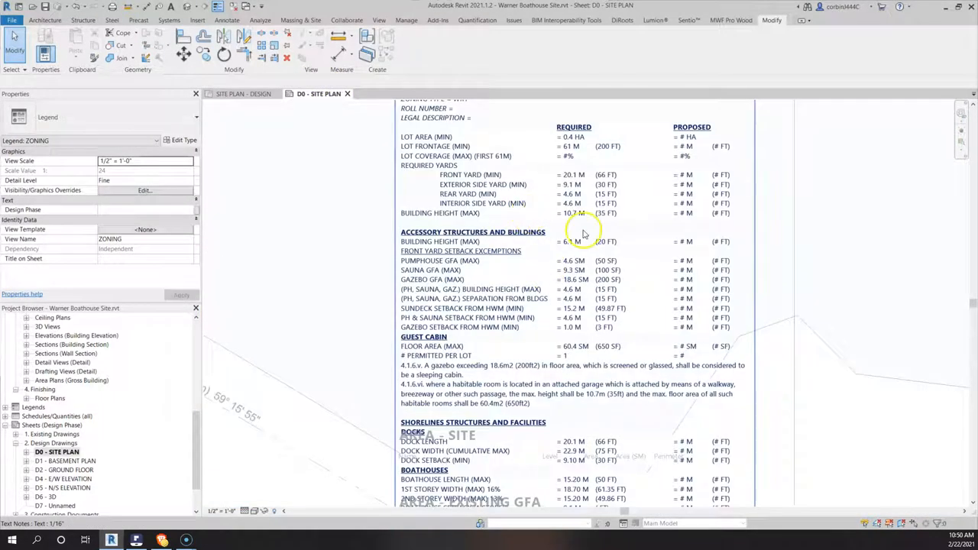
{"action": "mouse_move", "coordinate": [579, 259]}
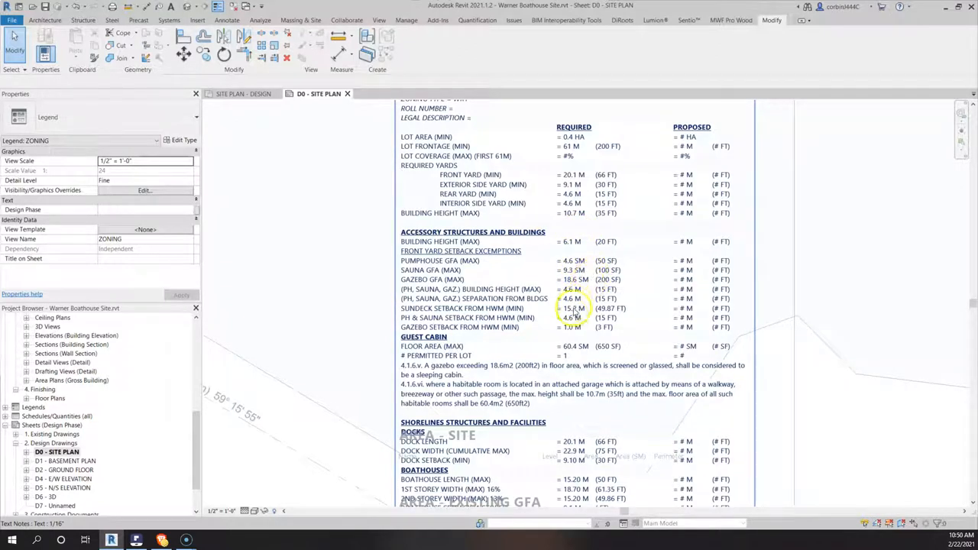
{"action": "scroll", "scroll_direction": "up", "scroll_amount": 3}
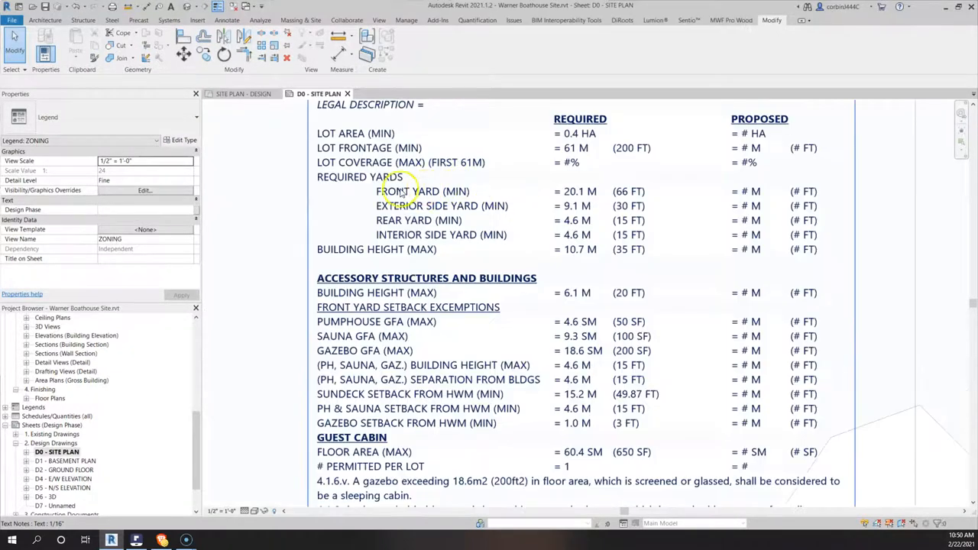
{"action": "mouse_move", "coordinate": [357, 100]}
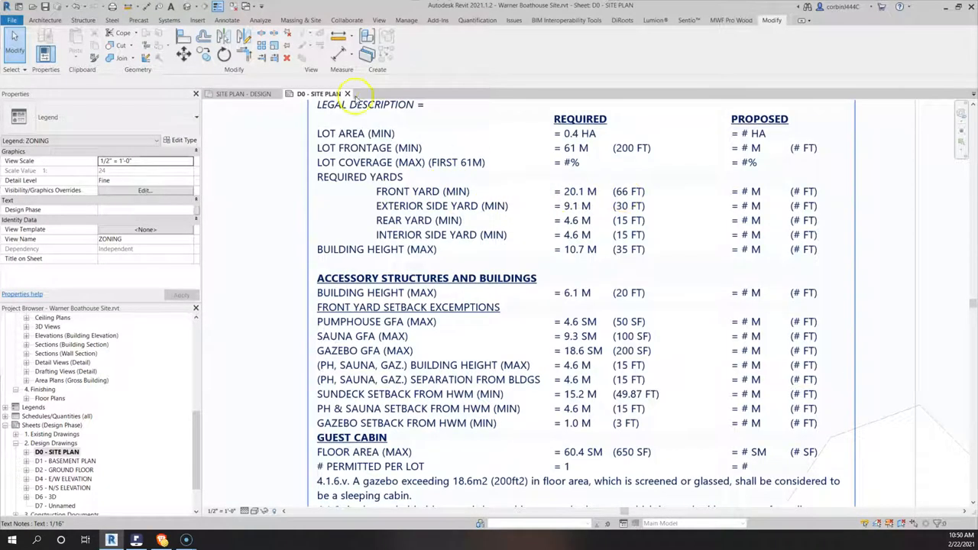
- Back in SITE PLAN - DESIGN, start a 01 Zoning detail line for the shoreline circle
{"action": "left_click", "coordinate": [243, 93]}
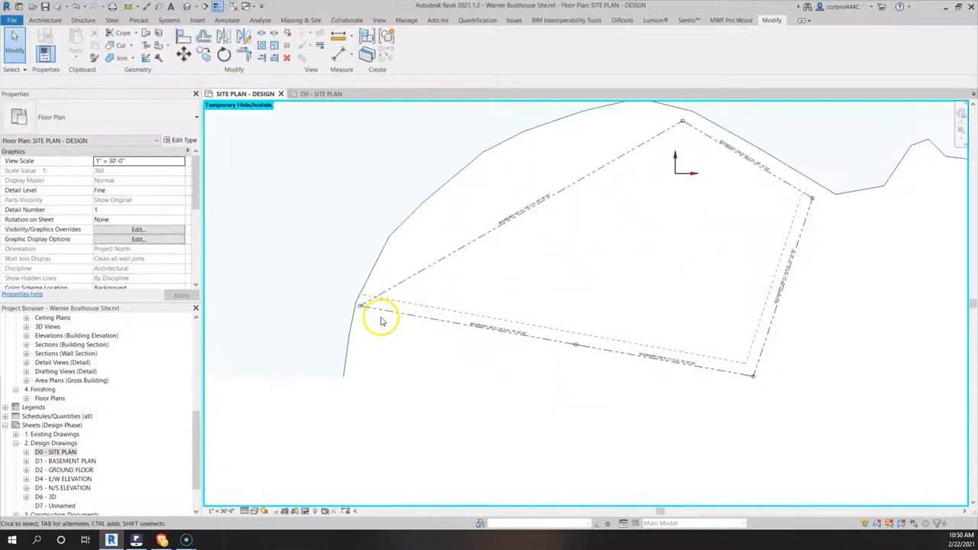
{"action": "left_click", "coordinate": [227, 20]}
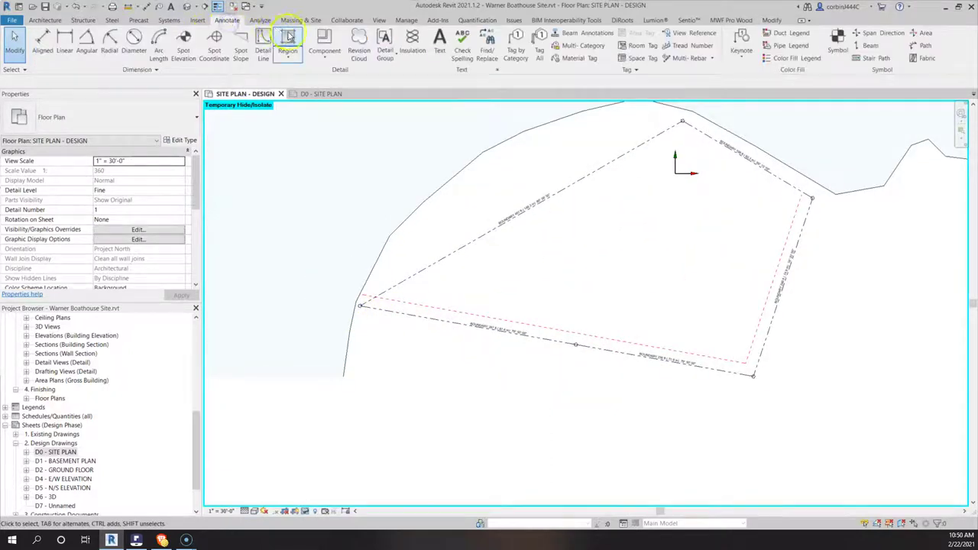
{"action": "left_click", "coordinate": [263, 46]}
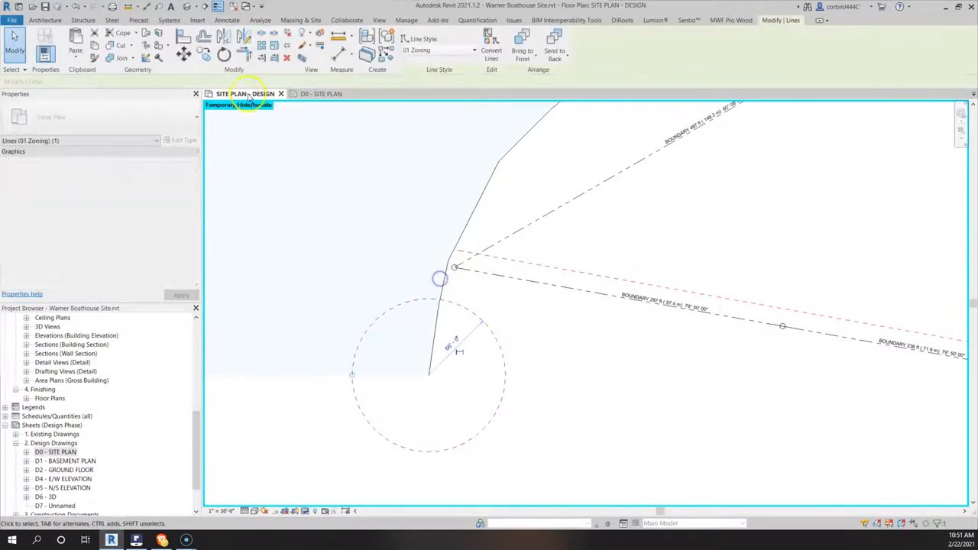
- Copy the zoning circle to multiple points along the shoreline
{"action": "left_click", "coordinate": [429, 379]}
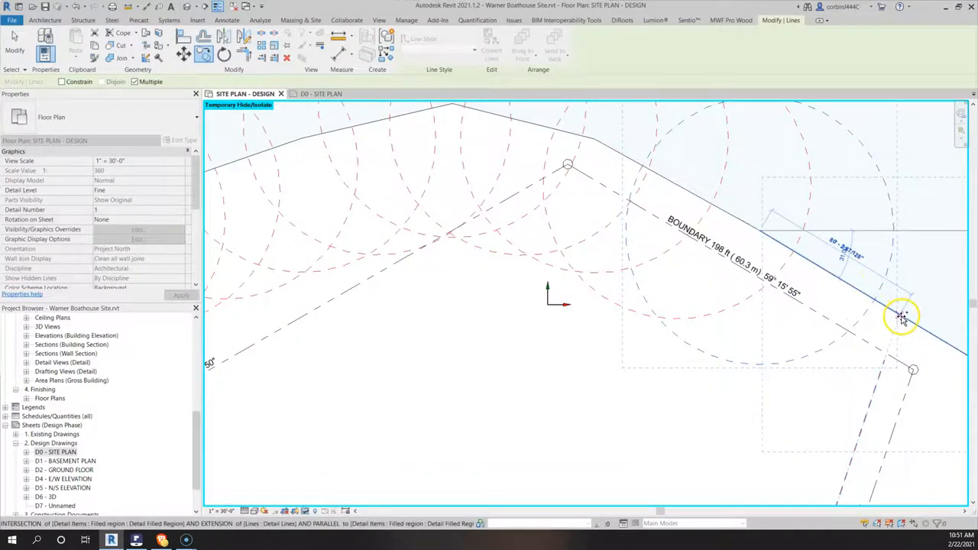
{"action": "mouse_move", "coordinate": [865, 296]}
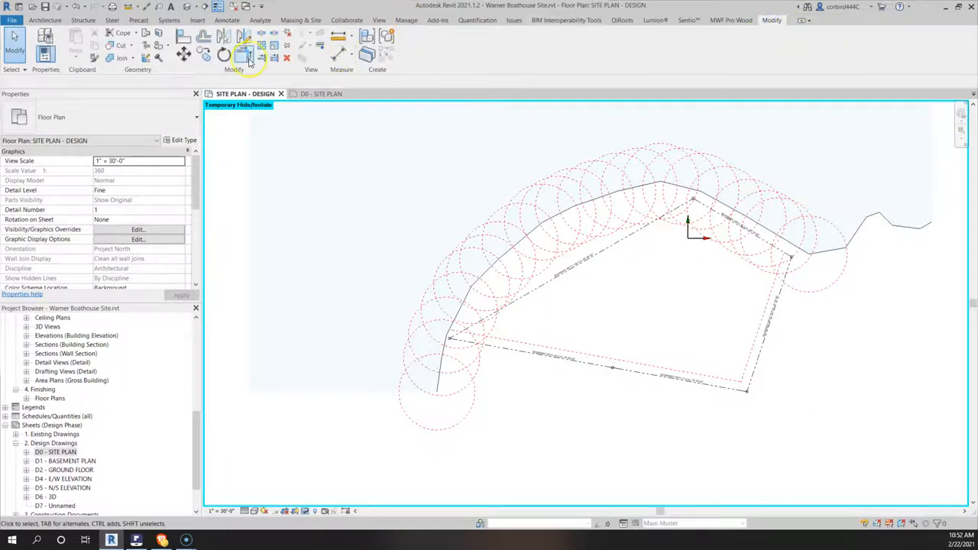
- Trace the dashed setback line over the circles and start a text note beside it
{"action": "left_click", "coordinate": [244, 55]}
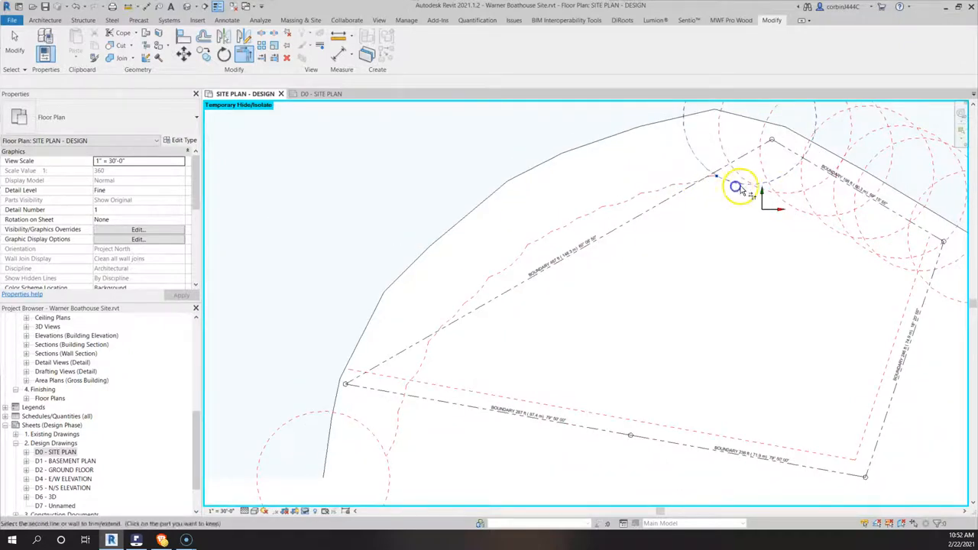
{"action": "mouse_move", "coordinate": [787, 207]}
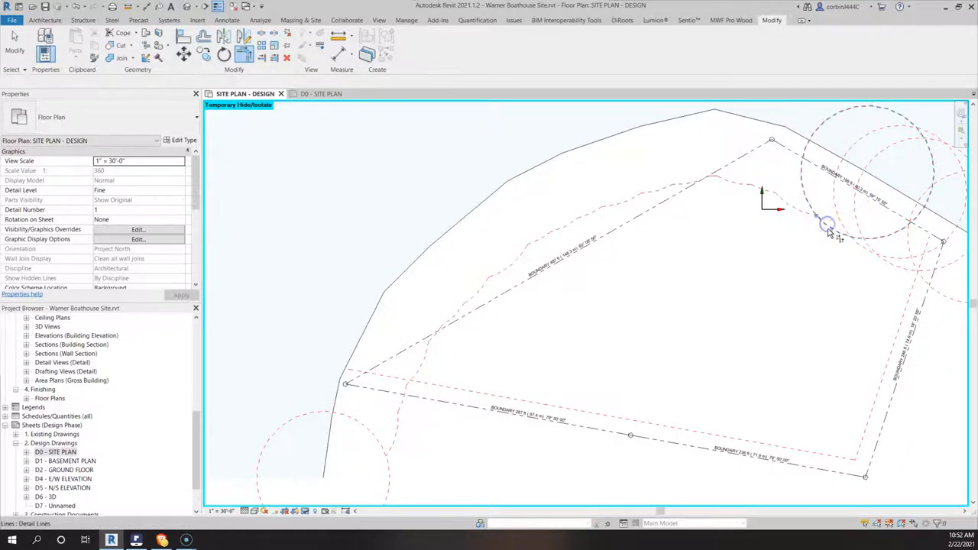
{"action": "mouse_move", "coordinate": [895, 272]}
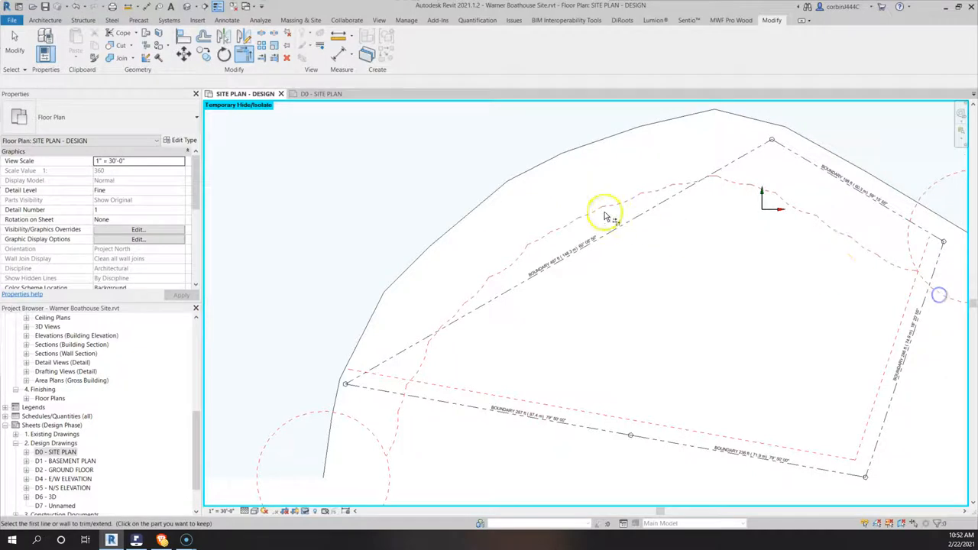
{"action": "left_click", "coordinate": [604, 211]}
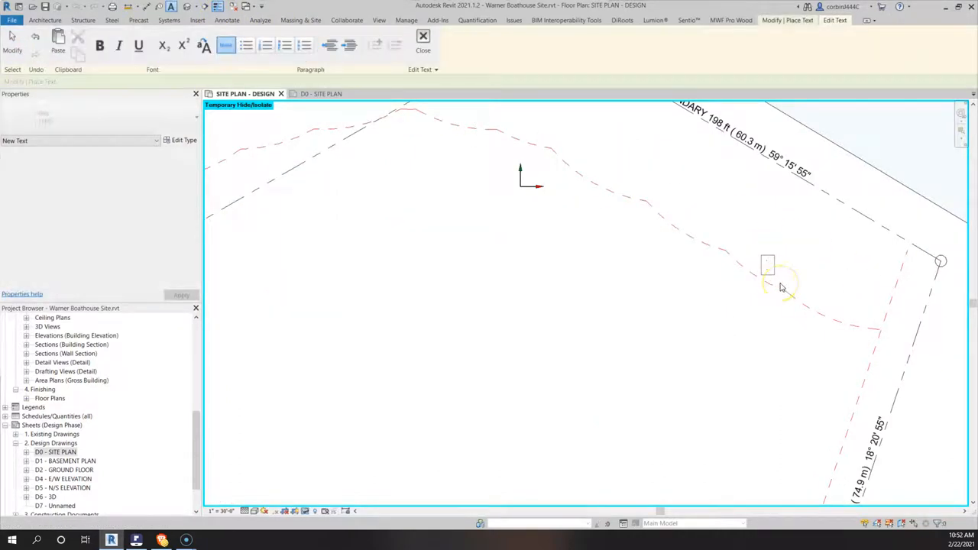
- Write the 66'-0" (20.1m) SETBACK FROM WATER note and finish editing
{"action": "type", "text": "66'"}
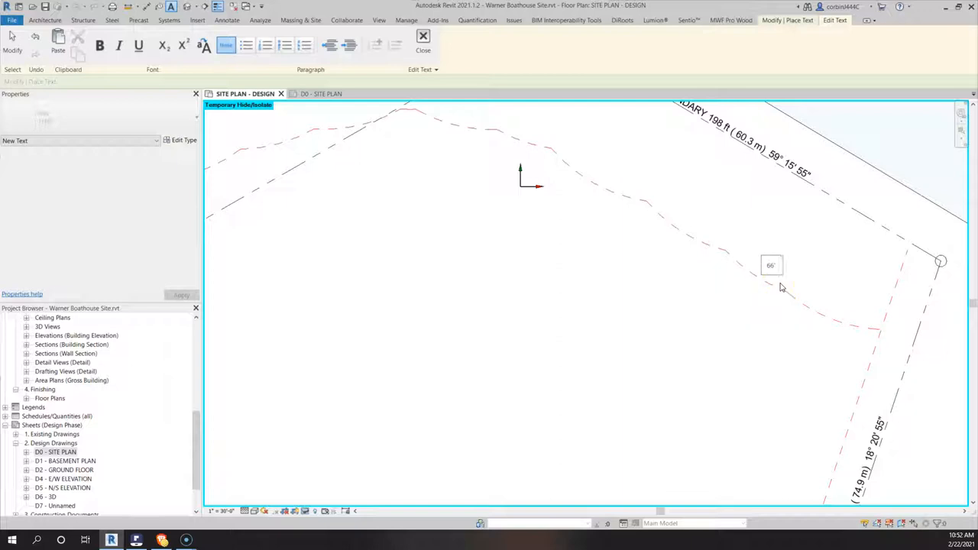
{"action": "type", "text": "0"}
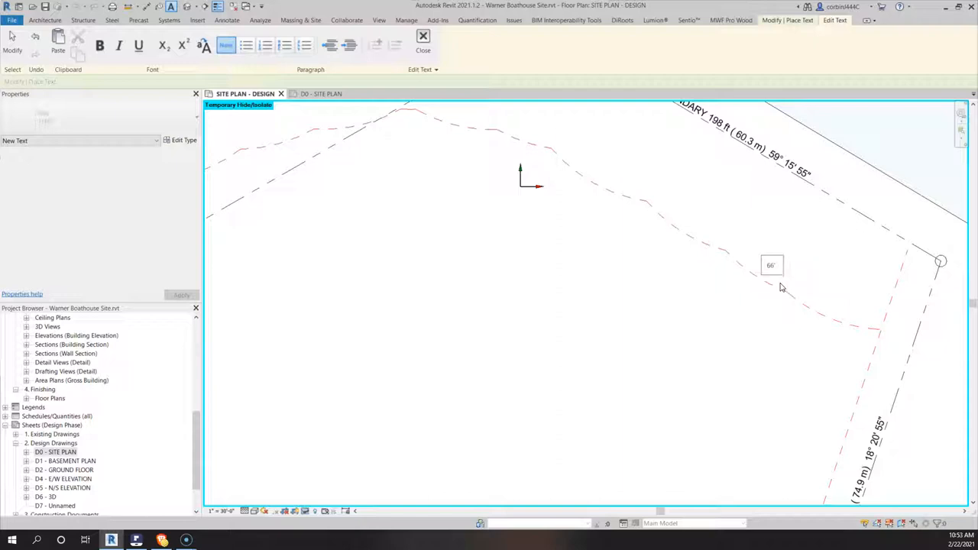
{"action": "type", "text": "-0\" (20.1m"}
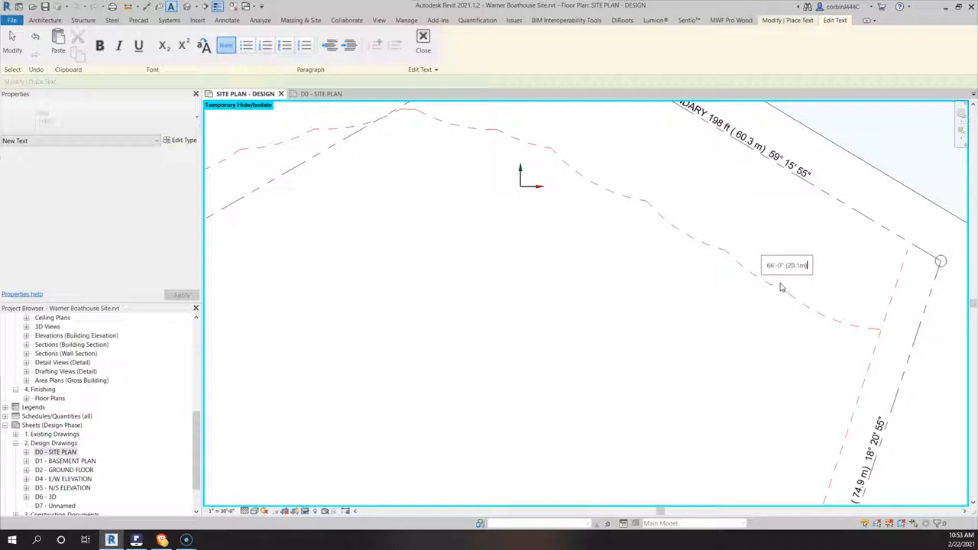
{"action": "type", "text": "setback"}
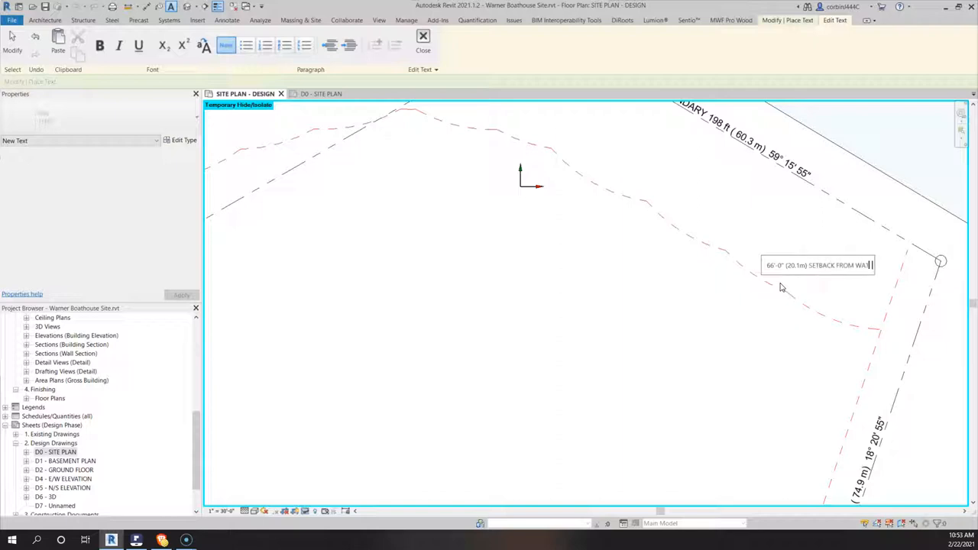
{"action": "left_click", "coordinate": [422, 39]}
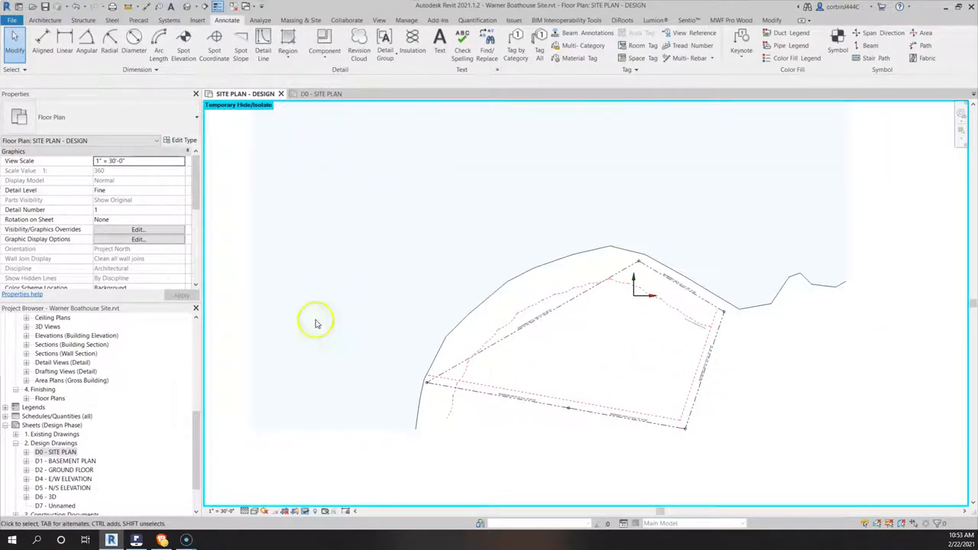
{"action": "mouse_move", "coordinate": [442, 359]}
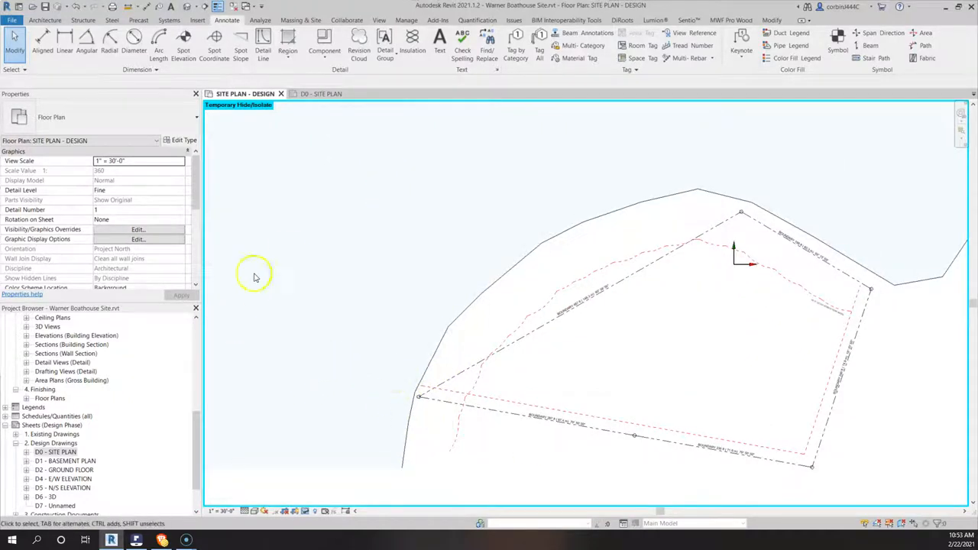
{"action": "mouse_move", "coordinate": [289, 251]}
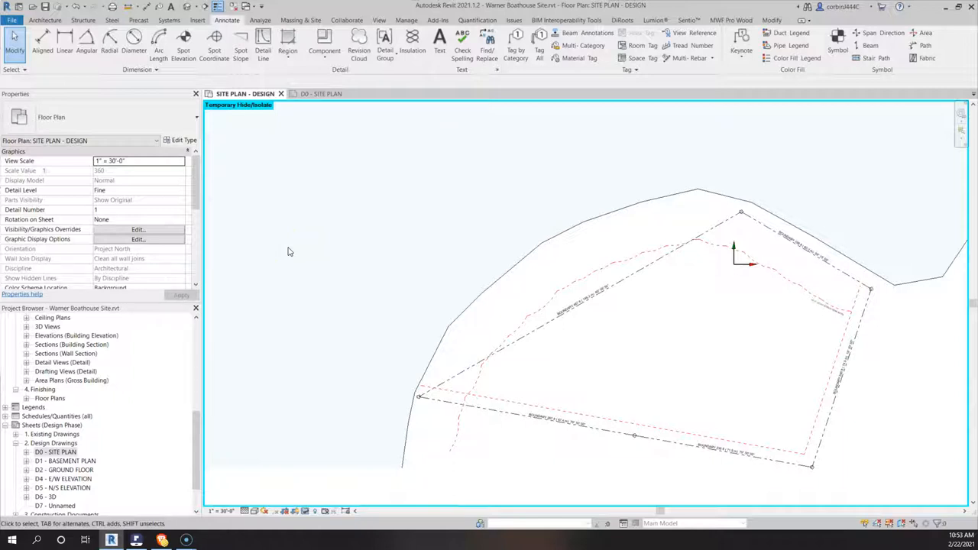
{"action": "mouse_move", "coordinate": [300, 223]}
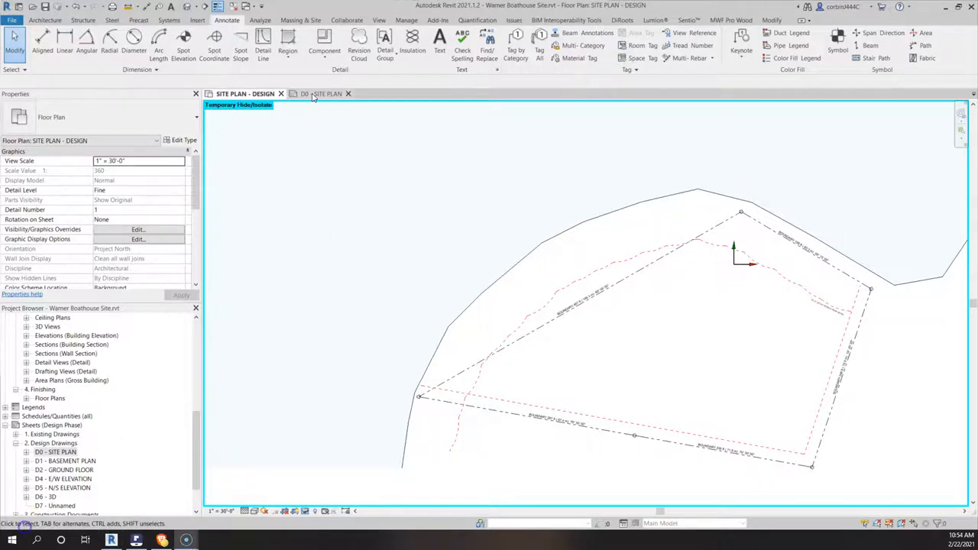
- Open the D0 - SITE PLAN sheet with the zoning requirements table
{"action": "left_click", "coordinate": [318, 93]}
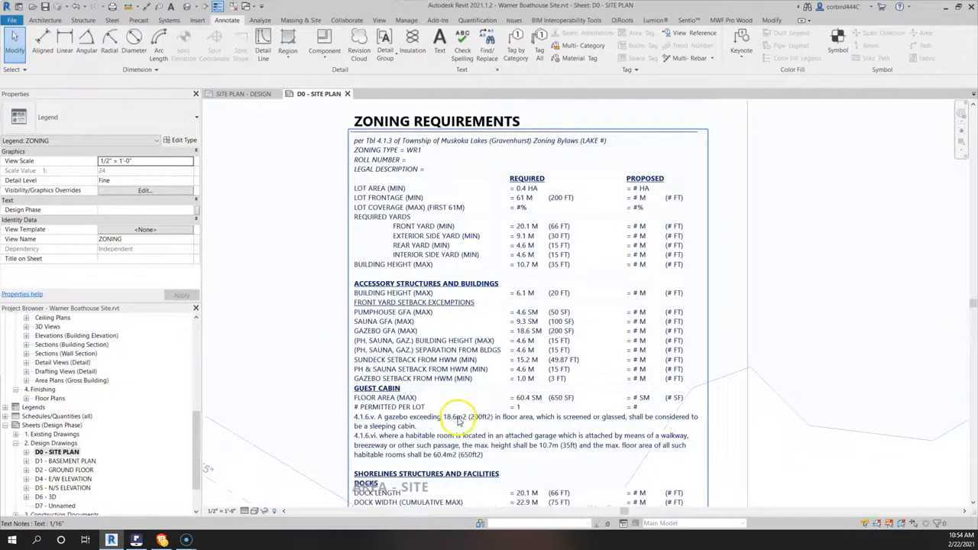
- Review the Shorelines Structures setback figures, then return to SITE PLAN - DESIGN
{"action": "scroll", "scroll_direction": "down", "scroll_amount": 3}
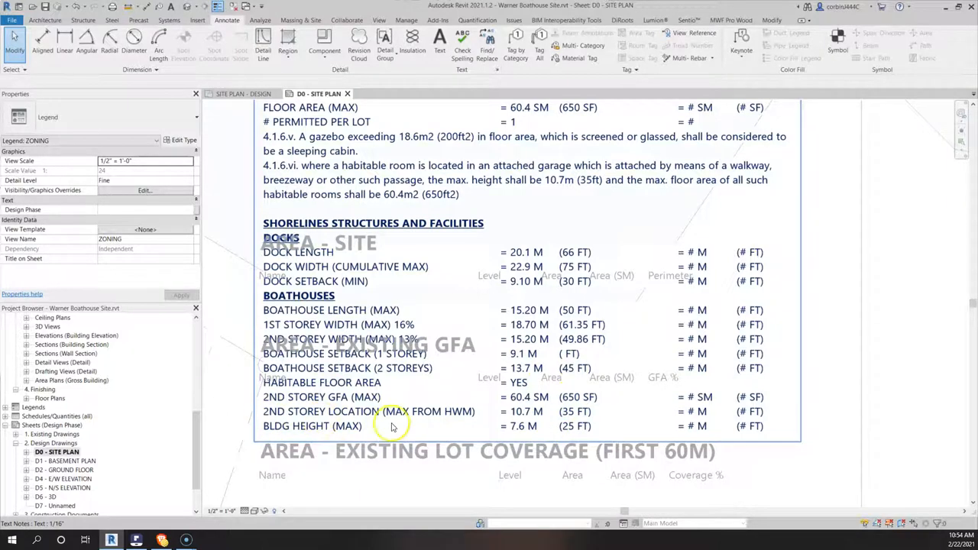
{"action": "mouse_move", "coordinate": [558, 422]}
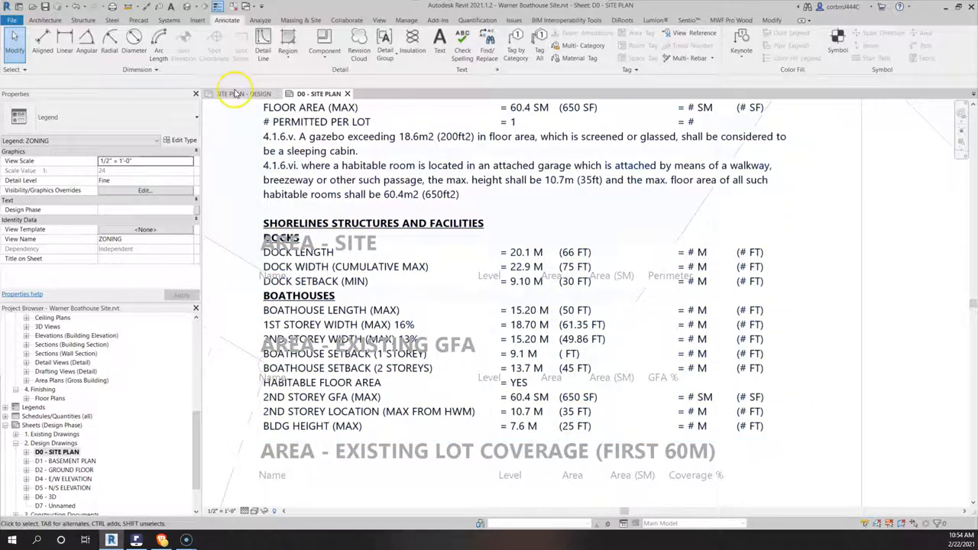
{"action": "left_click", "coordinate": [245, 94]}
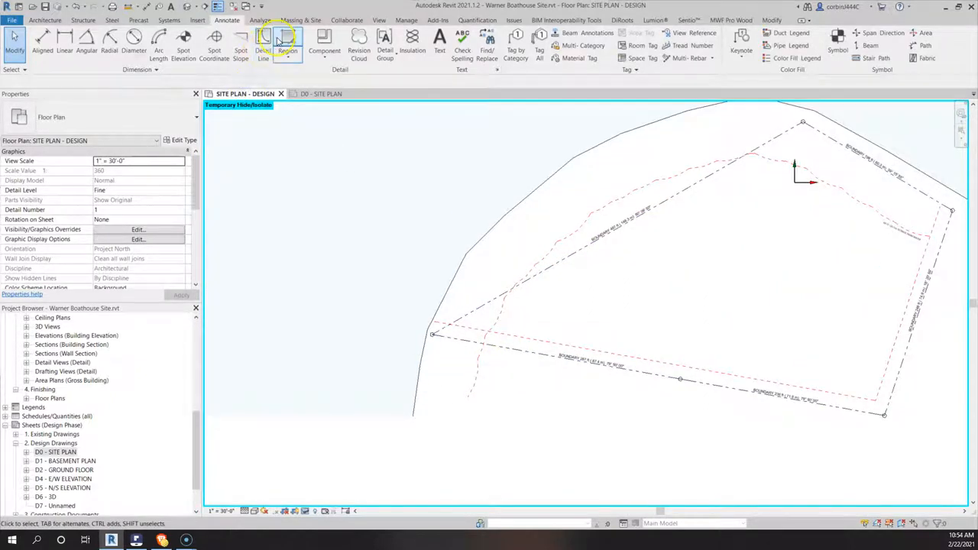
- Draw the 01 Zoning setback radius circles and copy them repeatedly along the shoreline
{"action": "left_click", "coordinate": [263, 38]}
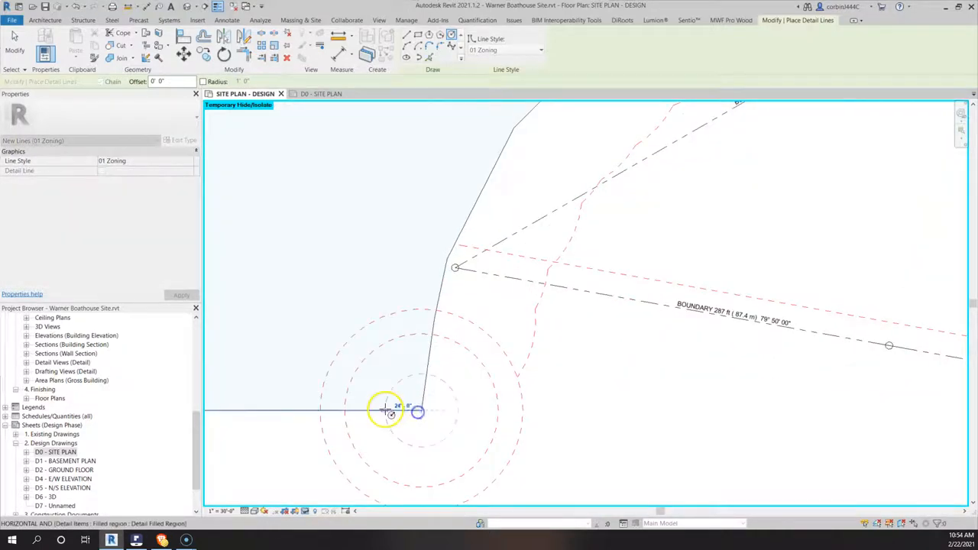
{"action": "left_click", "coordinate": [419, 411]}
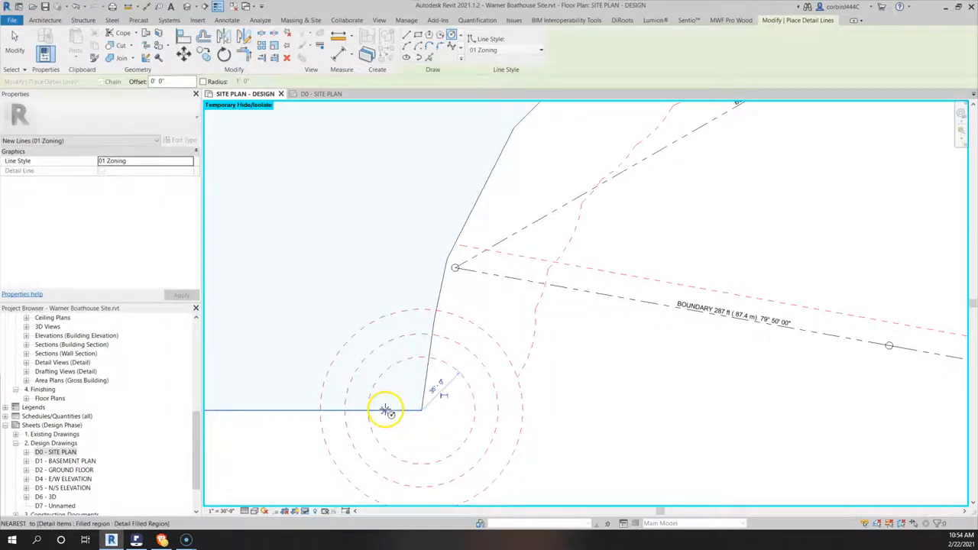
{"action": "left_click", "coordinate": [385, 409]}
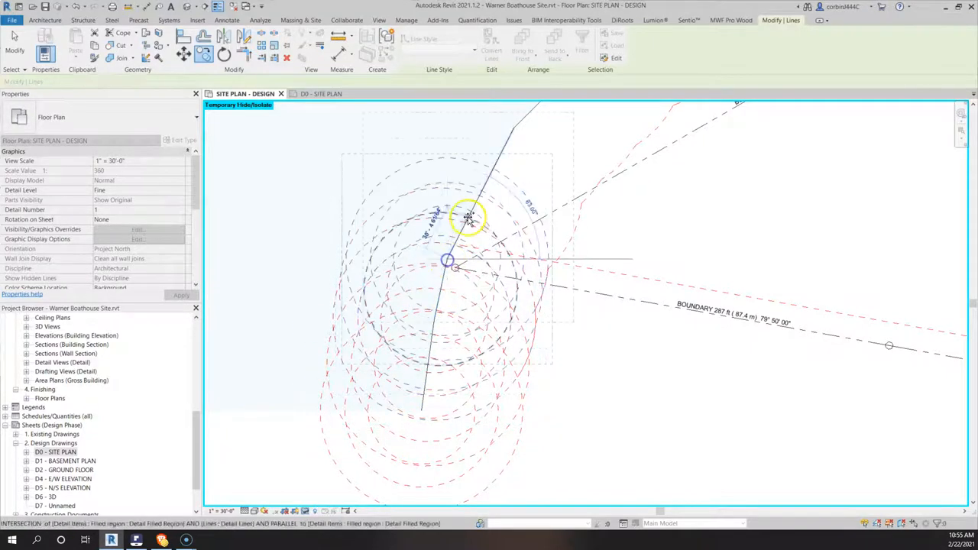
{"action": "left_click", "coordinate": [470, 217]}
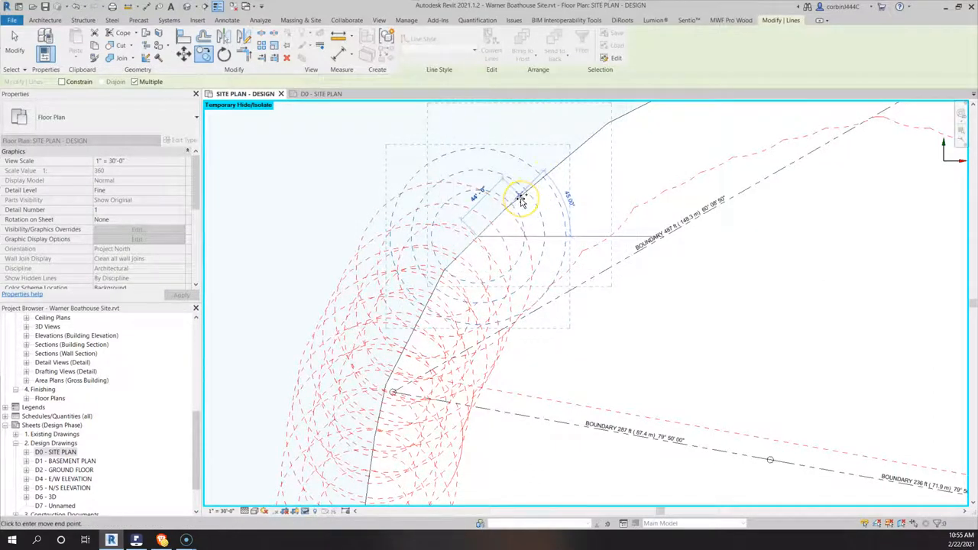
{"action": "mouse_move", "coordinate": [573, 157]}
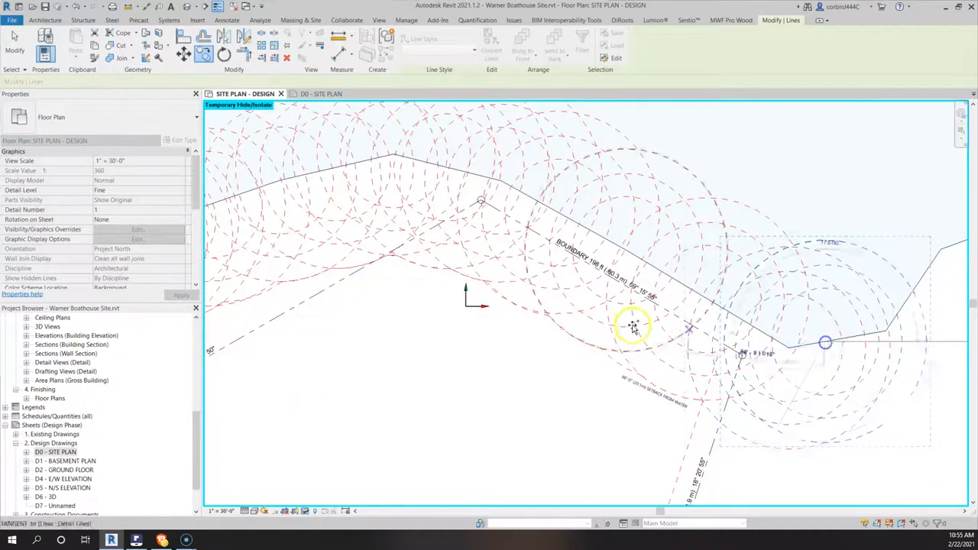
{"action": "left_click", "coordinate": [227, 20]}
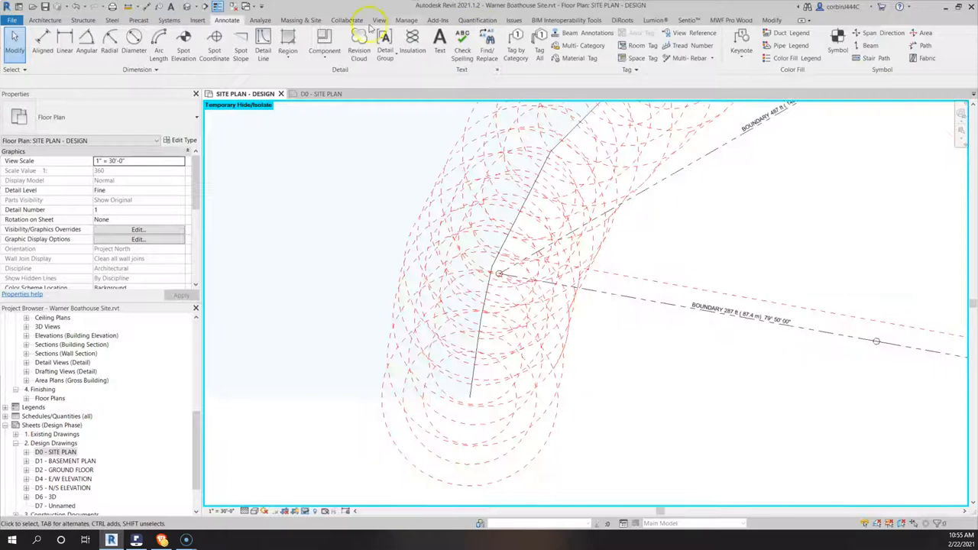
- Finish the copy so three parallel dashed setback lines trace the shoreline
{"action": "left_click", "coordinate": [770, 20]}
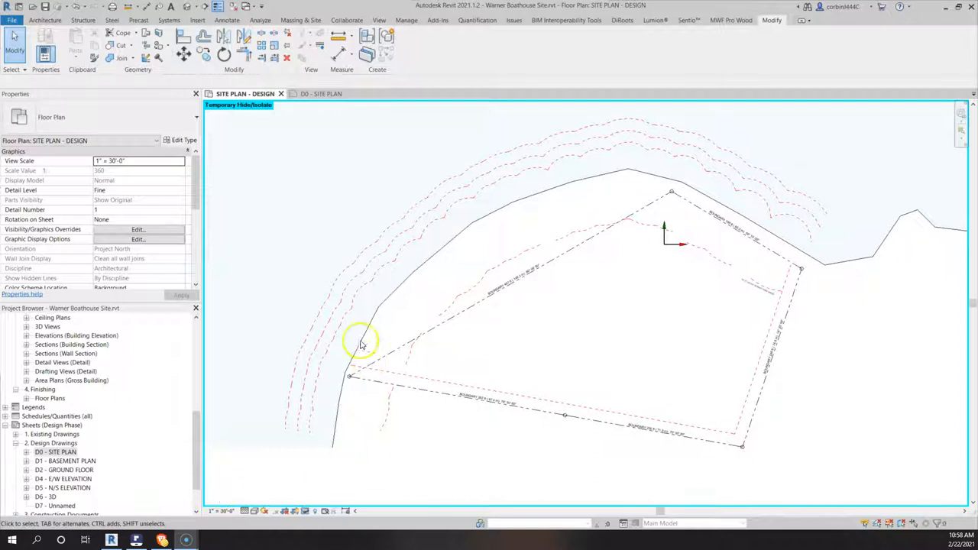
{"action": "mouse_move", "coordinate": [813, 168]}
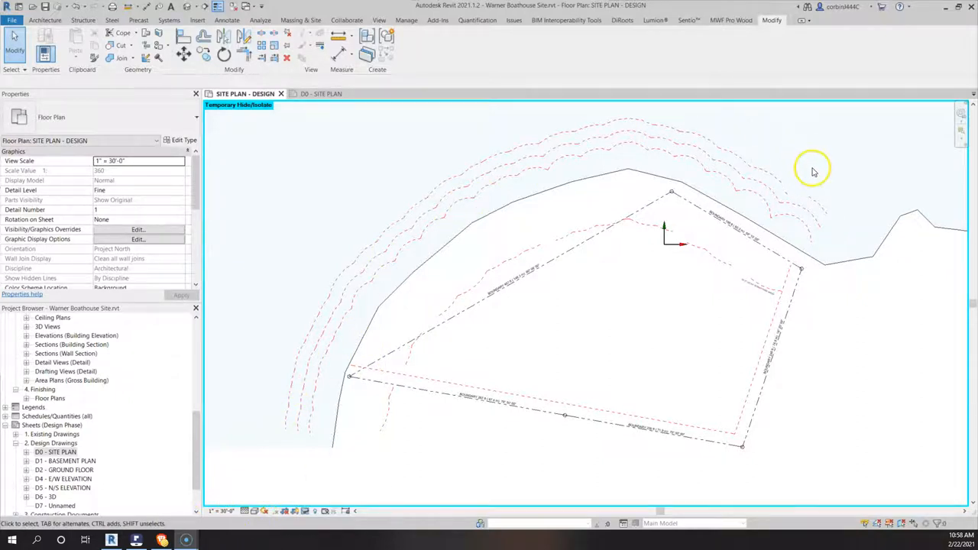
{"action": "mouse_move", "coordinate": [441, 251]}
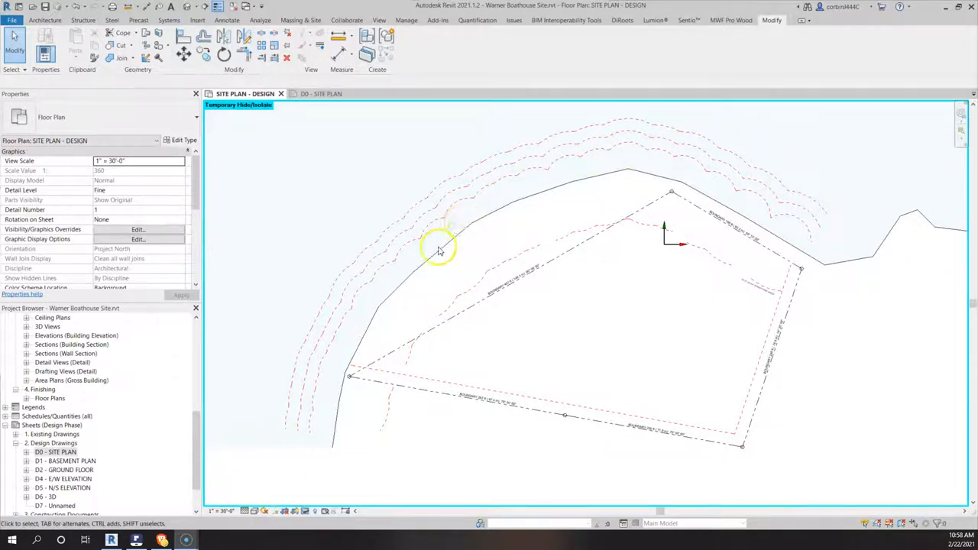
{"action": "mouse_move", "coordinate": [390, 268]}
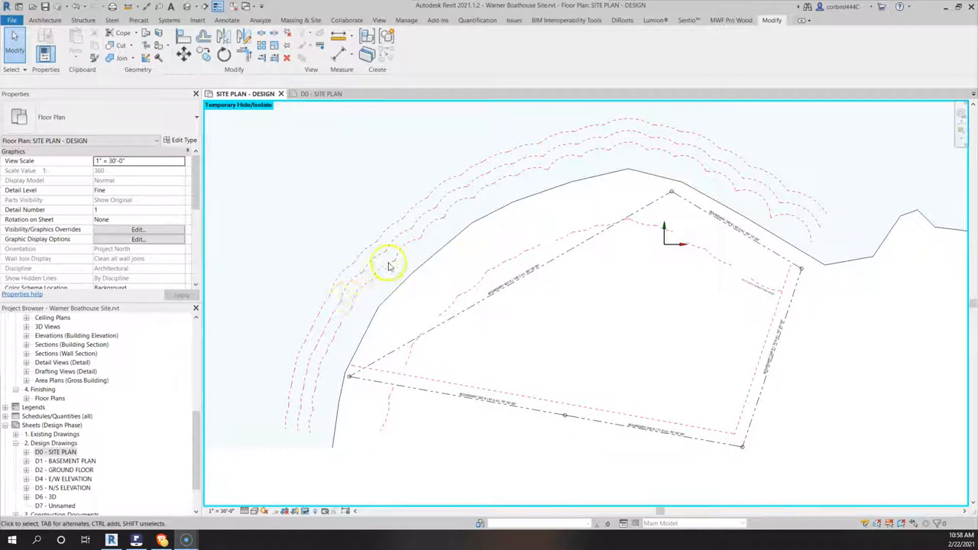
{"action": "mouse_move", "coordinate": [528, 178]}
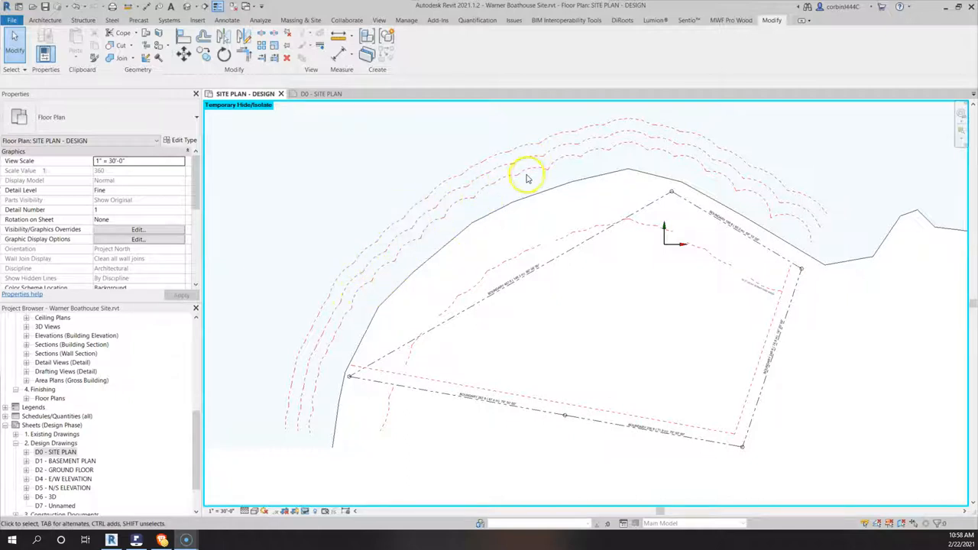
{"action": "mouse_move", "coordinate": [419, 257]}
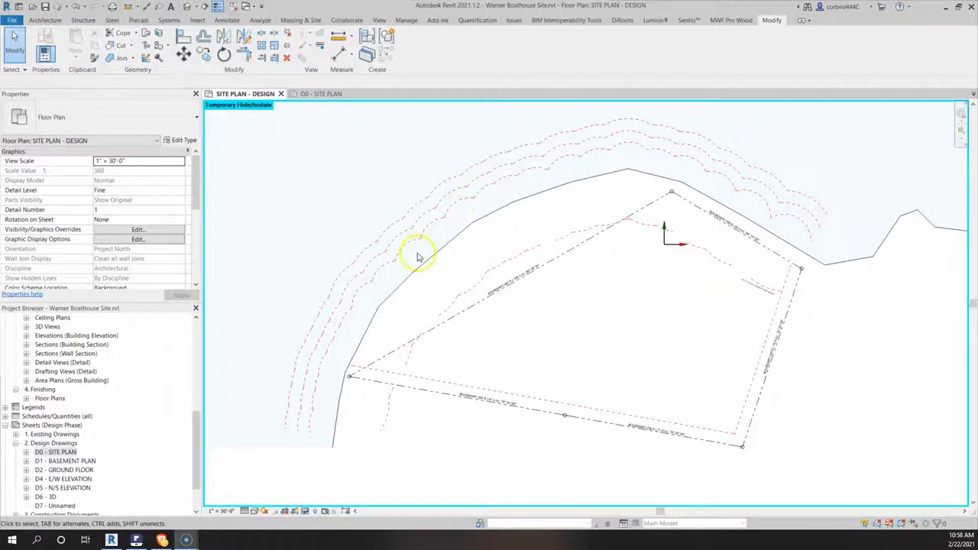
{"action": "mouse_move", "coordinate": [486, 199]}
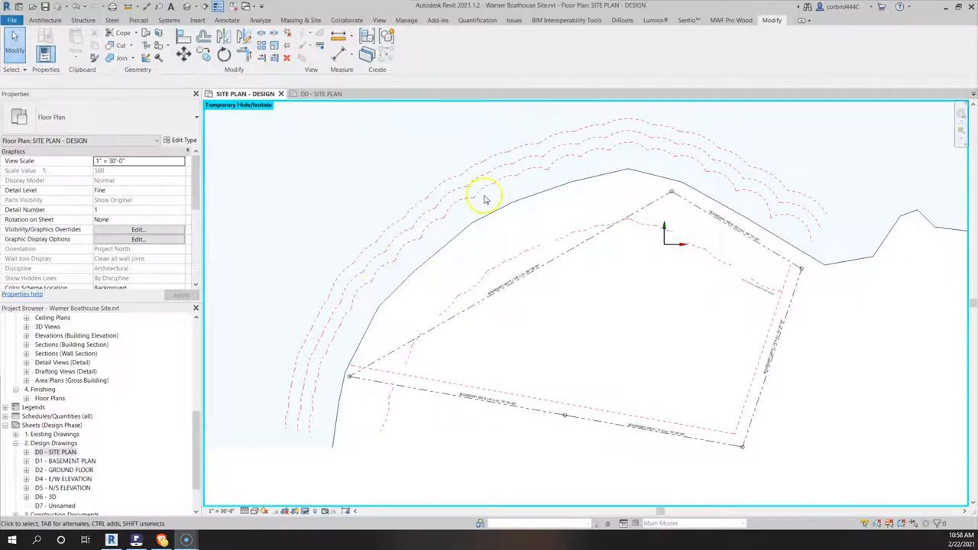
{"action": "mouse_move", "coordinate": [792, 235]}
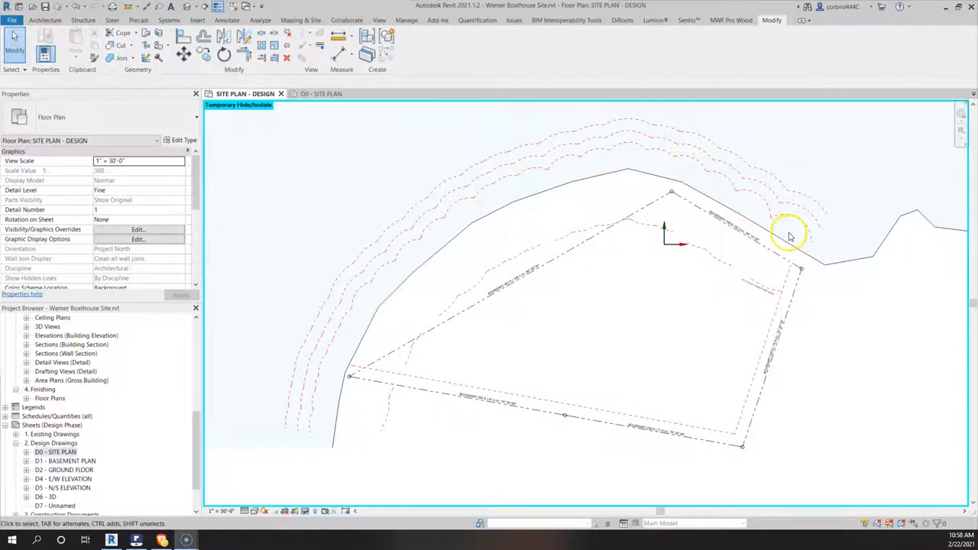
{"action": "mouse_move", "coordinate": [795, 222]}
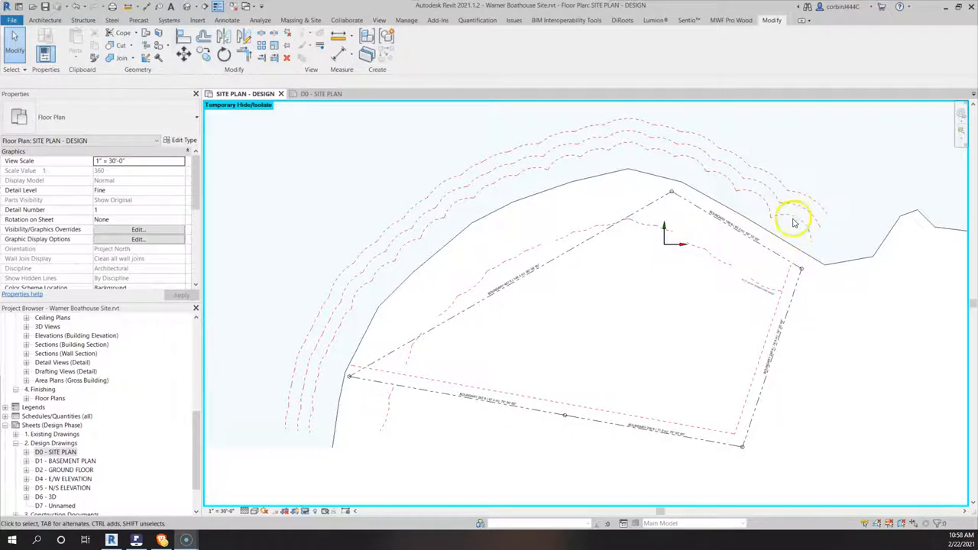
{"action": "left_click", "coordinate": [776, 229]}
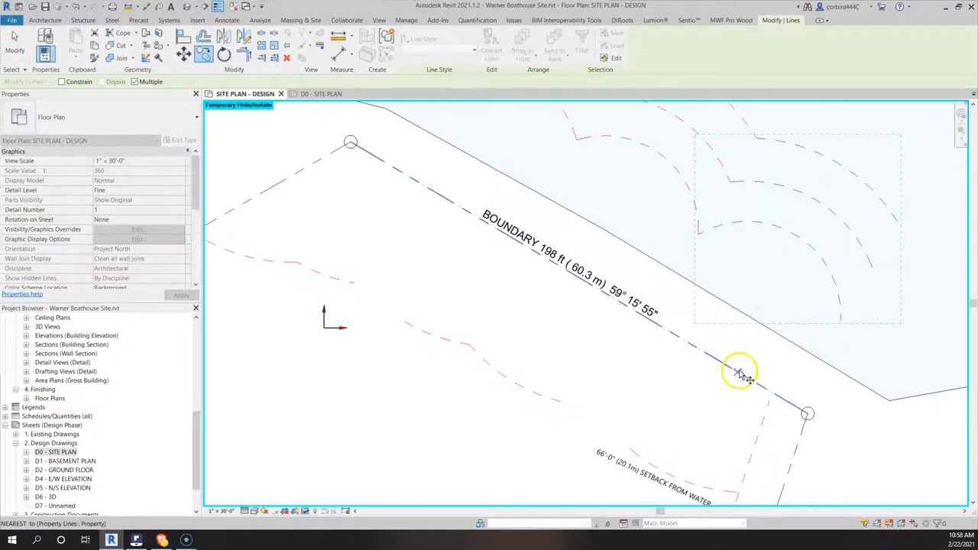
{"action": "mouse_move", "coordinate": [753, 320]}
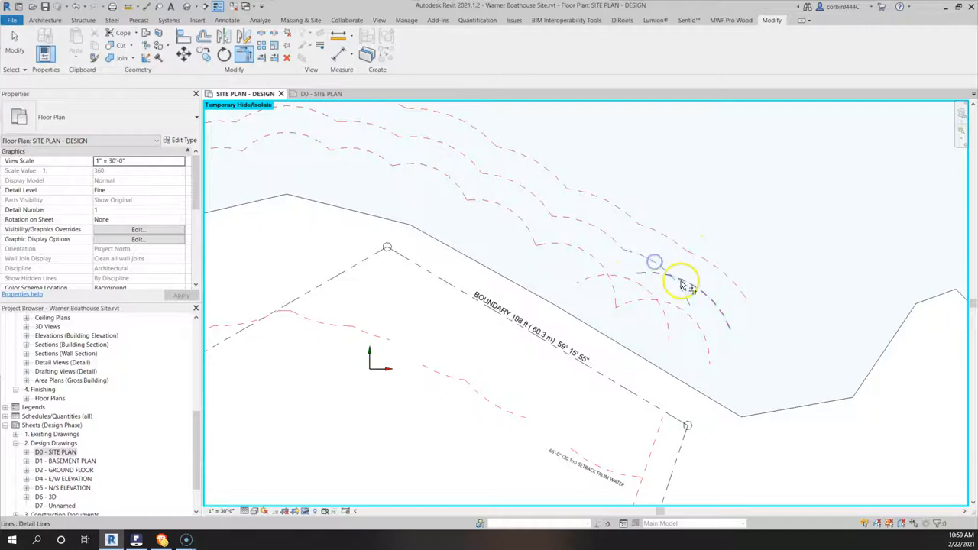
{"action": "mouse_move", "coordinate": [619, 281]}
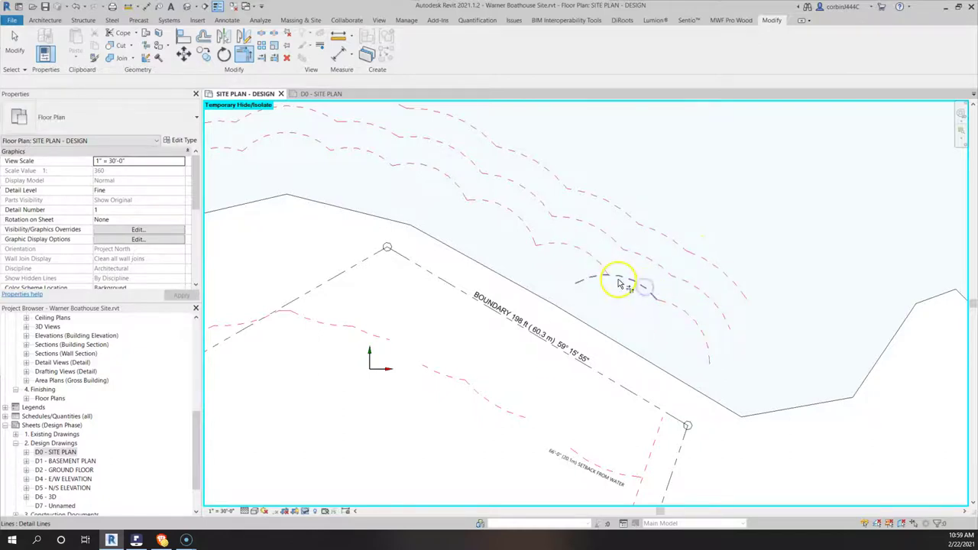